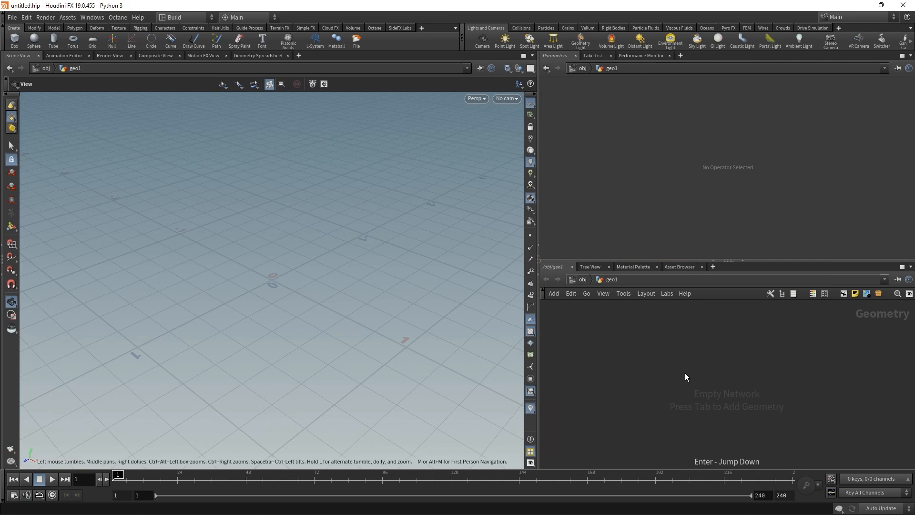
Add a Sphere node to the network from the Tab menu.
key(Tab)
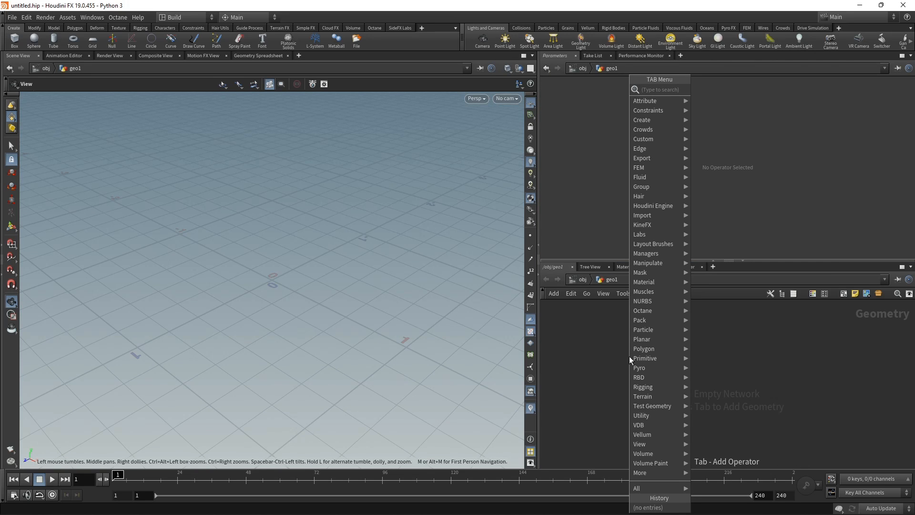
text(sphere)
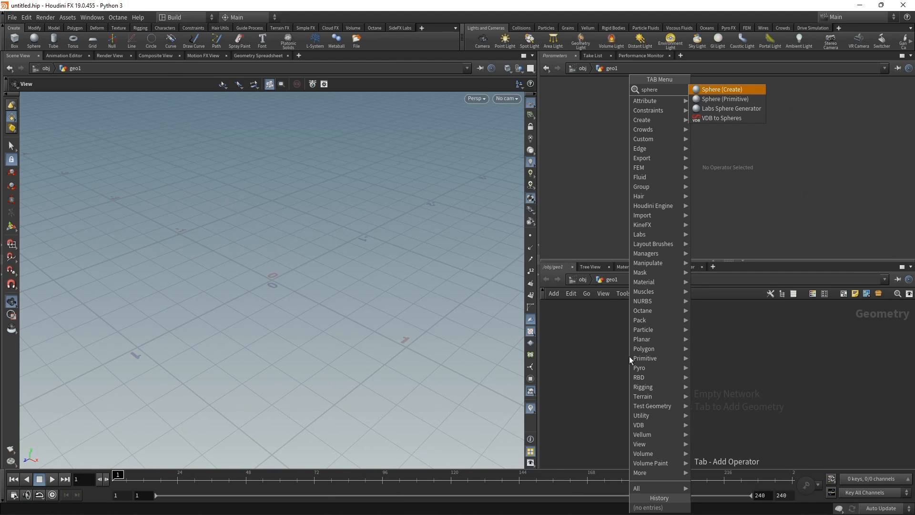
click(721, 89)
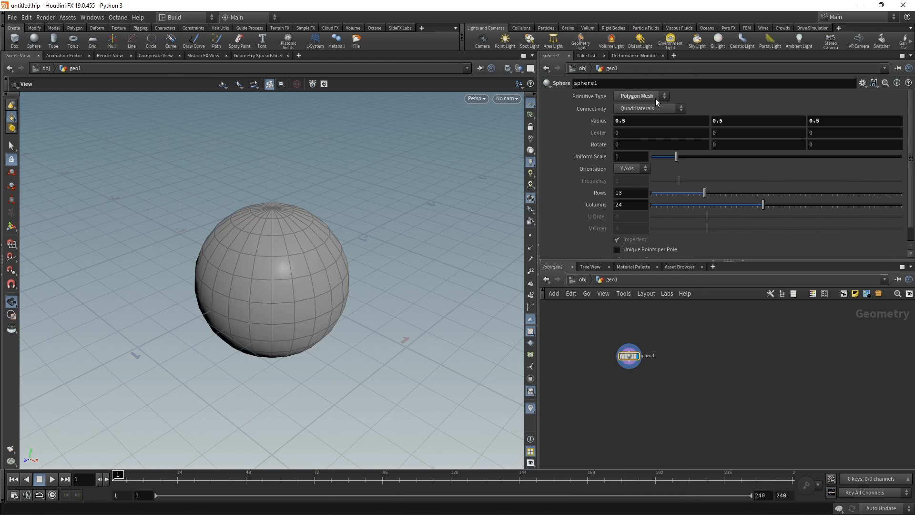
Set the sphere to 48 rows, radius Y 1.5 and center Y 2.6, then frame it in view.
click(630, 204)
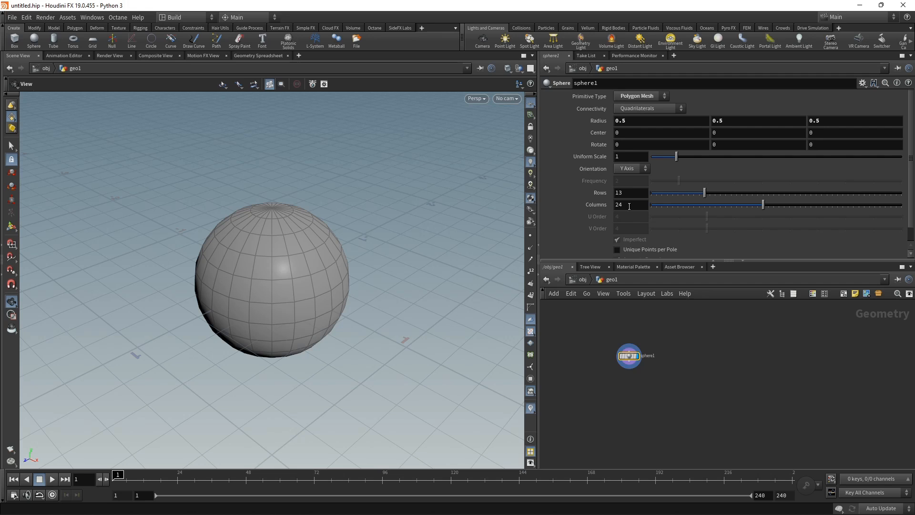
text(48)
text(96)
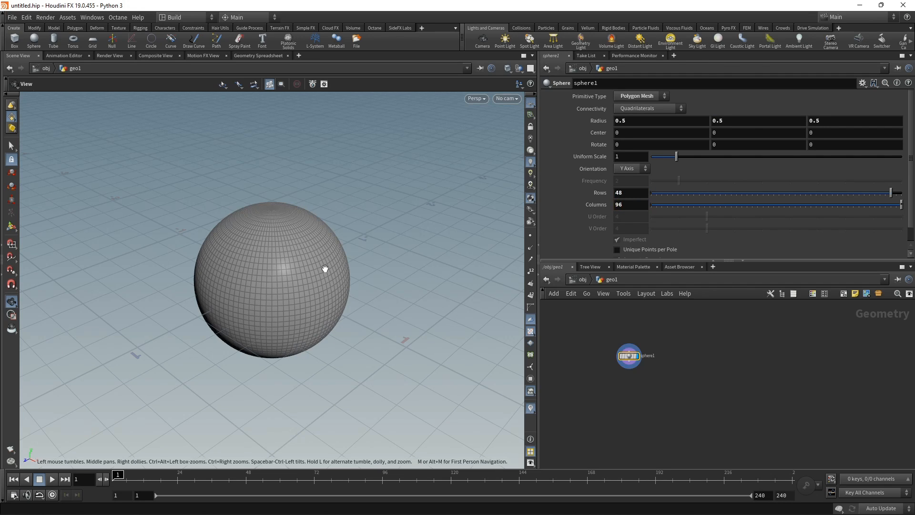
click(631, 157)
text(2.5)
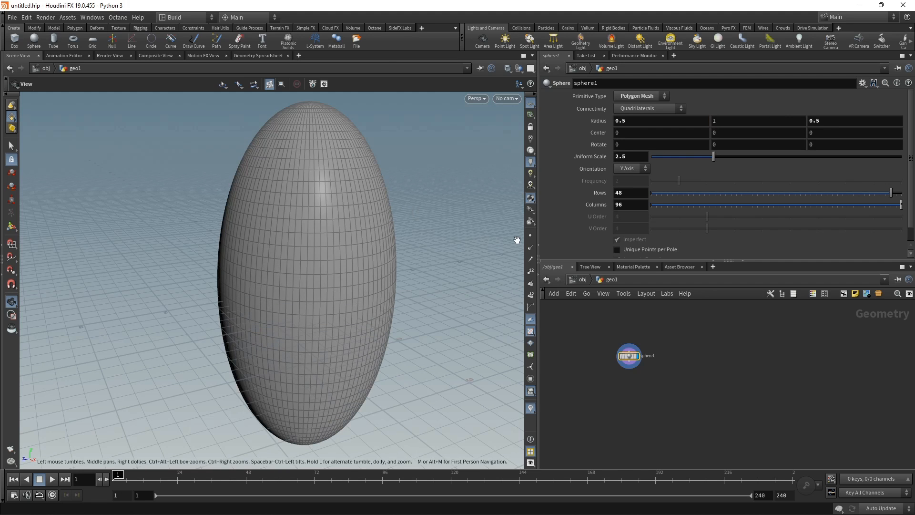
text(1.5)
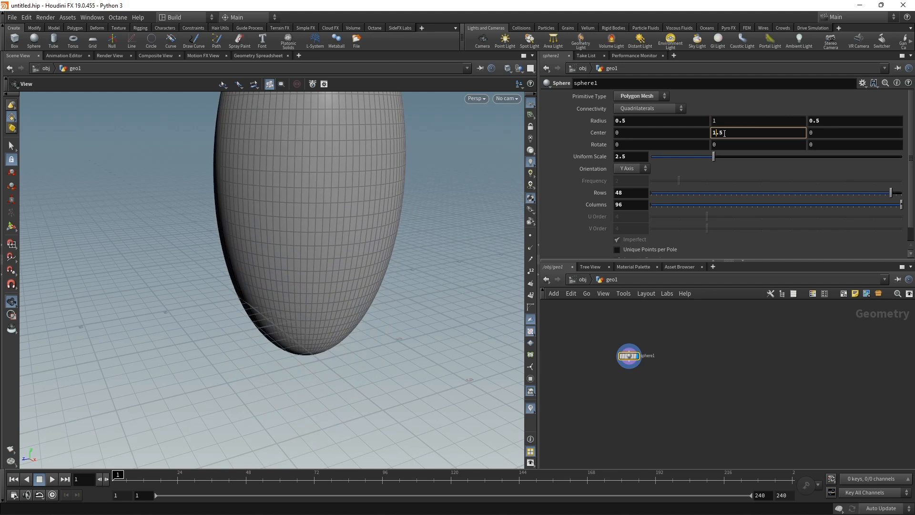
text(2.6)
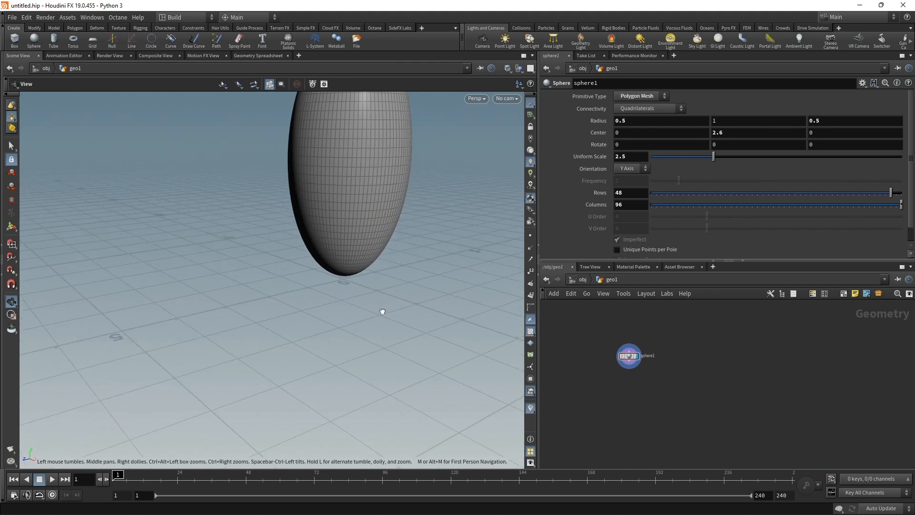
drag(382, 311, 283, 353)
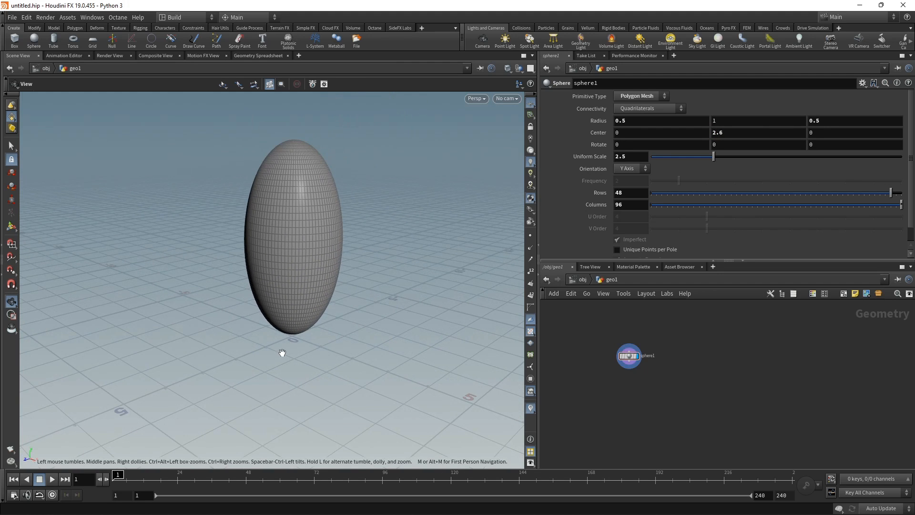
mouse_move(286, 352)
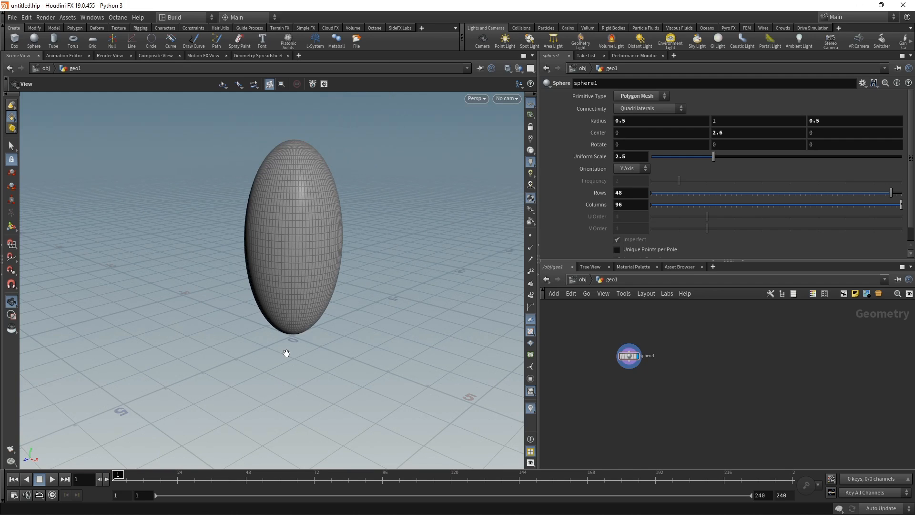
mouse_move(639, 399)
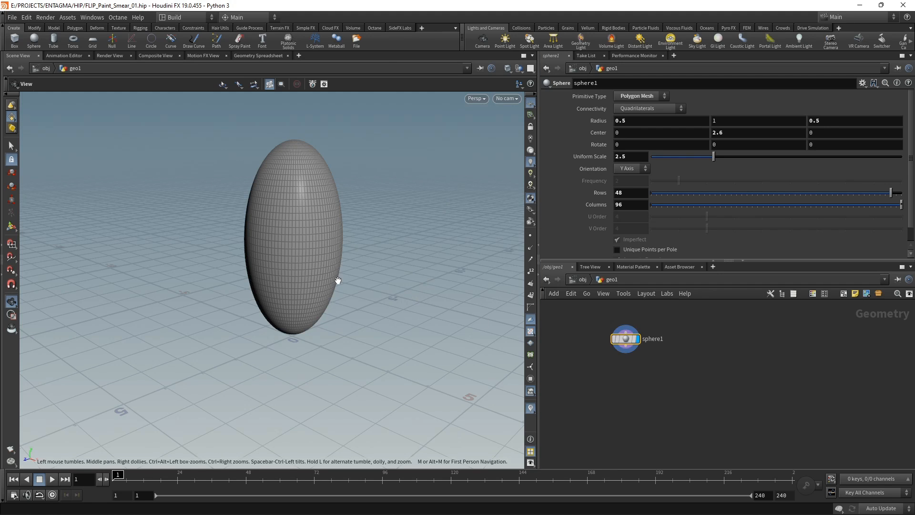
mouse_move(606, 327)
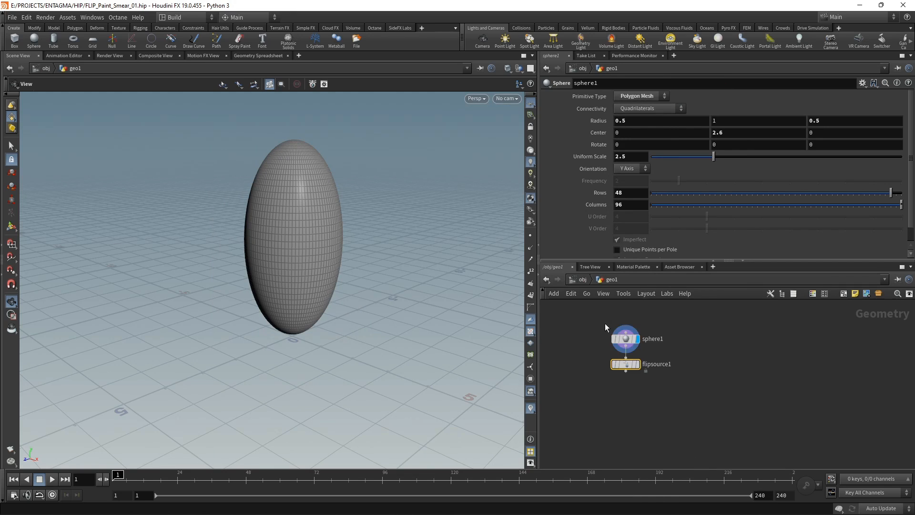
On the FLIP Source, set Jitter Seed to $FF and enable Oversampling at 1.5.
click(626, 364)
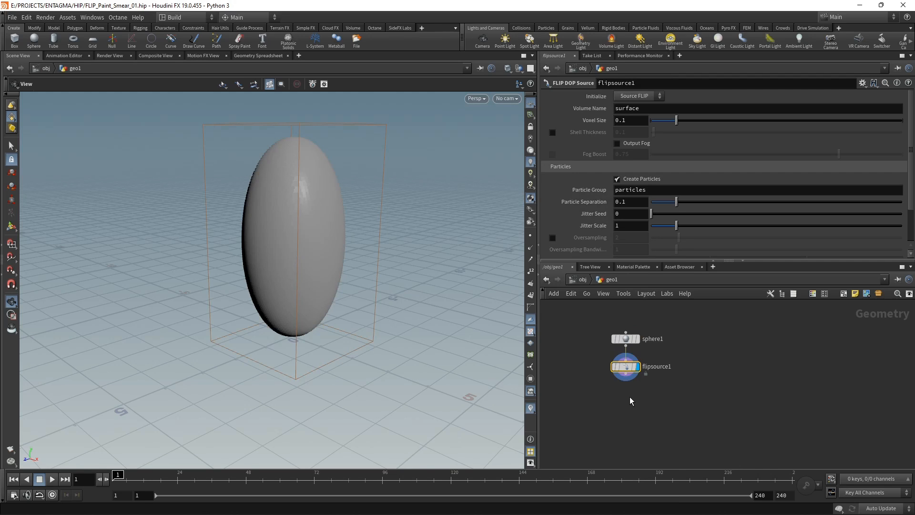
mouse_move(632, 142)
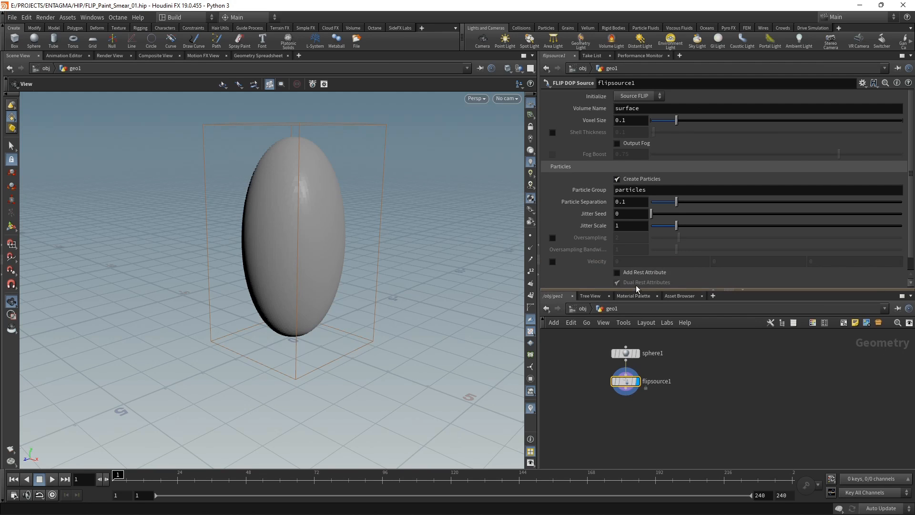
click(630, 213)
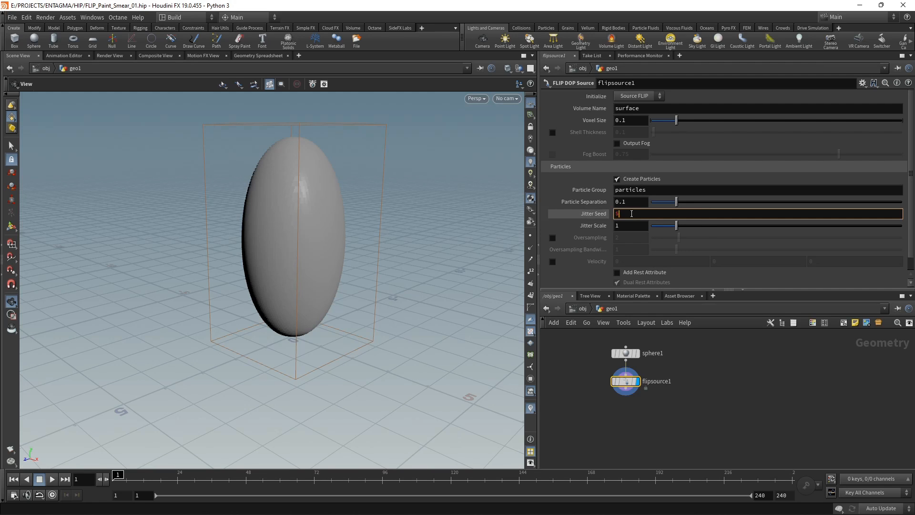
text($FF)
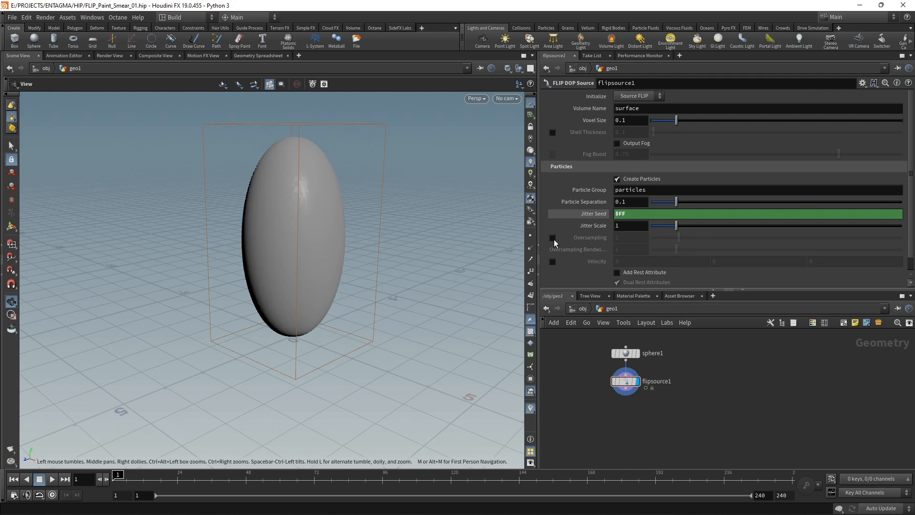
click(553, 238)
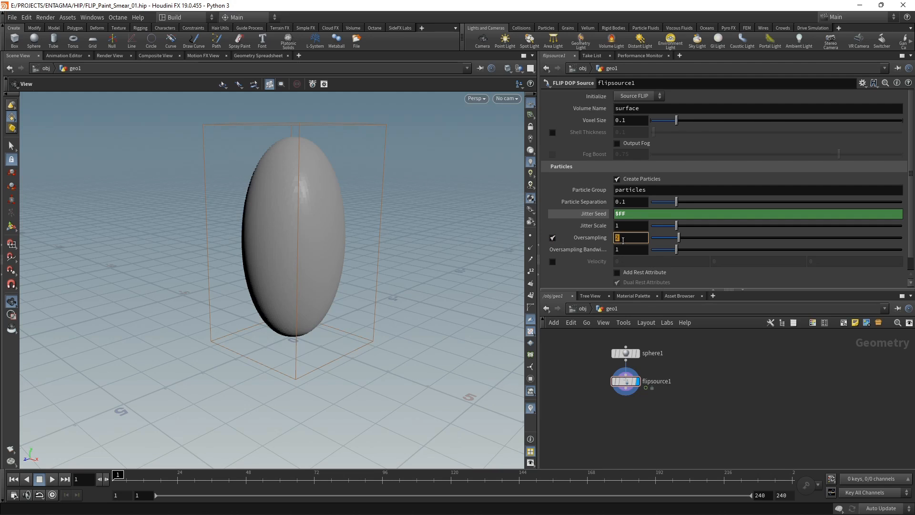
text(1.5)
text(nul)
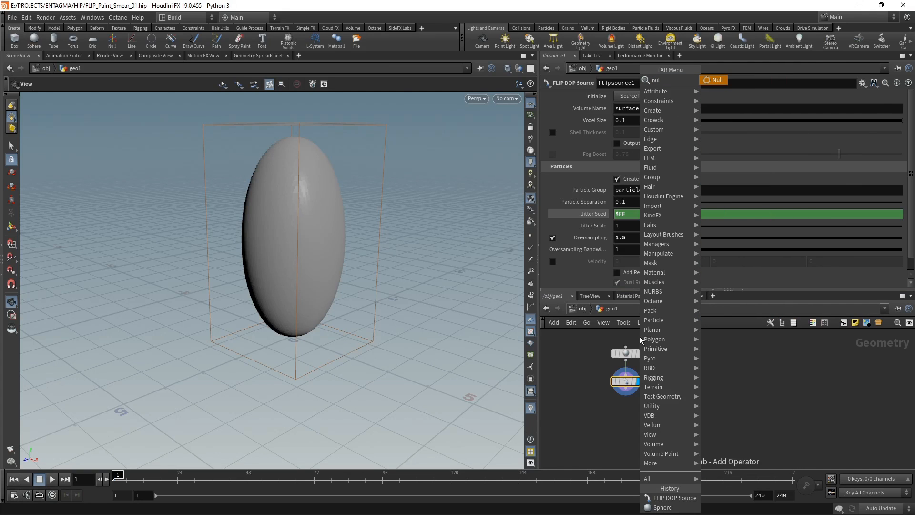
Add a Null node below the FLIP source as the OUT_Source output.
click(713, 80)
text(OUT_Source)
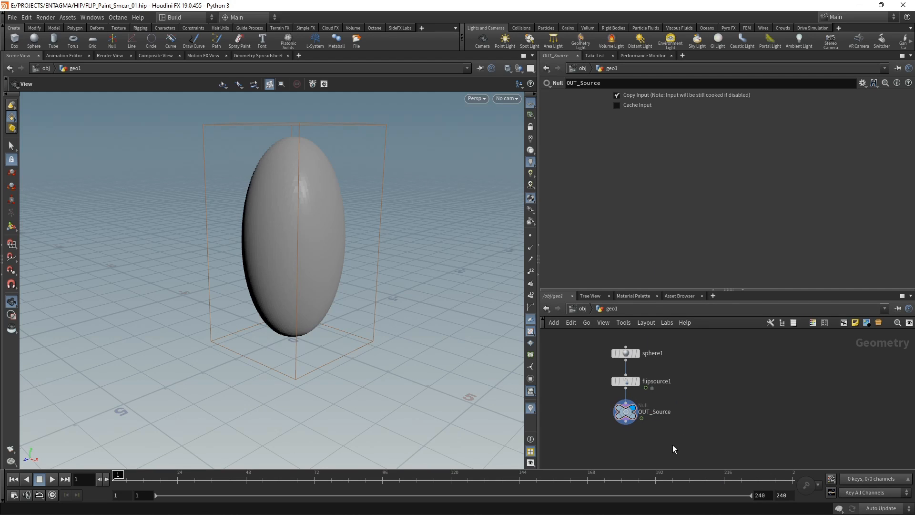
mouse_move(626, 412)
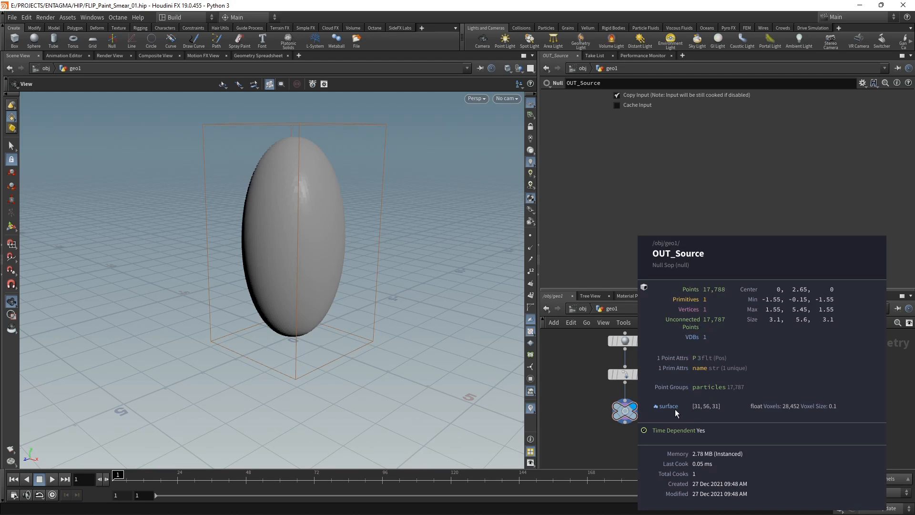
mouse_move(682, 407)
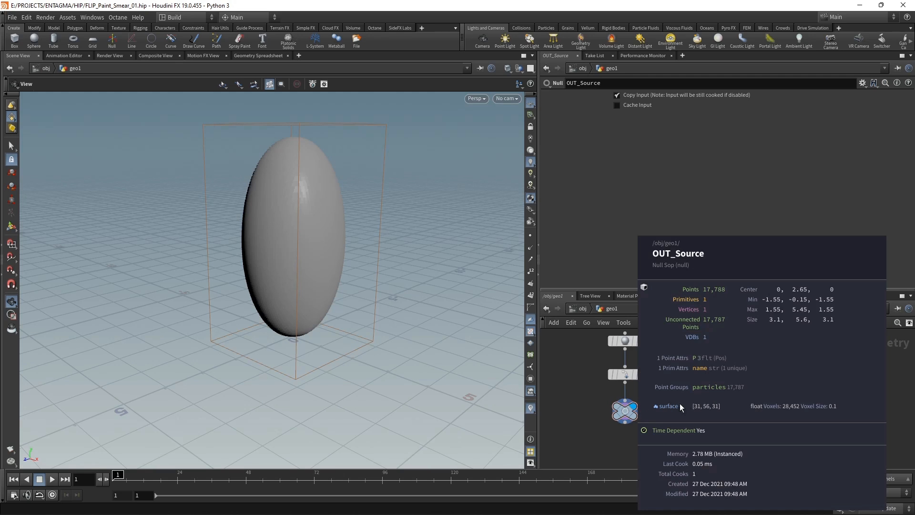
mouse_move(721, 391)
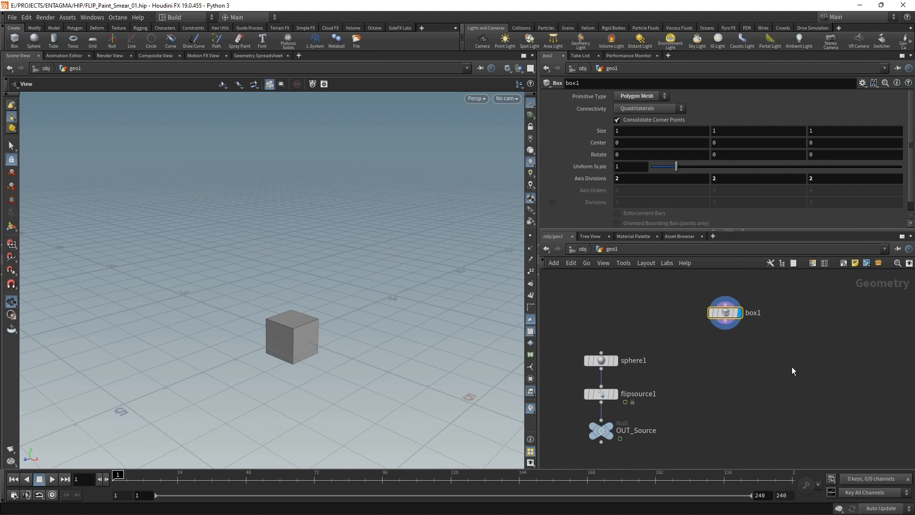
mouse_move(276, 319)
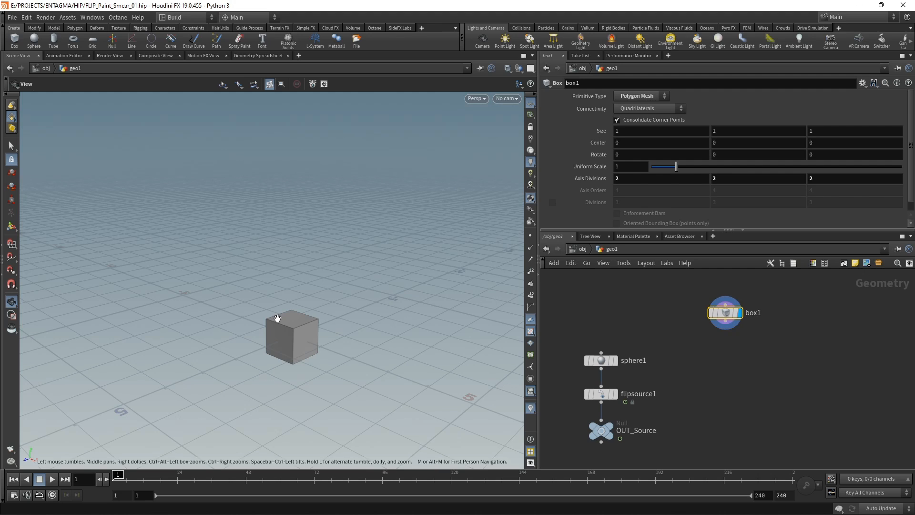
Size the box to 4 by 1.5 by 0.2 and raise its center Y to 1.4.
text(4)
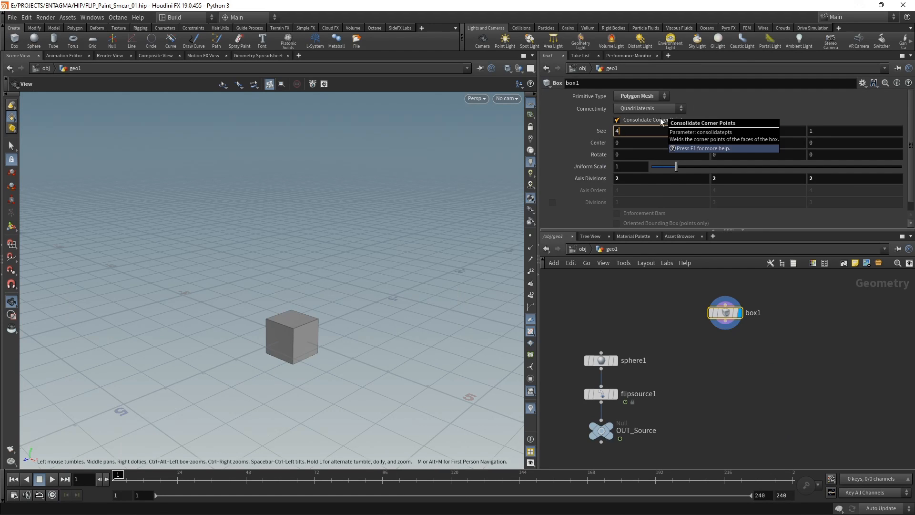
text(0.2)
click(759, 130)
text(.5)
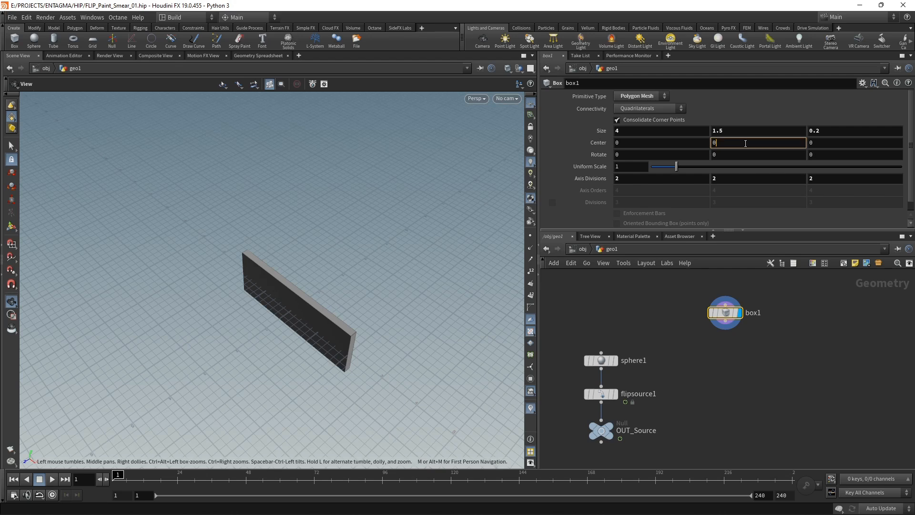
text(1.4)
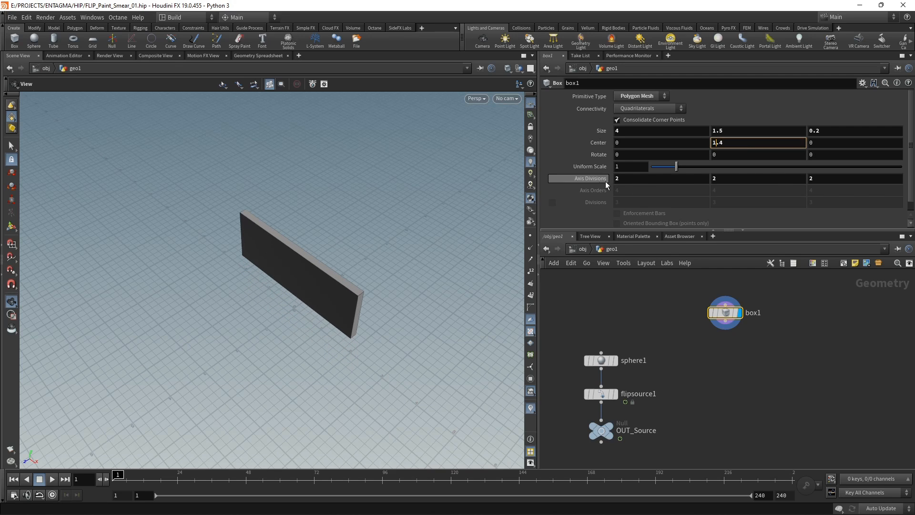
mouse_move(594, 187)
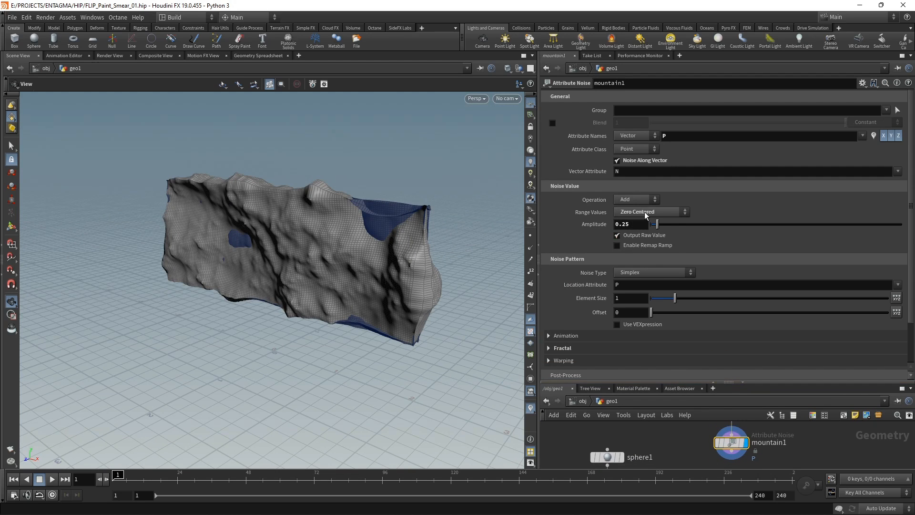
Set mountain1 Range Values to Positive, Amplitude 1, Element Size 0.6, Element Scale 0.2 / 0.4 / 0.5.
click(650, 211)
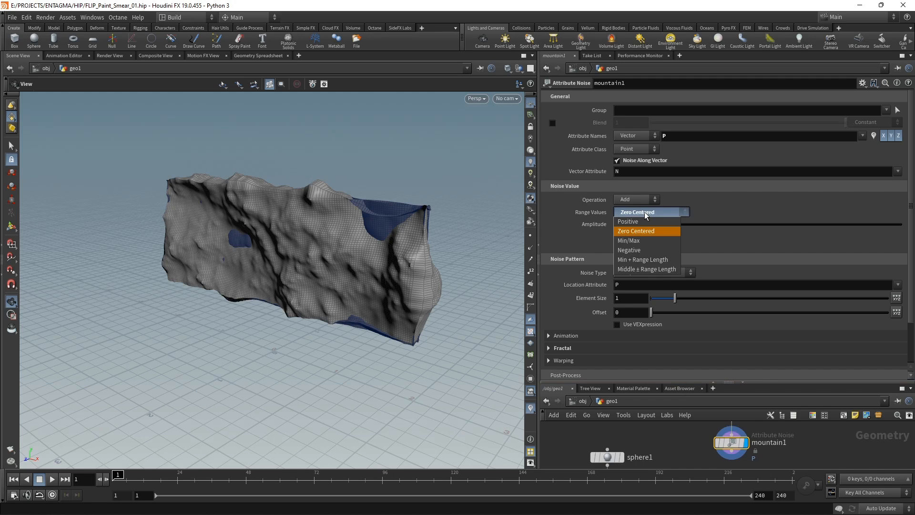
click(627, 221)
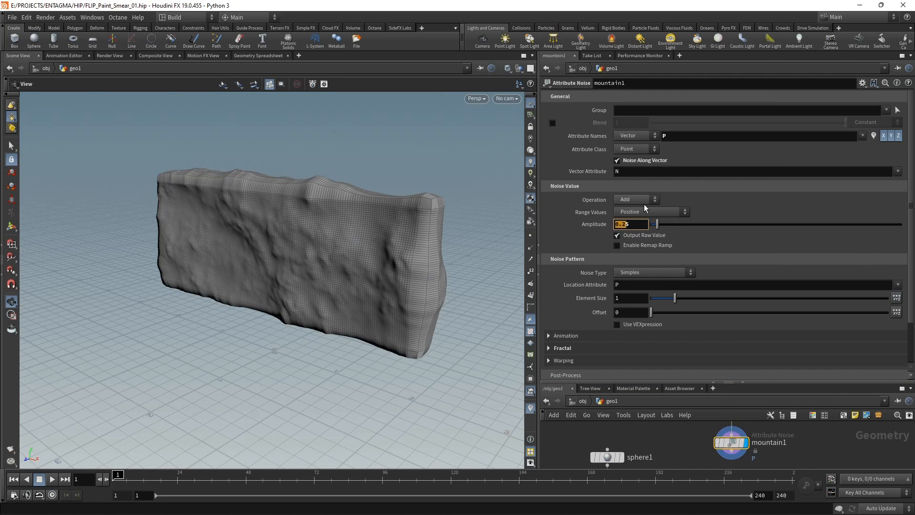
text(1)
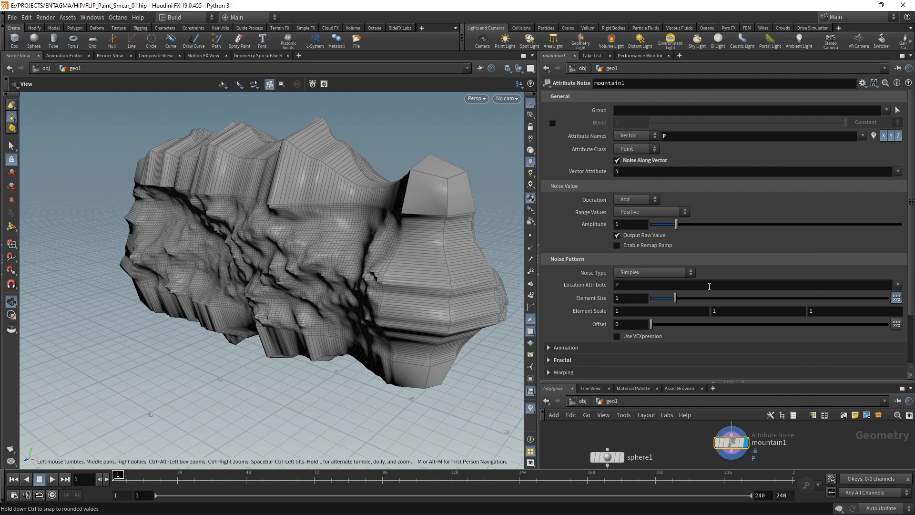
text(0.6)
text(0.8)
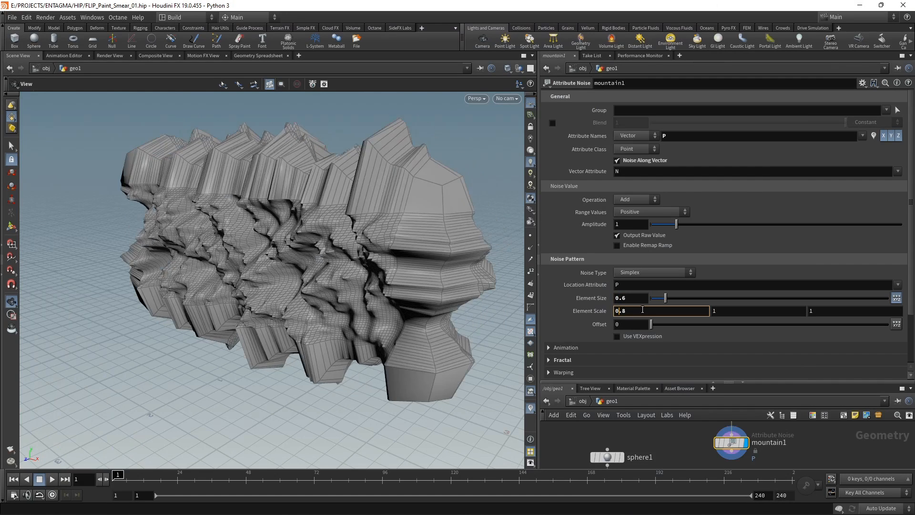
text(0.2)
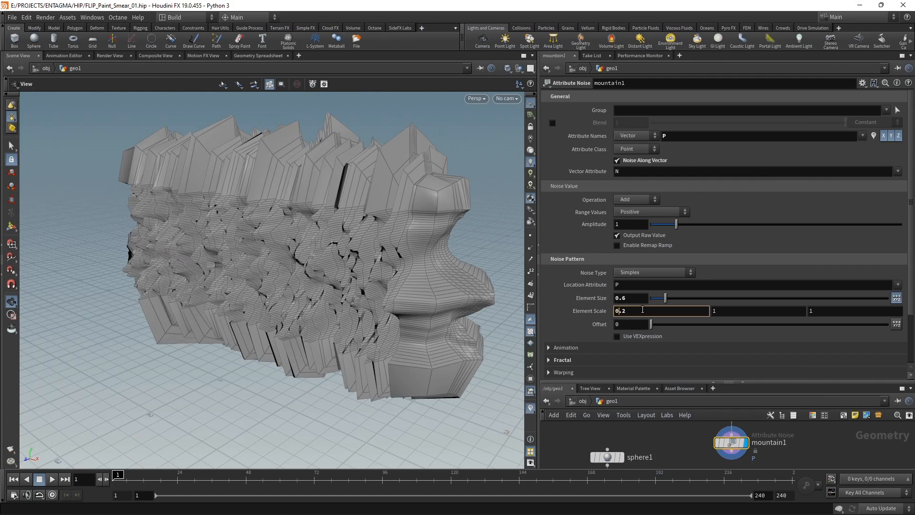
text(0.4)
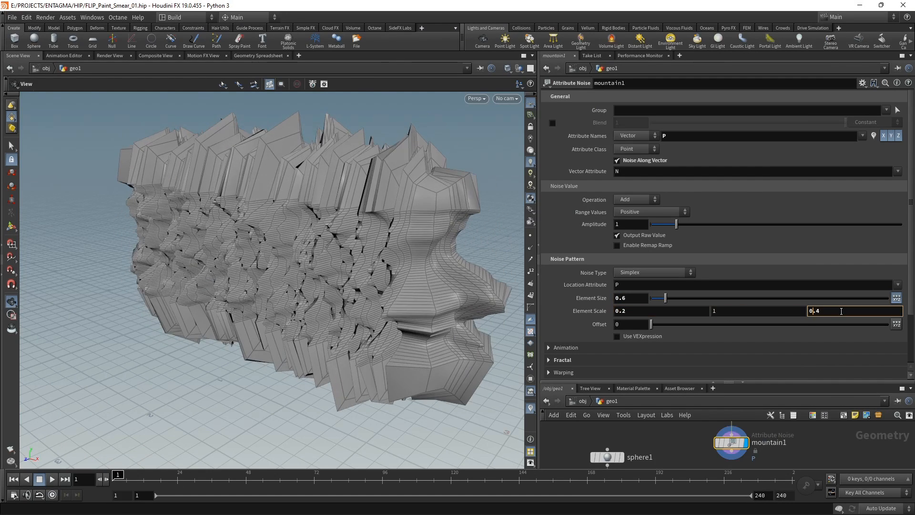
text(0.5)
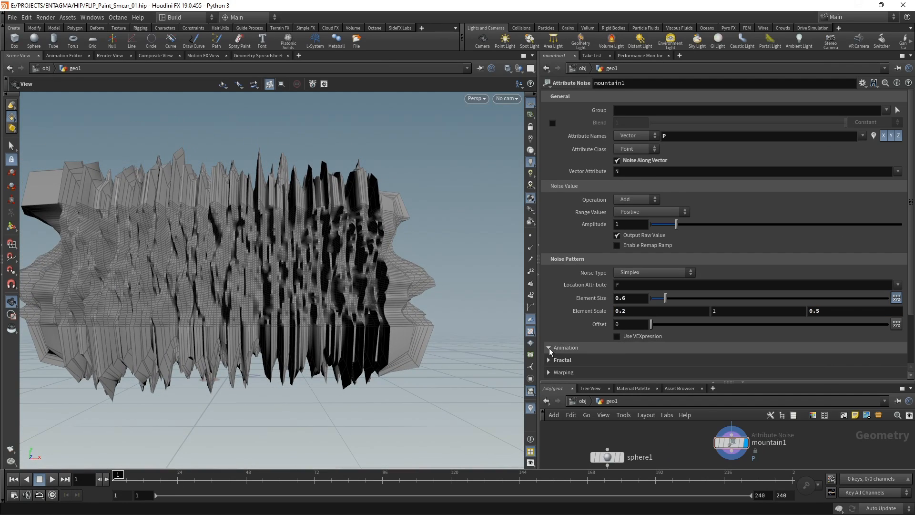
Enable Animate Noise and reduce the fractal Max Octaves to 2.
click(549, 347)
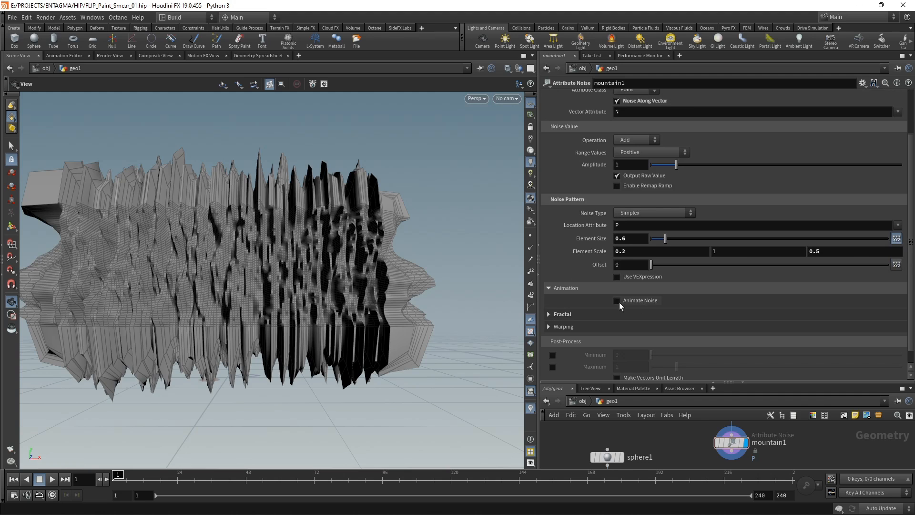
click(617, 300)
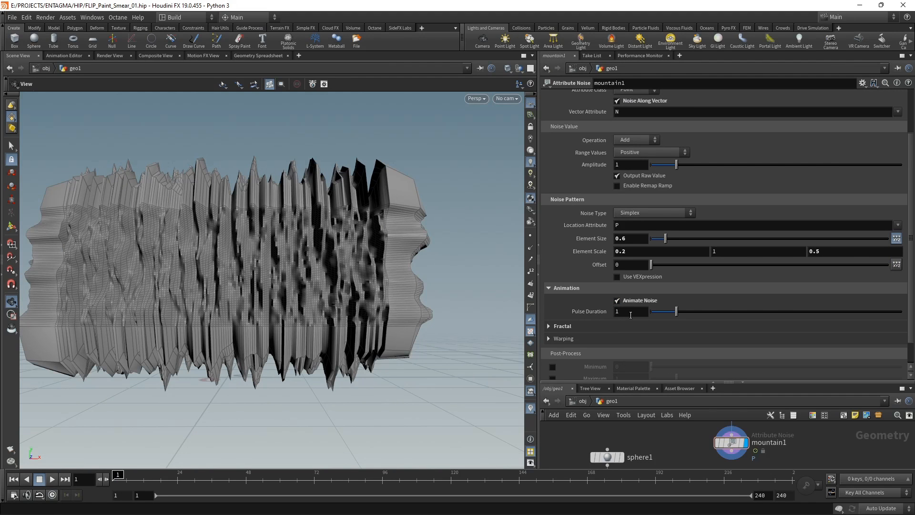
click(549, 326)
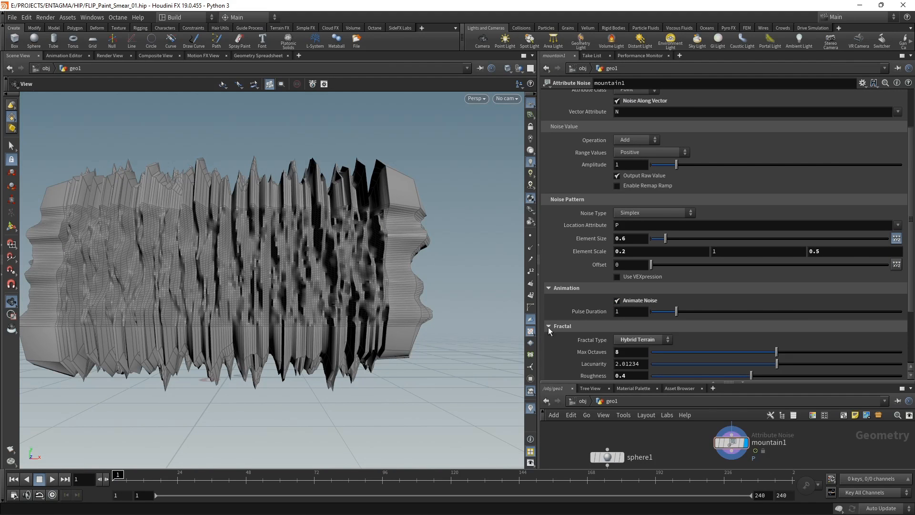
click(630, 352)
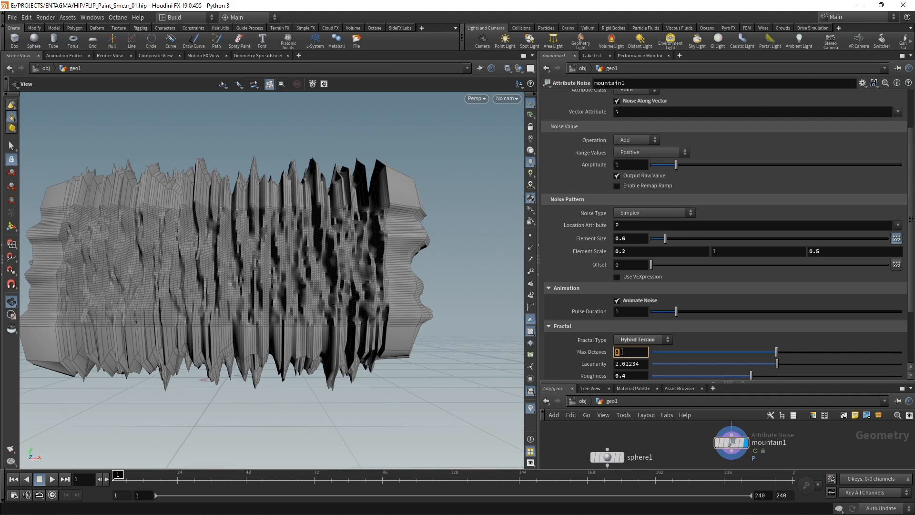
text(2)
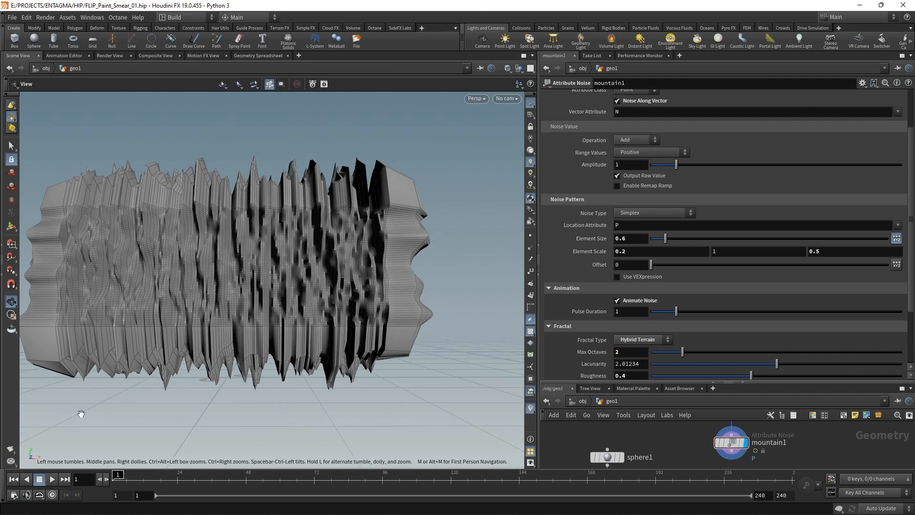
Play the animation to preview the moving noise, then stop at frame 1.
click(51, 478)
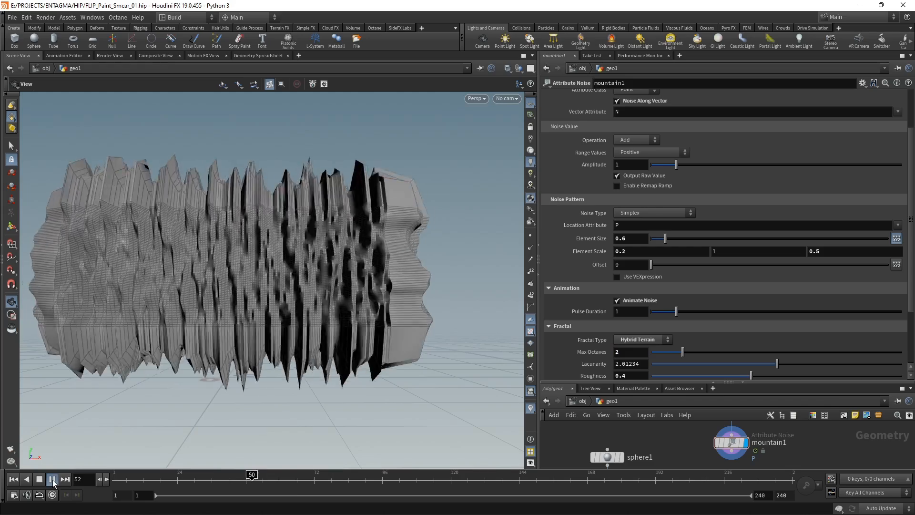
click(53, 479)
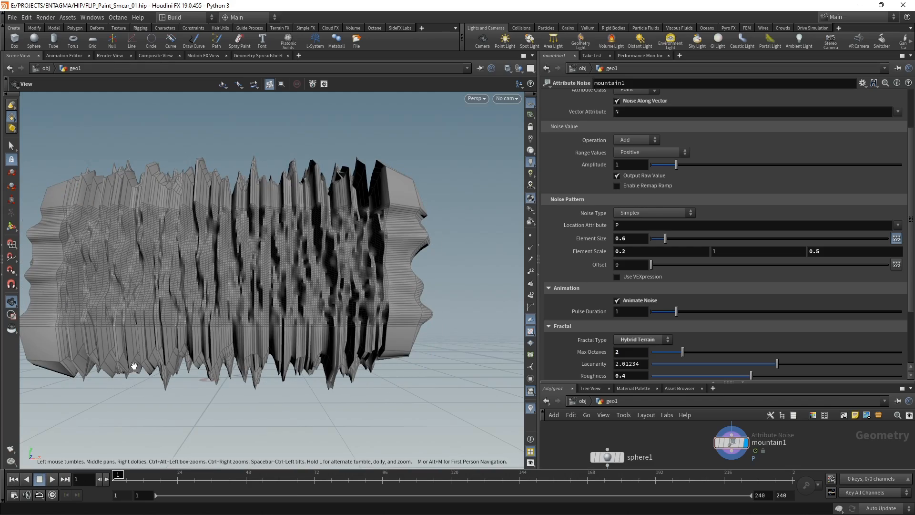
mouse_move(100, 364)
text(vdb)
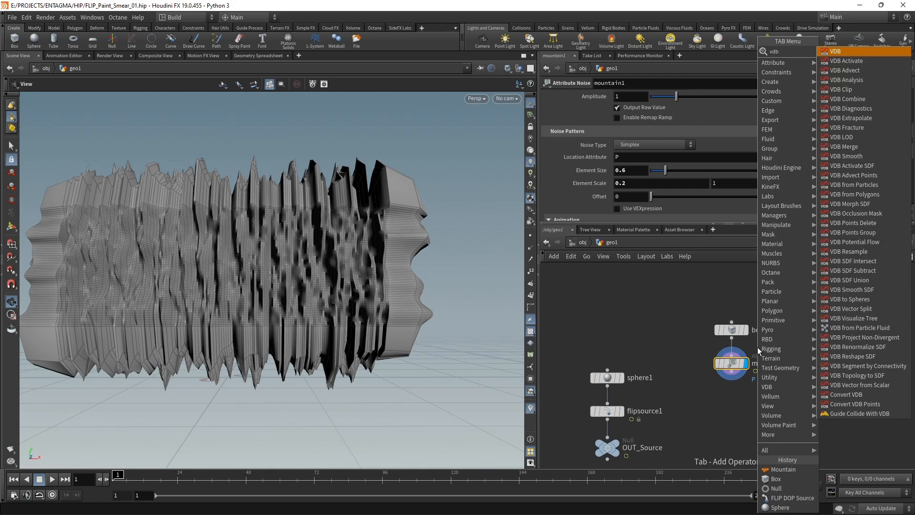
Add VDB from Polygons under mountain1 with voxel size 0.1 and Fill Interior on.
click(855, 195)
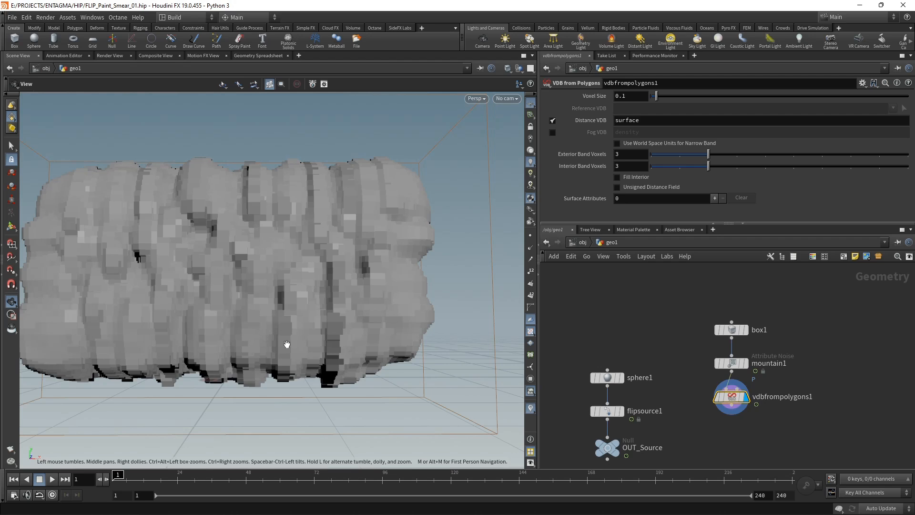
click(630, 95)
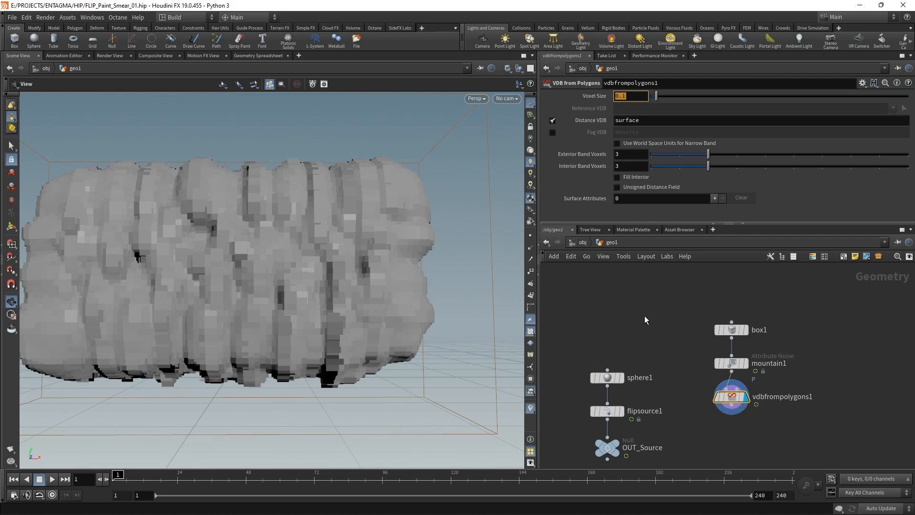
click(618, 177)
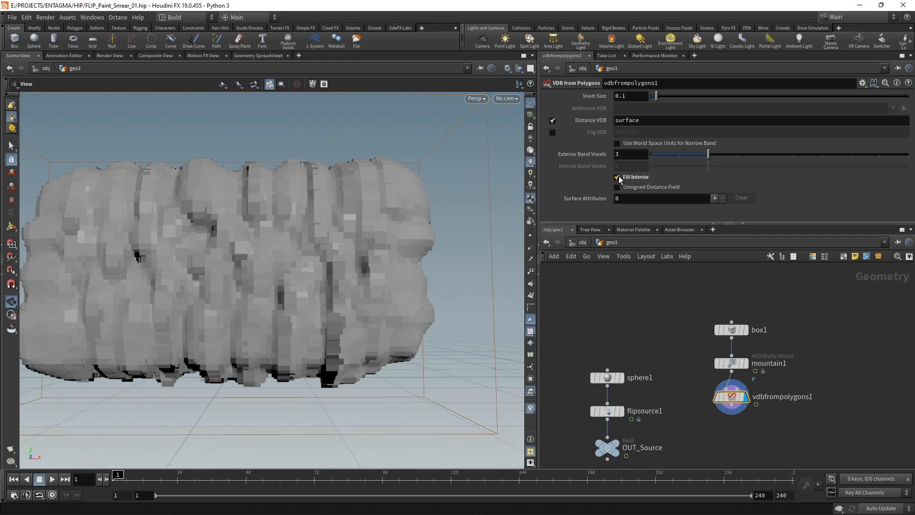
click(630, 153)
text(4)
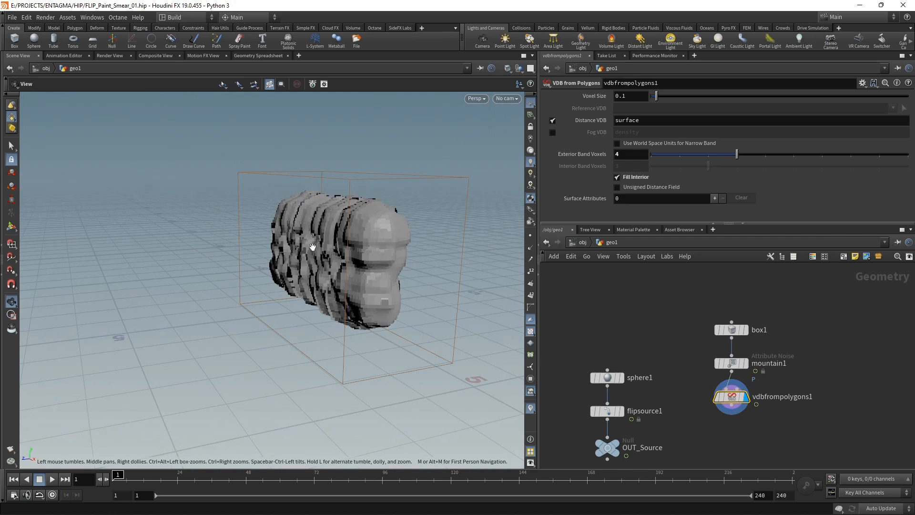
Add a Transform keyframing Translate Z from 2 at frame 12 to -30 at frame 132, then rewind.
key(Tab)
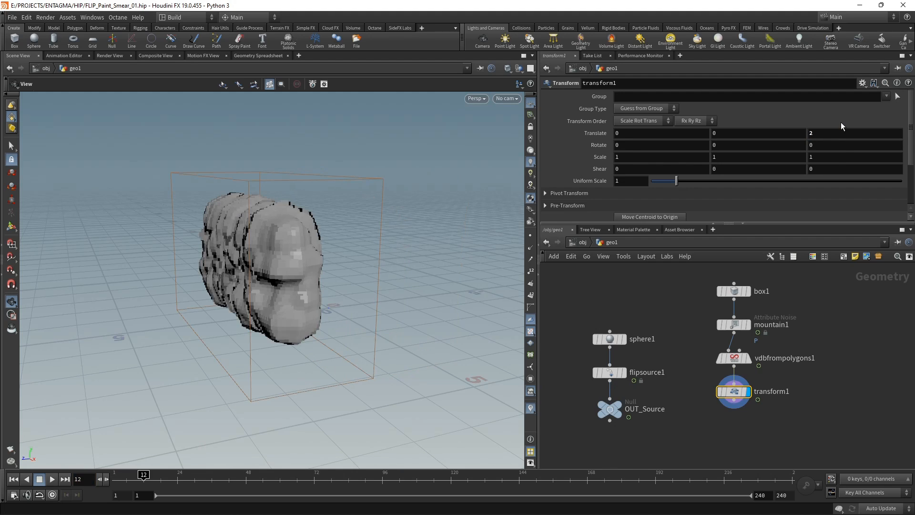
click(854, 133)
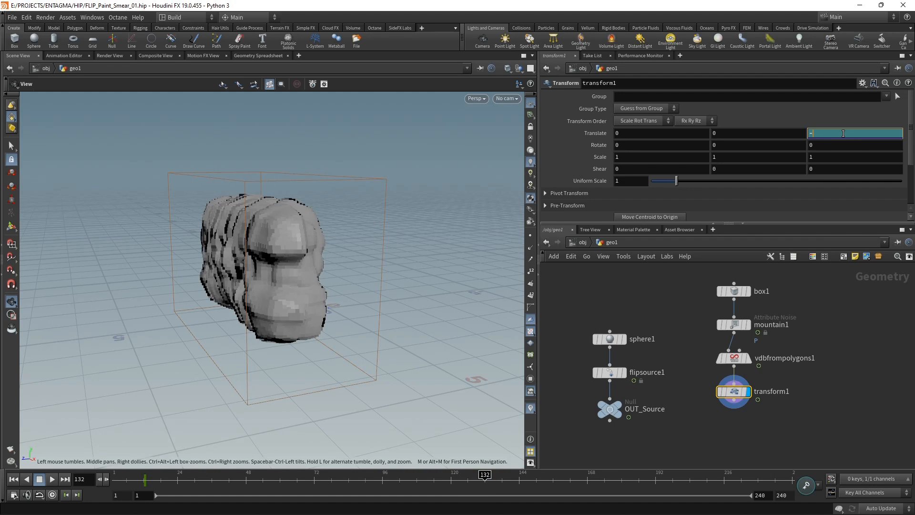
text(-30)
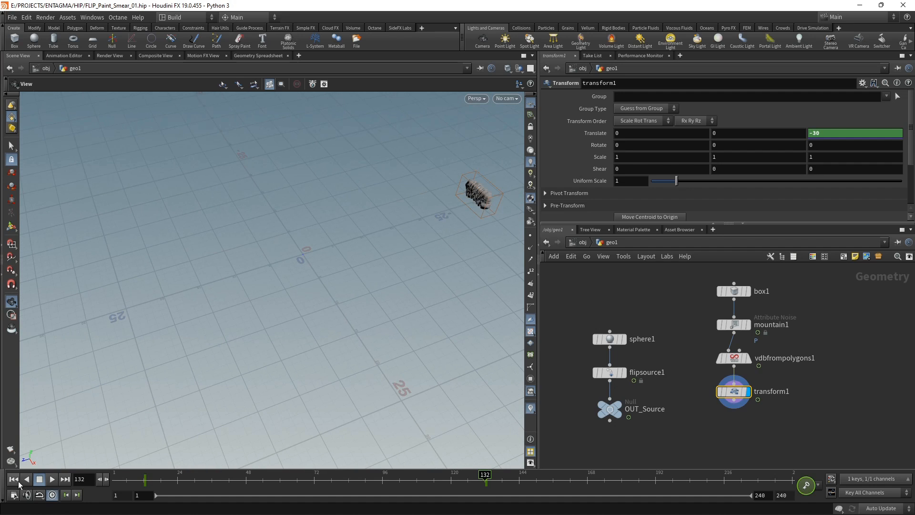
click(52, 480)
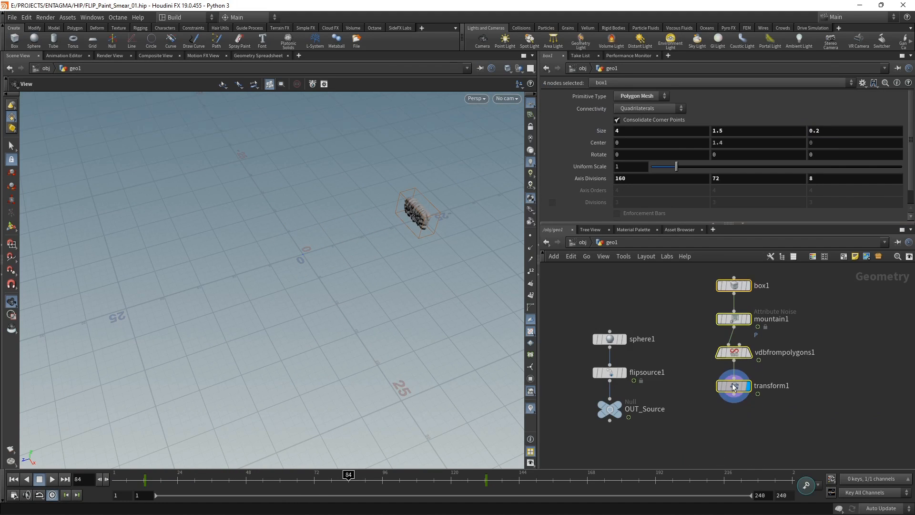
Add a Trail set to Compute Velocity after the transform, then an OUT_Collider null and DOP network.
click(734, 386)
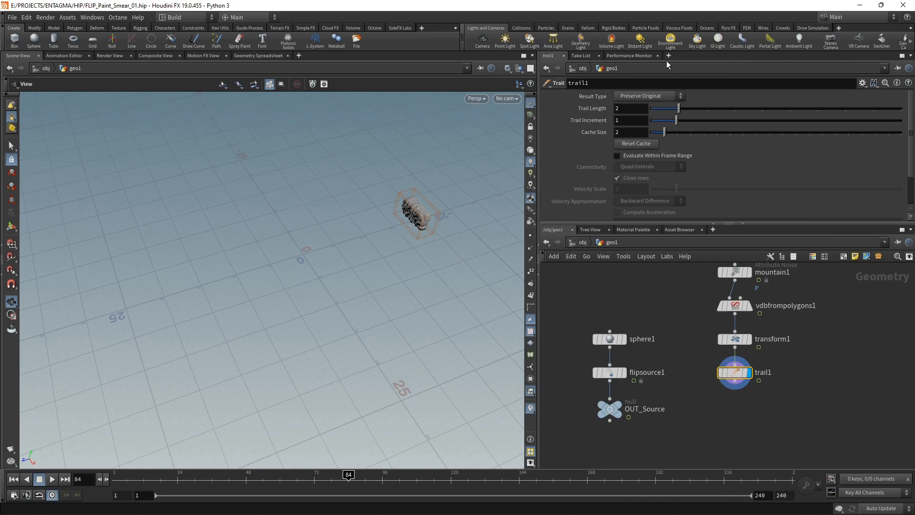
click(649, 96)
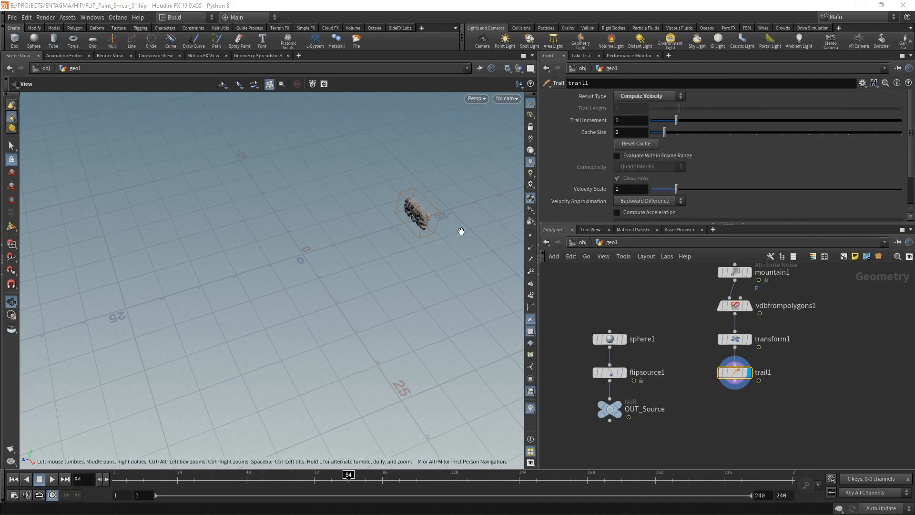
key(Tab)
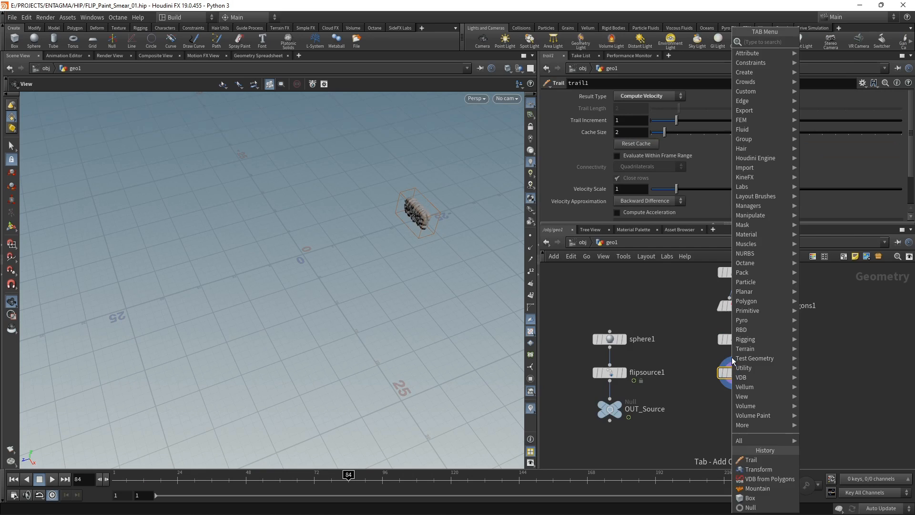
click(751, 507)
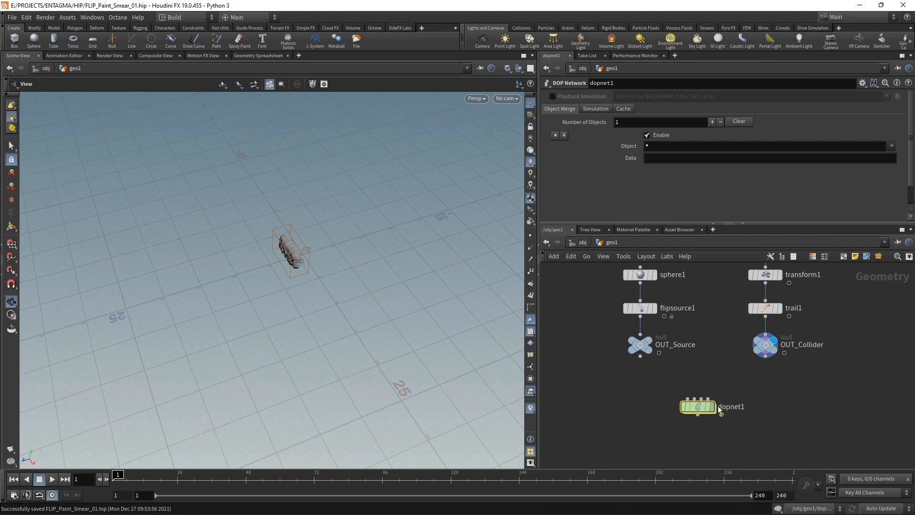
Dive into dopnet1, add a Merge and Static Solver and wire the solver into the merge.
drag(697, 406, 710, 389)
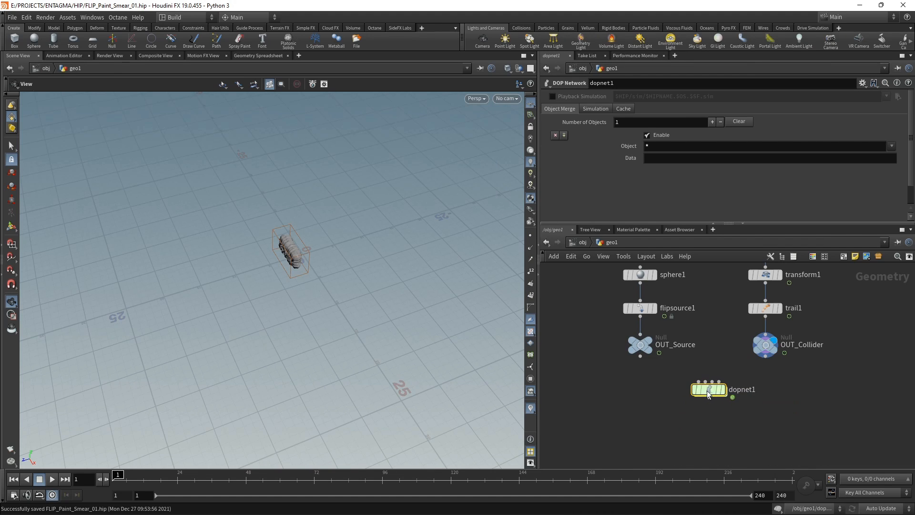
double_click(710, 390)
text(merge)
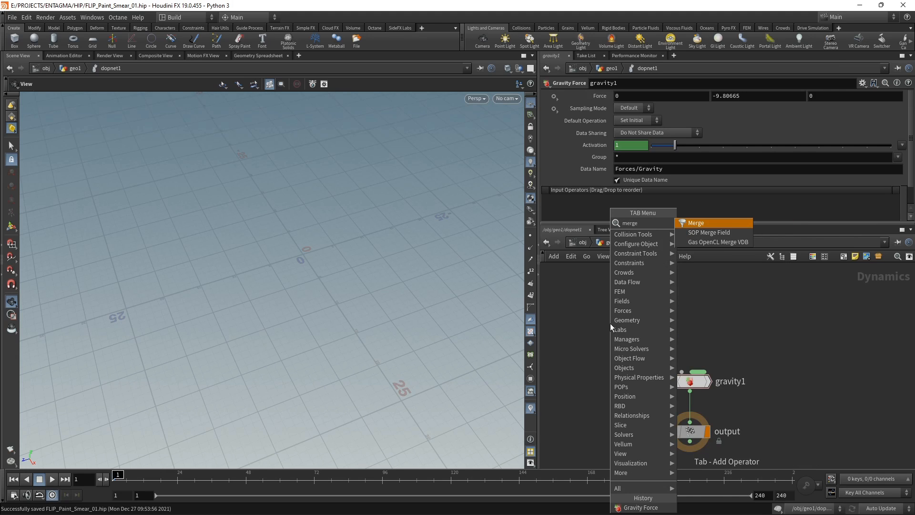
click(696, 223)
text(st)
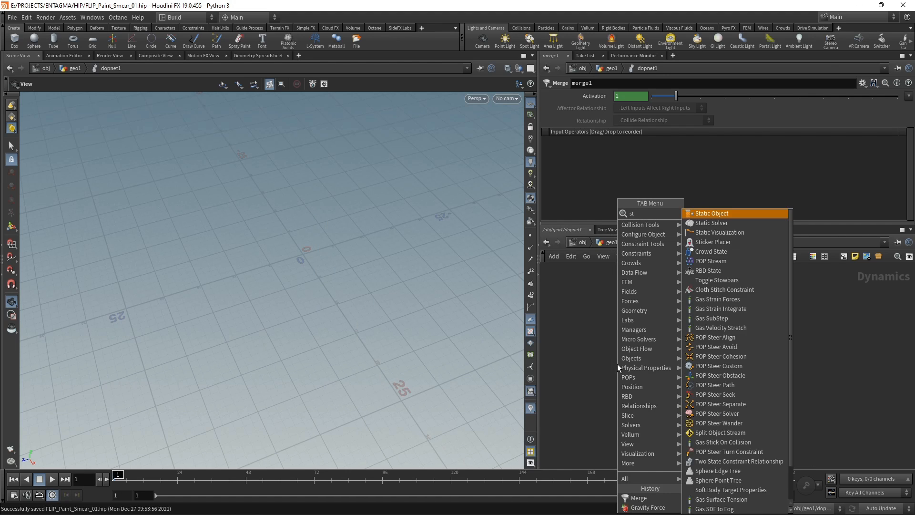
click(712, 223)
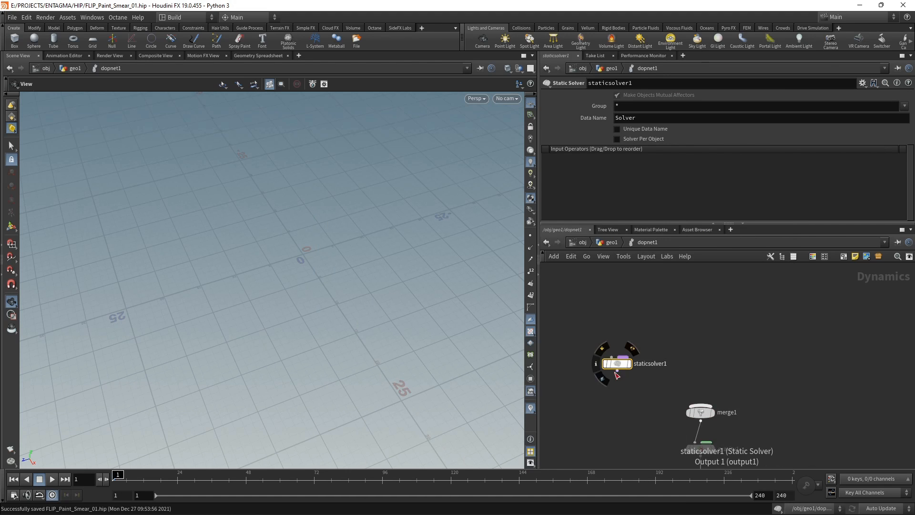
drag(615, 363, 646, 414)
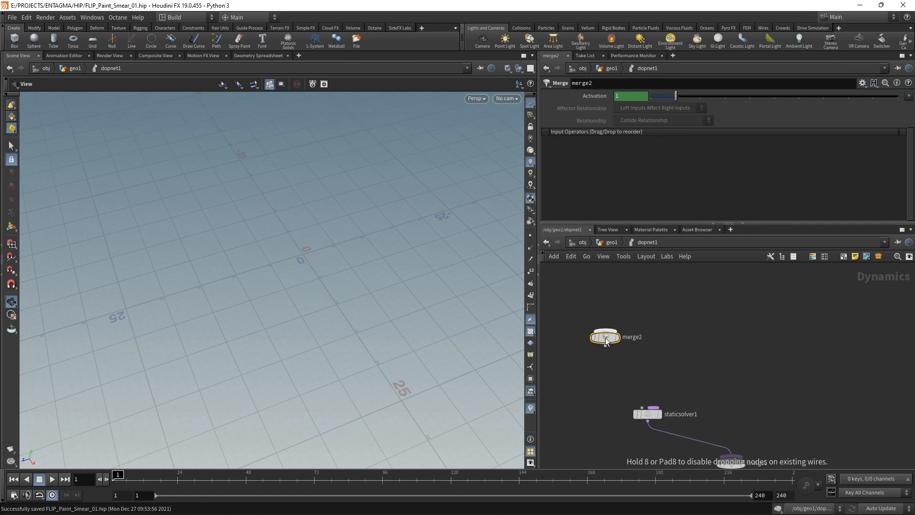
Add a second Merge above the static solver and a Ground Plane feeding it.
drag(606, 337, 647, 380)
text(gr)
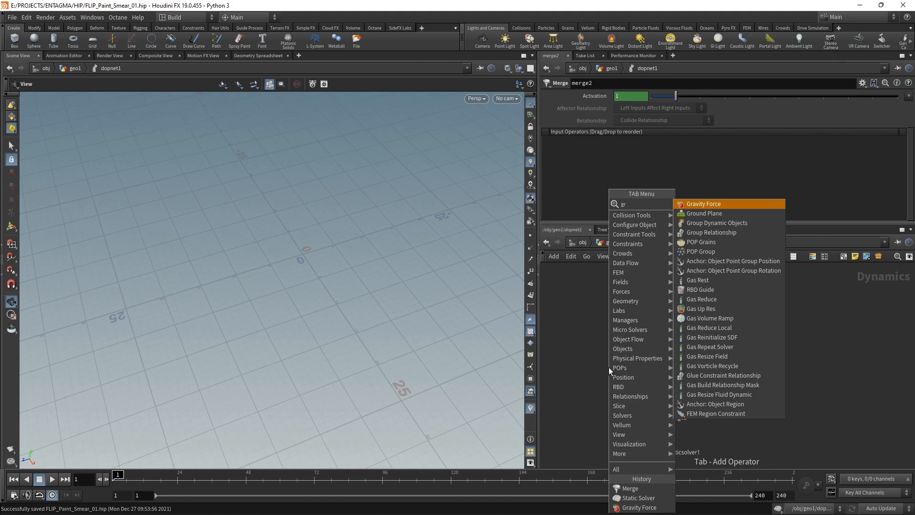
click(703, 214)
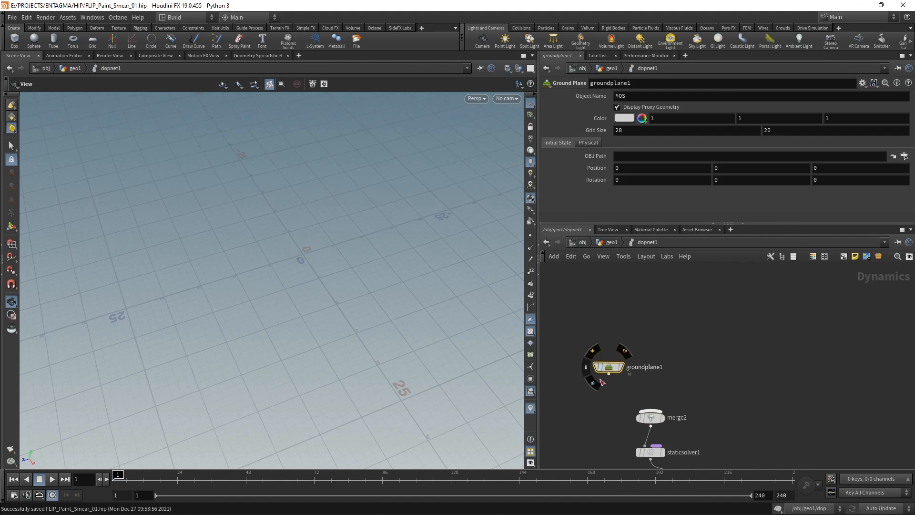
key(Tab)
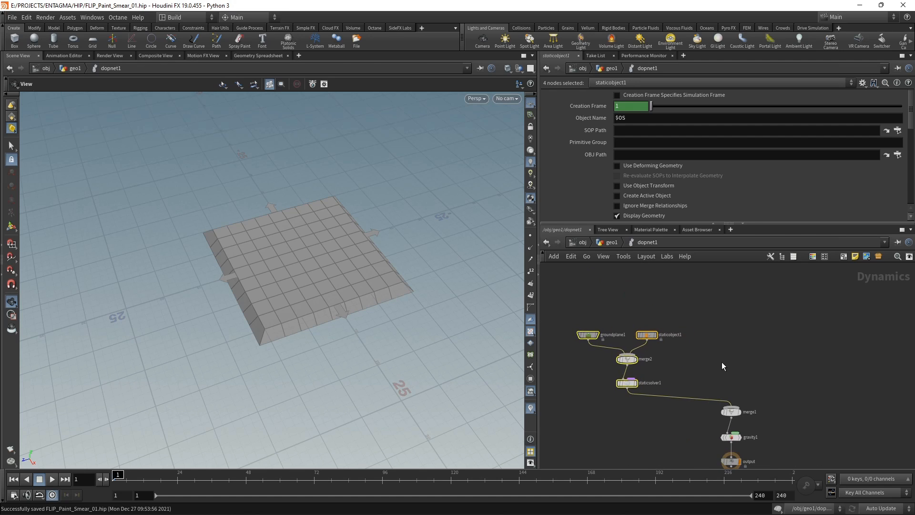
Add a FLIP Object, a FLIP Solver and a Volume Source to the DOP network.
key(Tab)
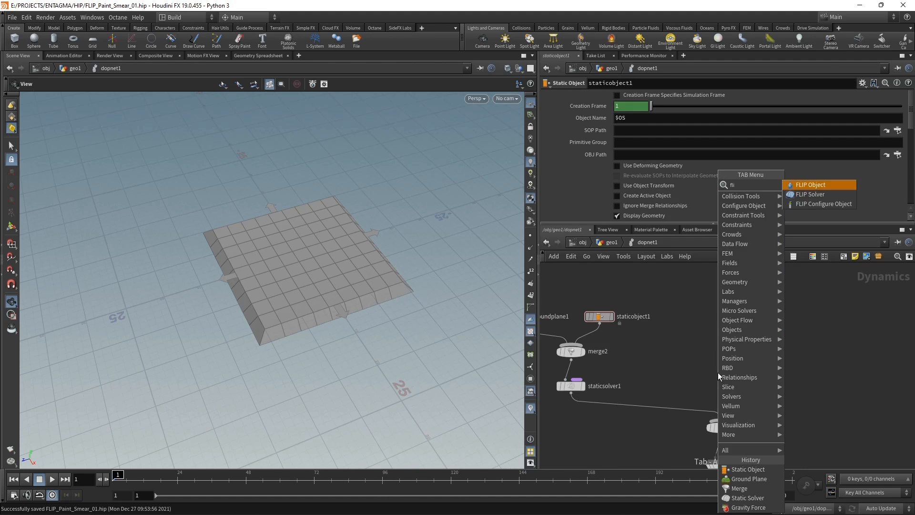
click(811, 194)
text(vol)
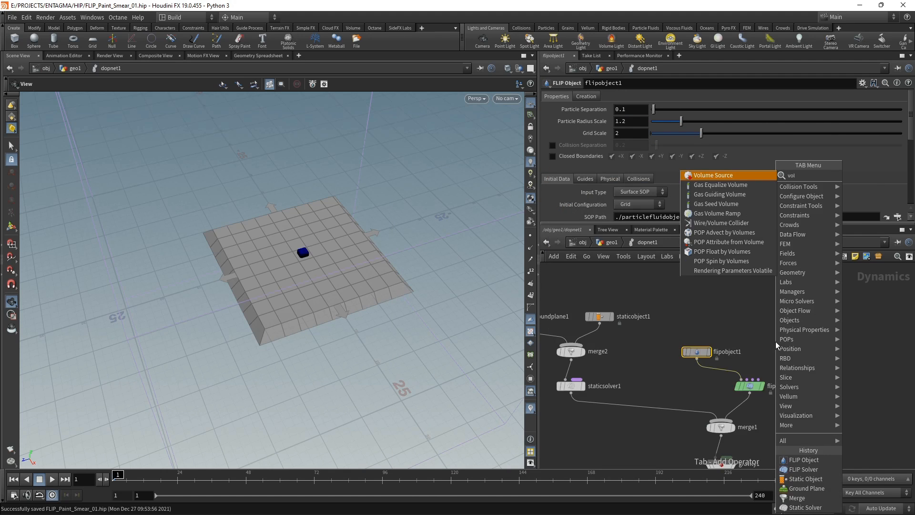
click(713, 176)
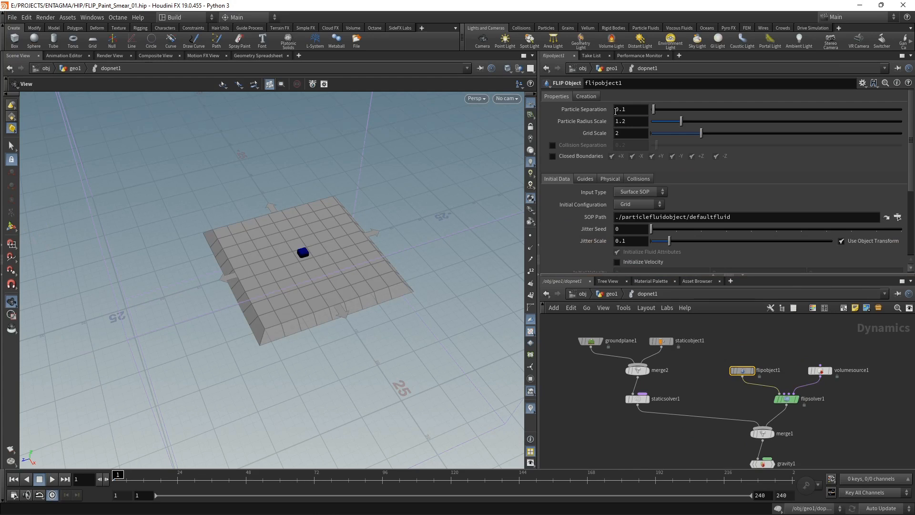
Copy flipsource1's particle separation parameter in the geo1 network.
click(630, 109)
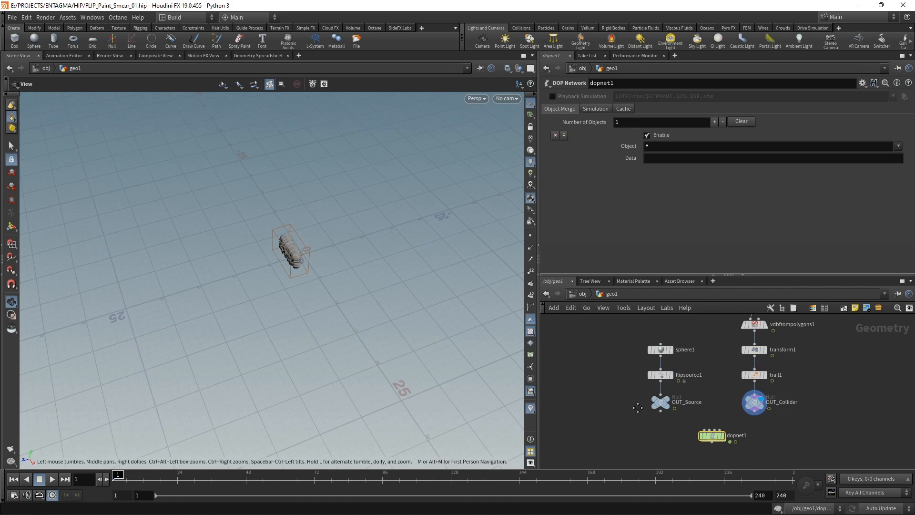
click(660, 375)
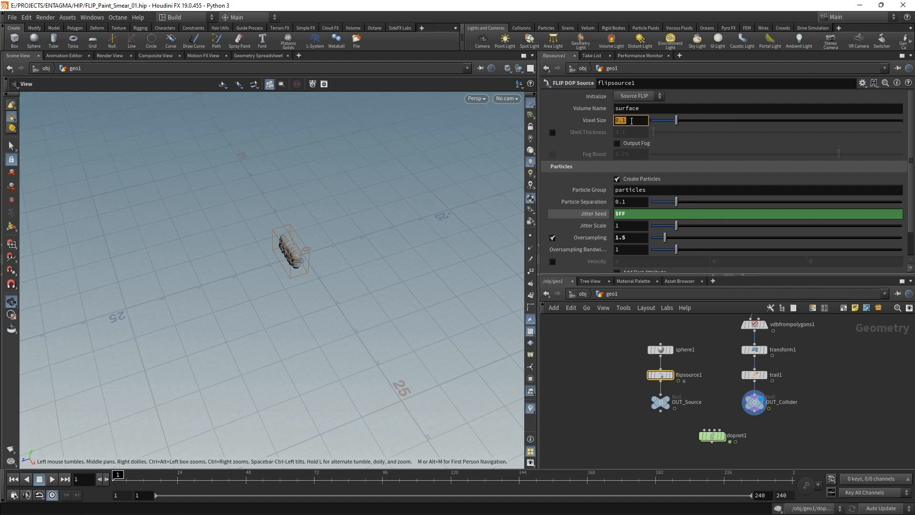
right_click(622, 120)
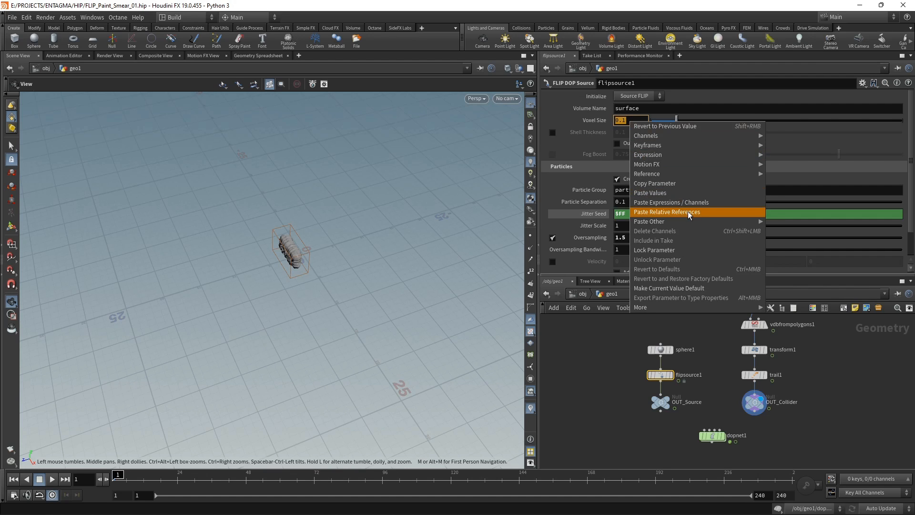
click(666, 211)
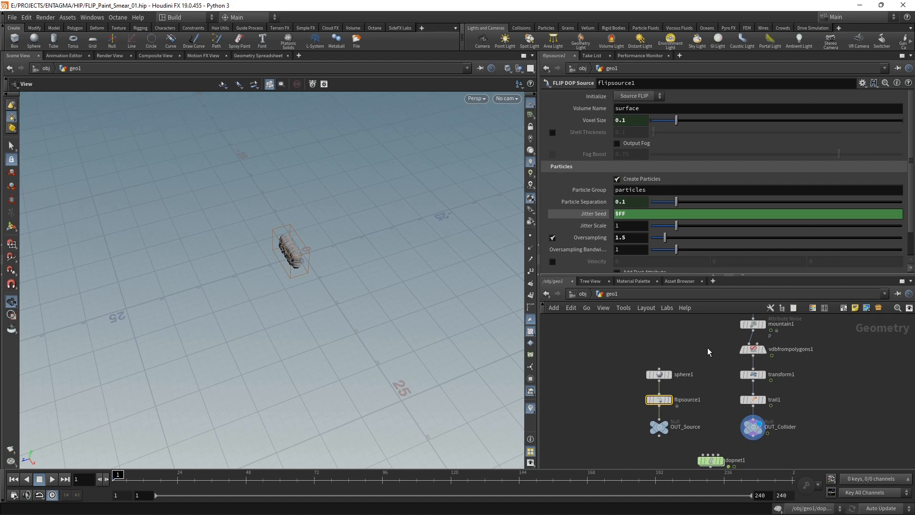
Reference the particle separation in vdbfrompolygons1's Voxel Size so both share 0.1, then return into dopnet1.
click(754, 349)
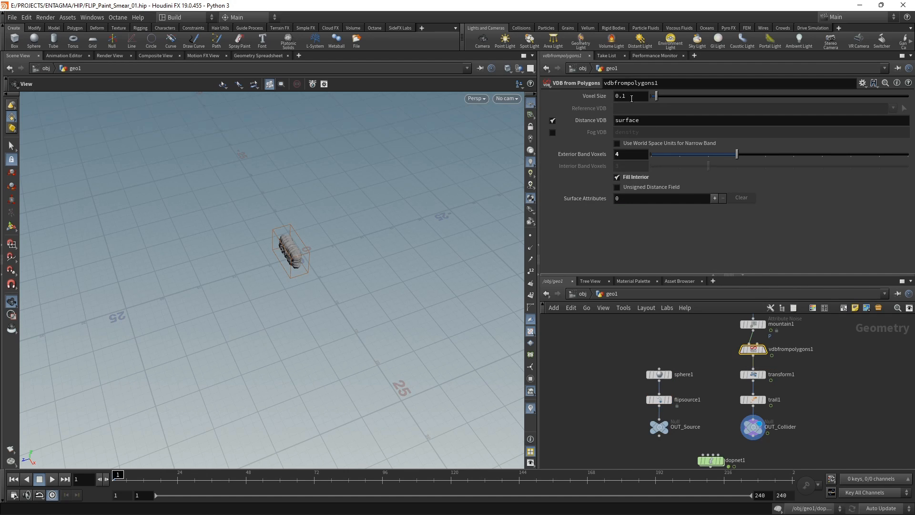
text(ticlesep"))
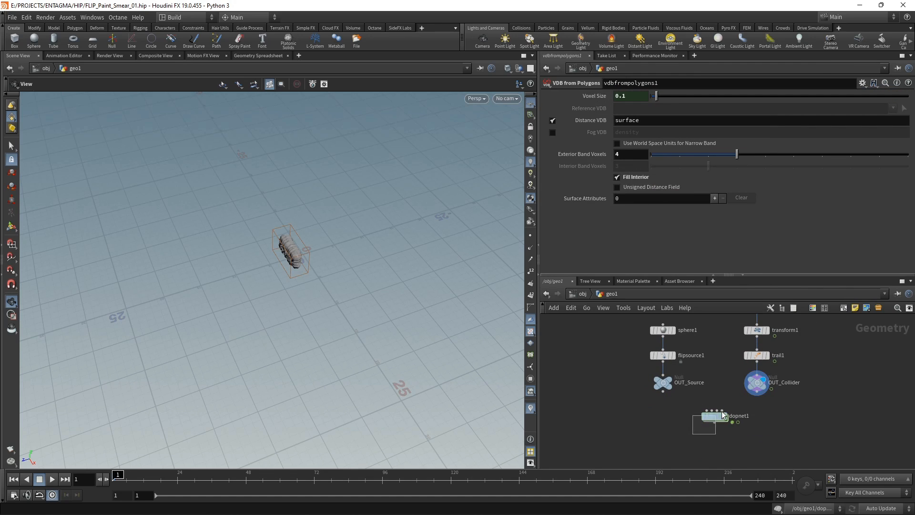
double_click(711, 416)
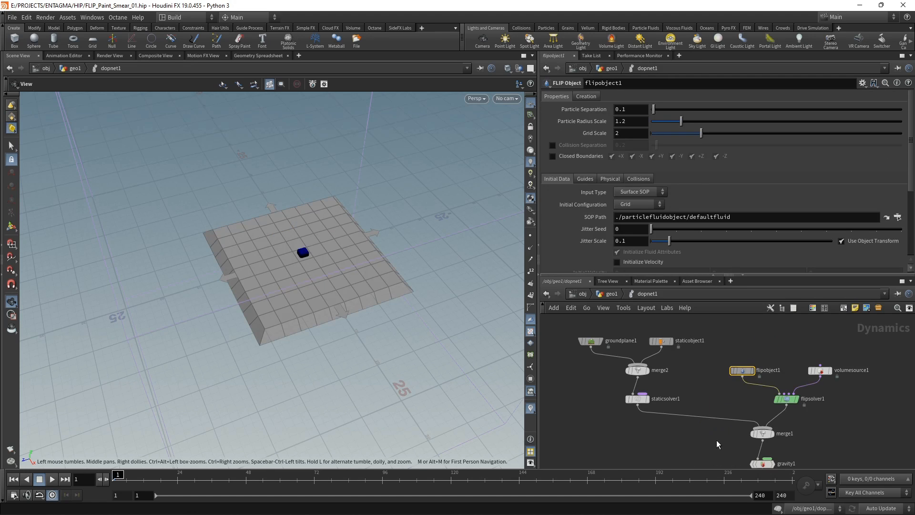
mouse_move(759, 340)
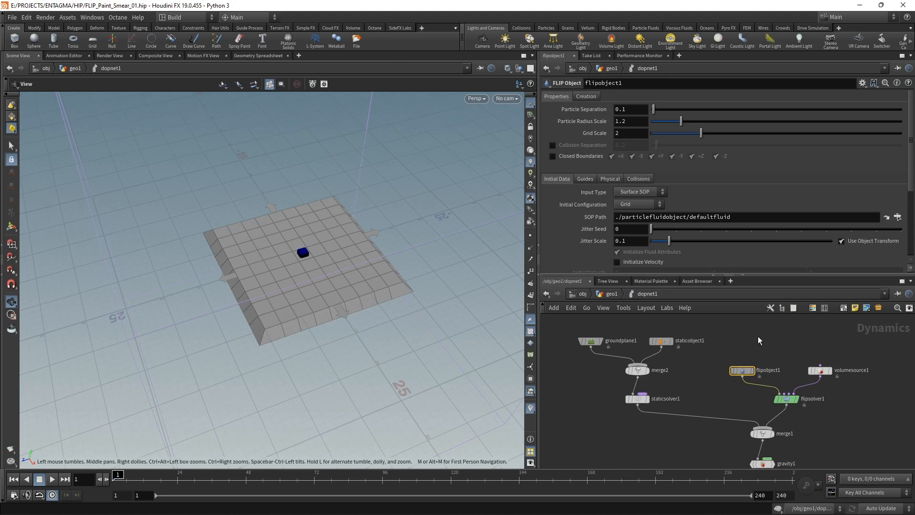
mouse_move(566, 258)
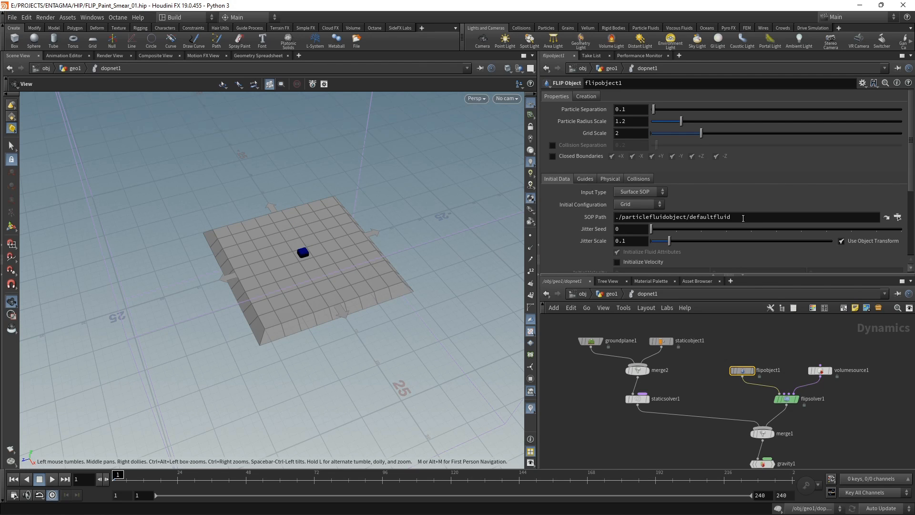
Clear flipobject1's SOP path and set its viscosity to 2500.
click(742, 218)
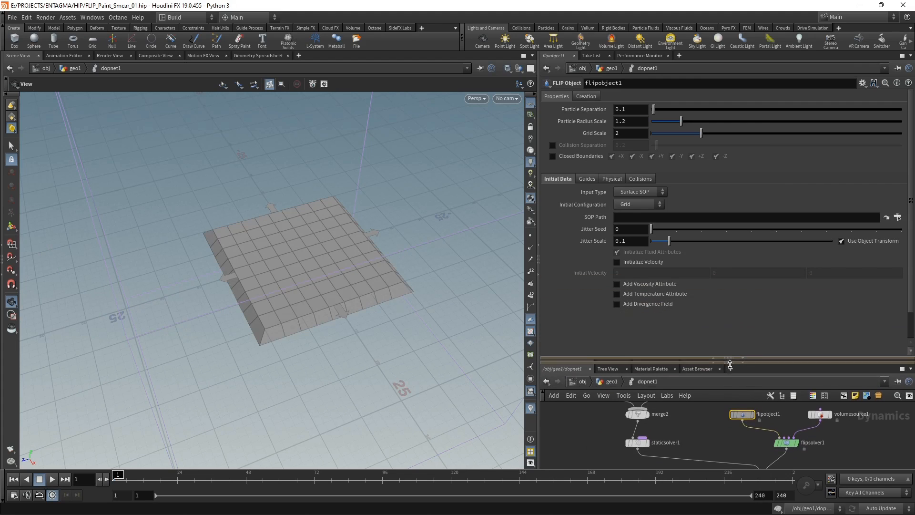
click(612, 179)
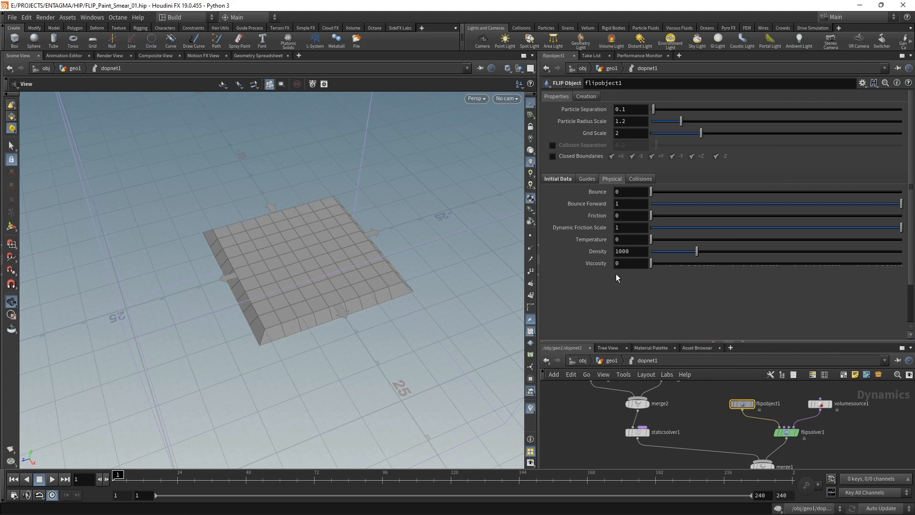
click(630, 263)
text(2500)
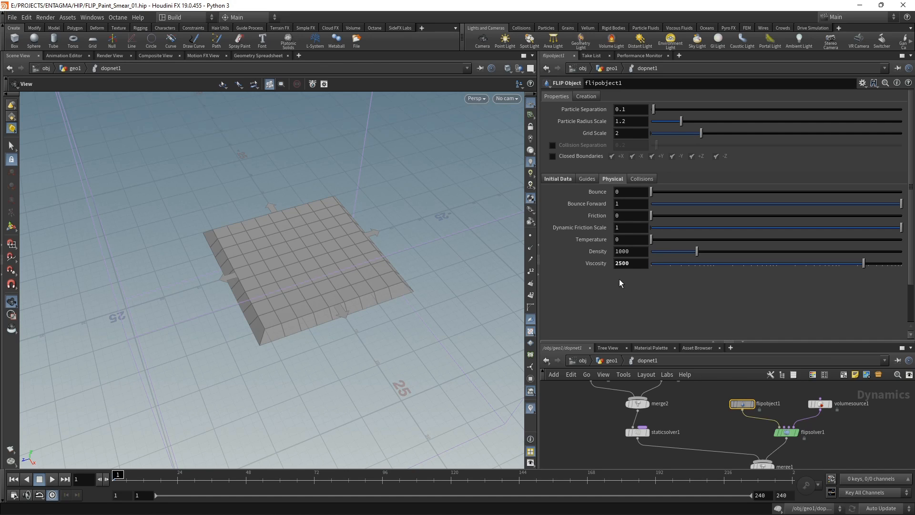
Set the FLIP object's collision volume offset to 0.5 and edit its particle separation.
click(641, 178)
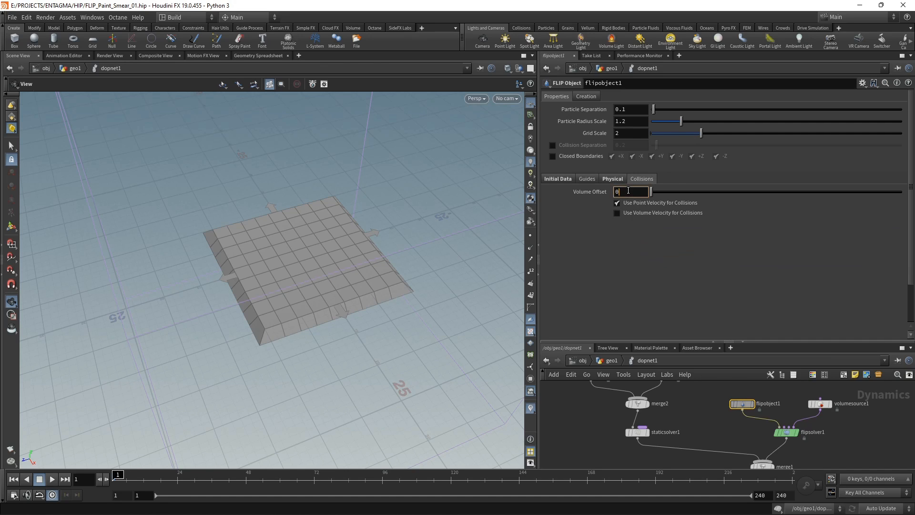
text(0.5)
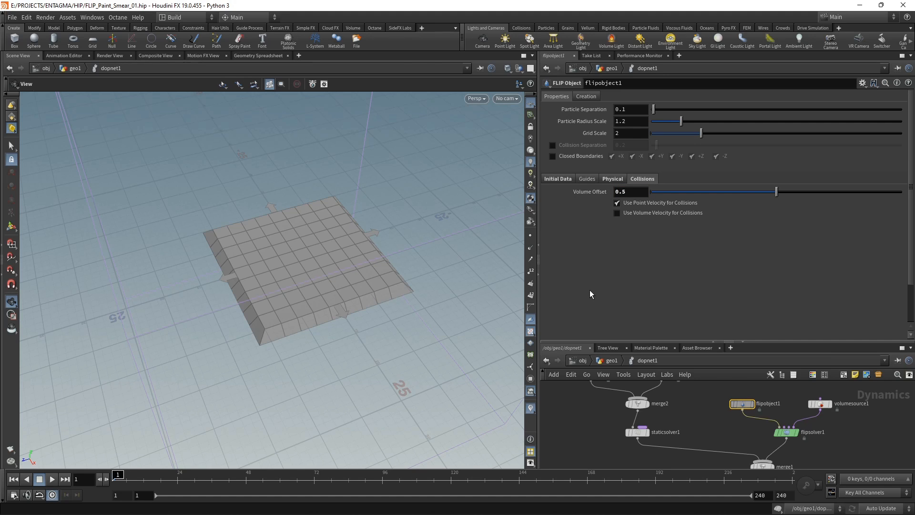
click(630, 108)
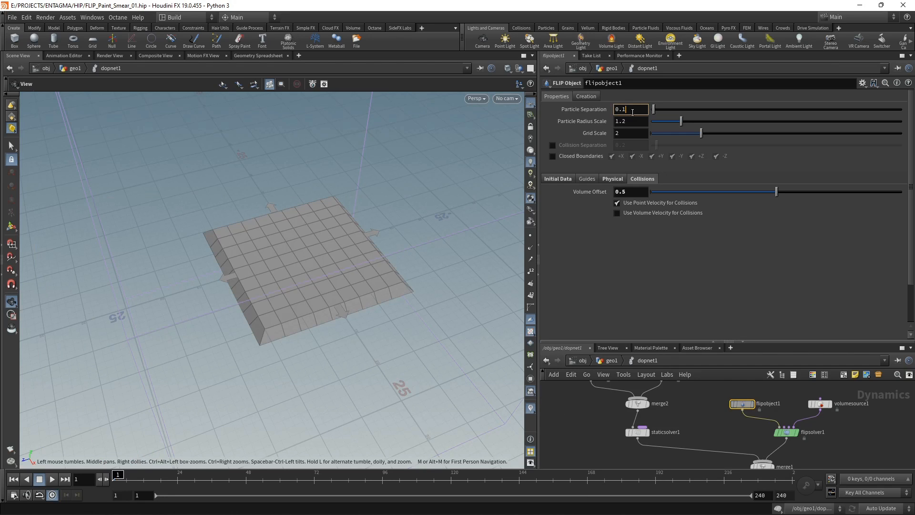
key(BackSpace)
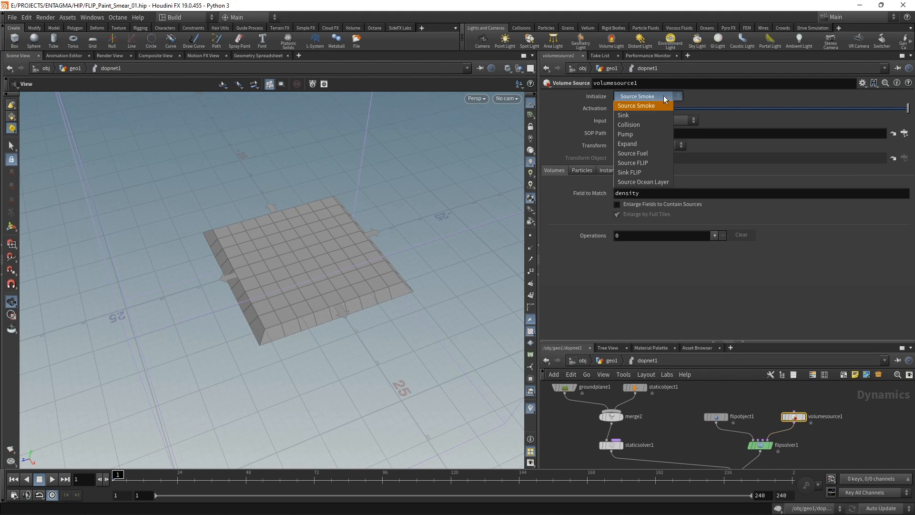
Initialize volumesource1 as Source FLIP and browse for its source geometry path.
click(633, 162)
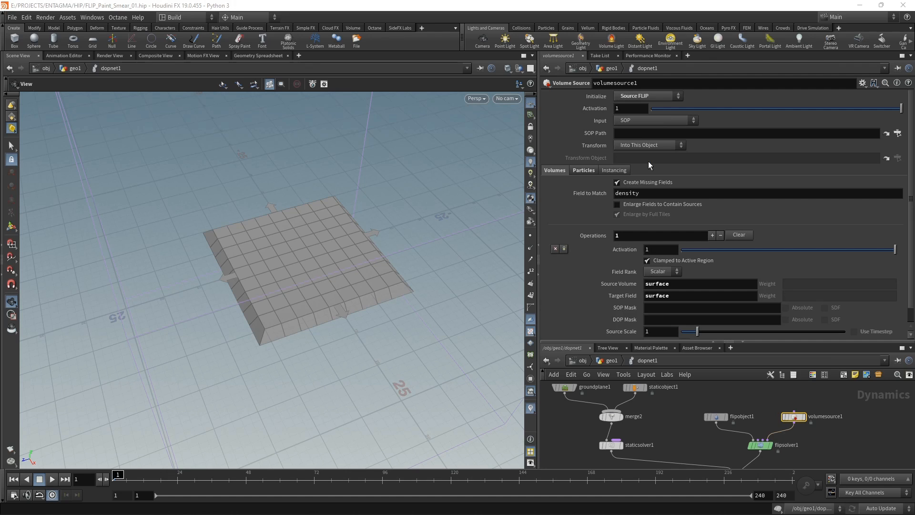
click(901, 132)
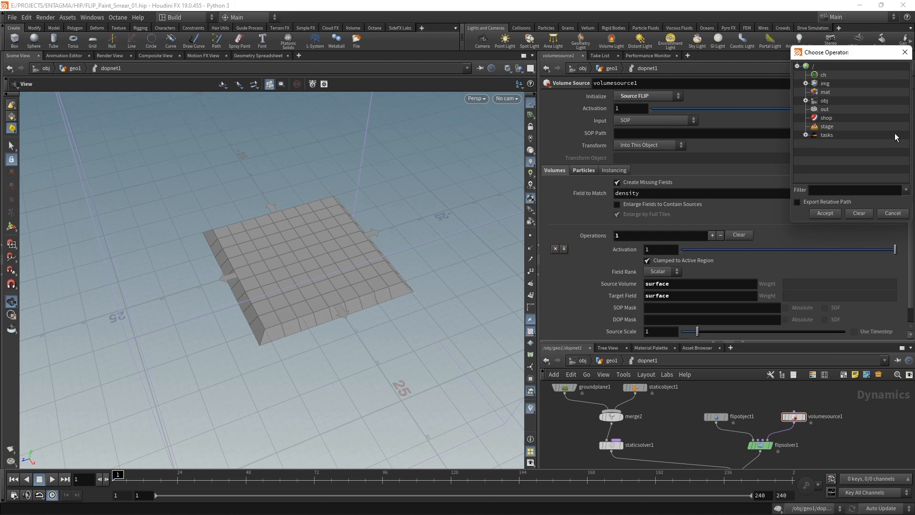
click(805, 101)
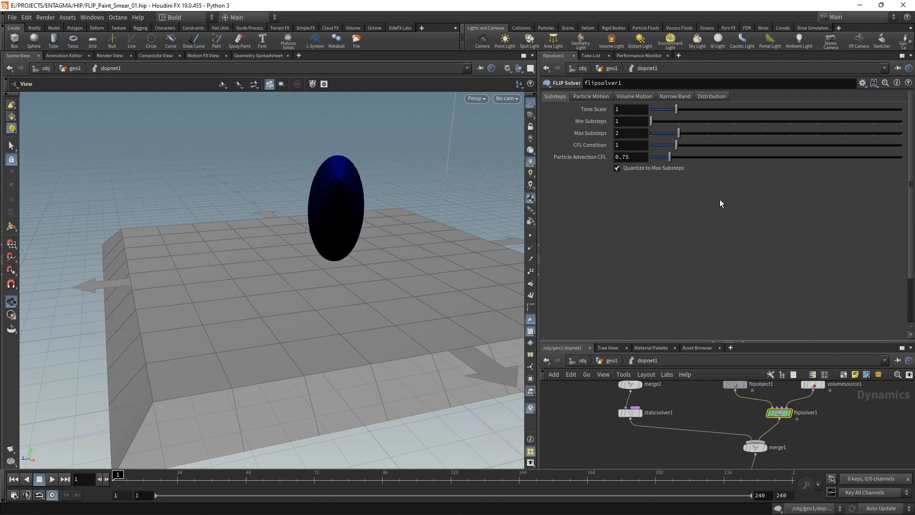
Set flipsolver1 reseeding to 4 particles per voxel, surface oversampling 12, bandwidth 1.5, interpolating v.
click(591, 95)
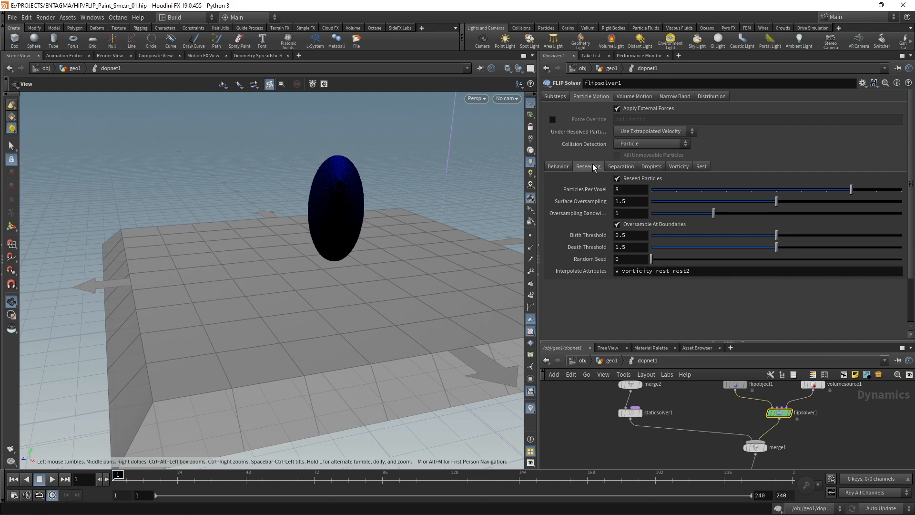
click(631, 188)
text(4)
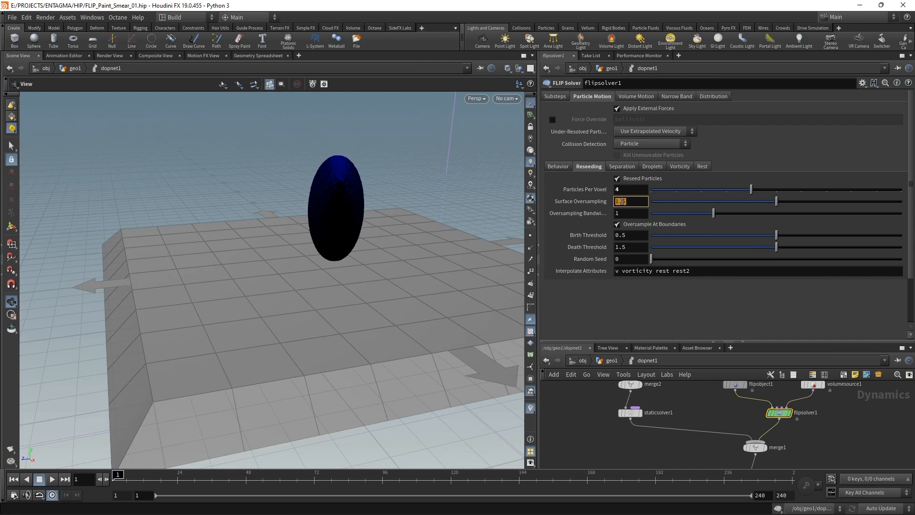
text(12)
click(631, 213)
text(.5)
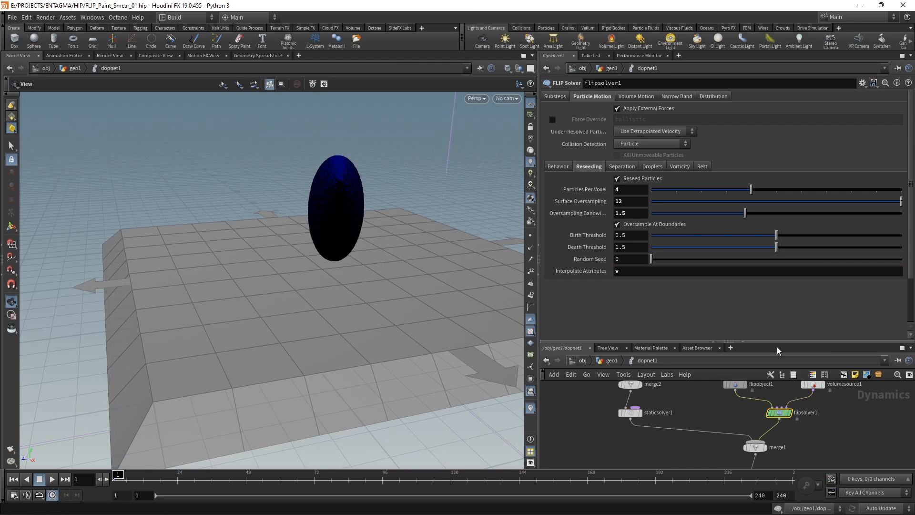
Move the FLIP solver's volume limits box center to -15 in Z.
click(635, 95)
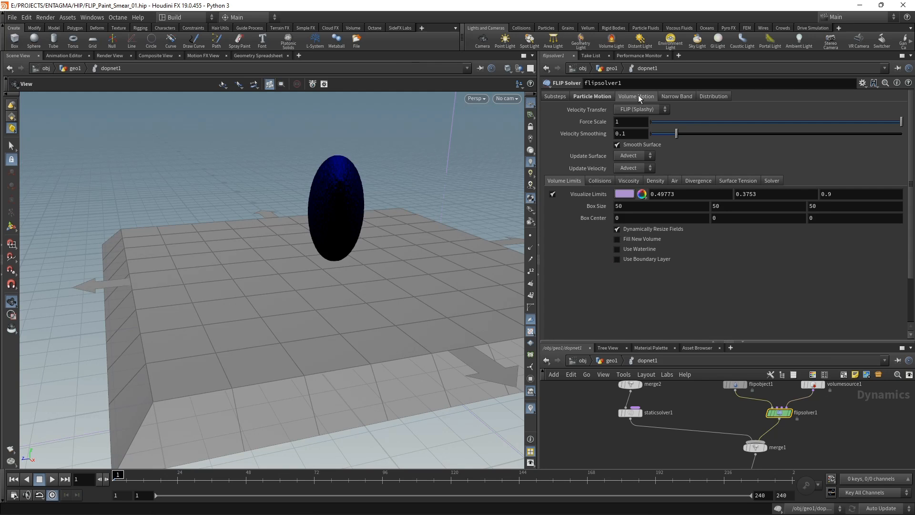
mouse_move(398, 160)
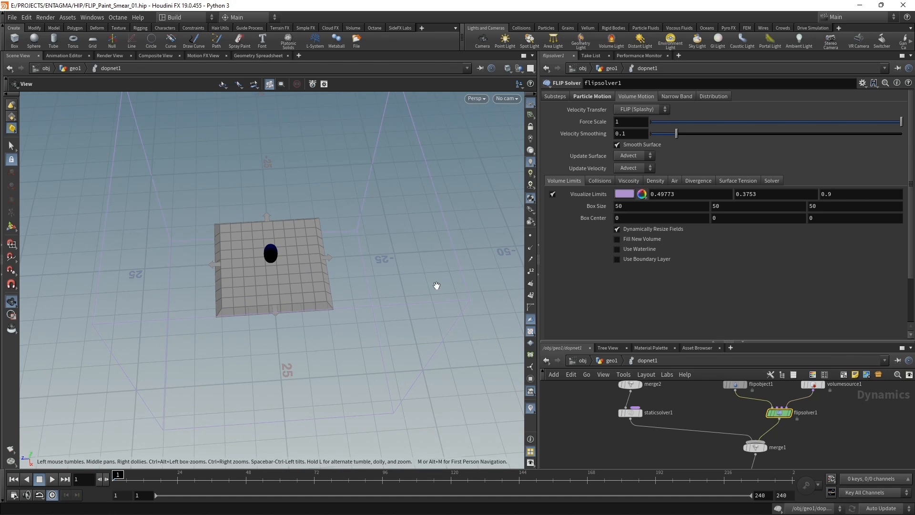
mouse_move(164, 418)
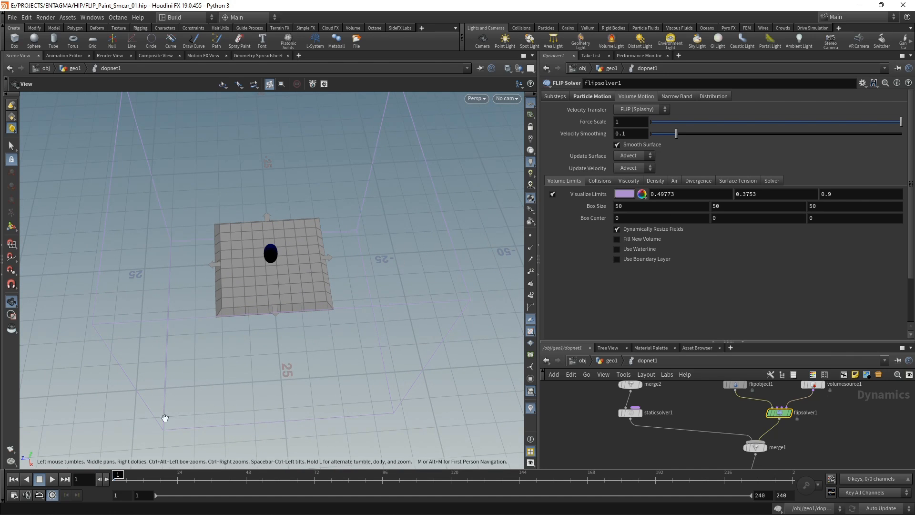
click(854, 217)
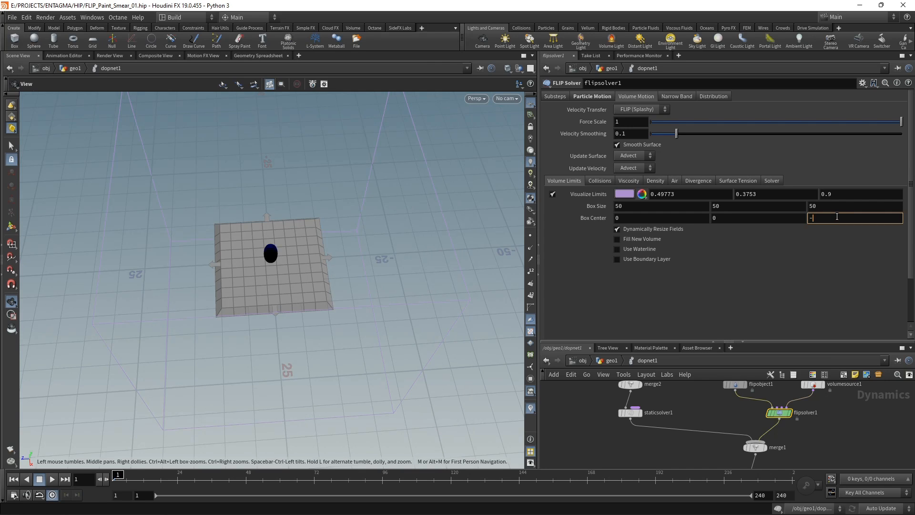
text(-15)
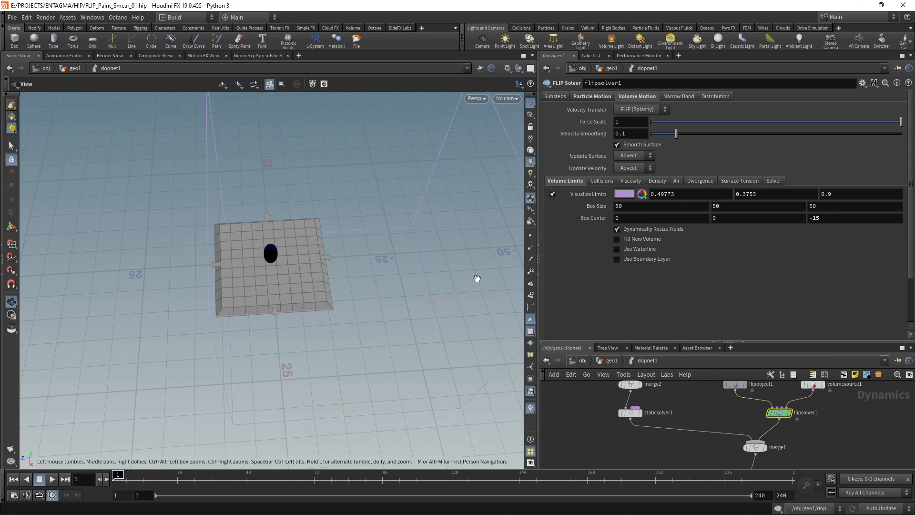
Enable viscosity and turn on OpenCL for the pressure solve.
click(630, 181)
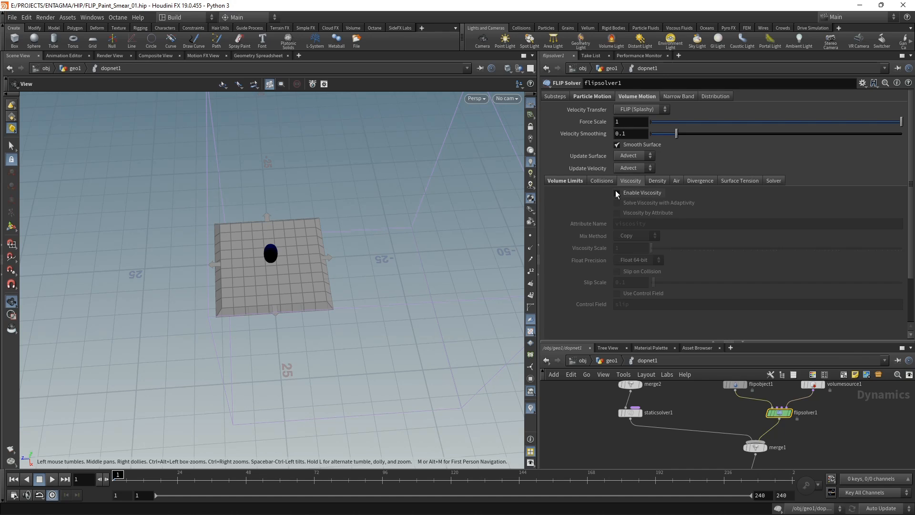
click(617, 193)
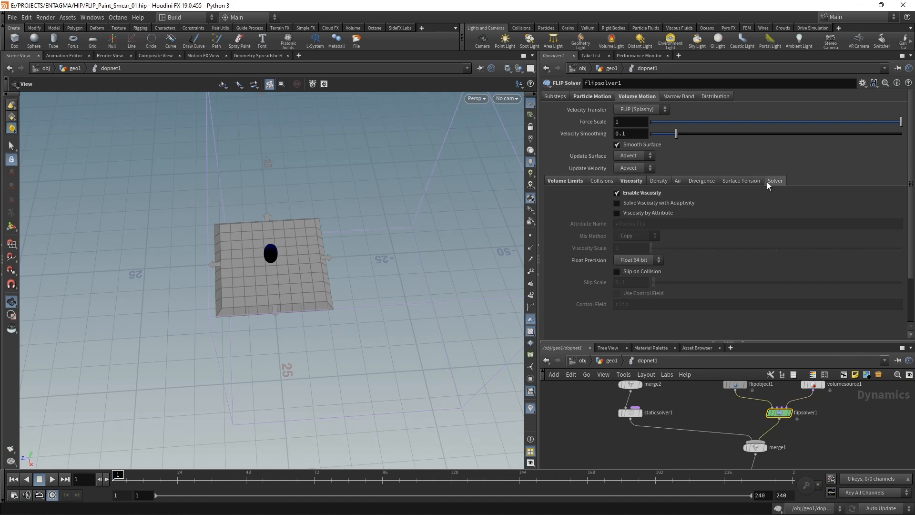
click(775, 180)
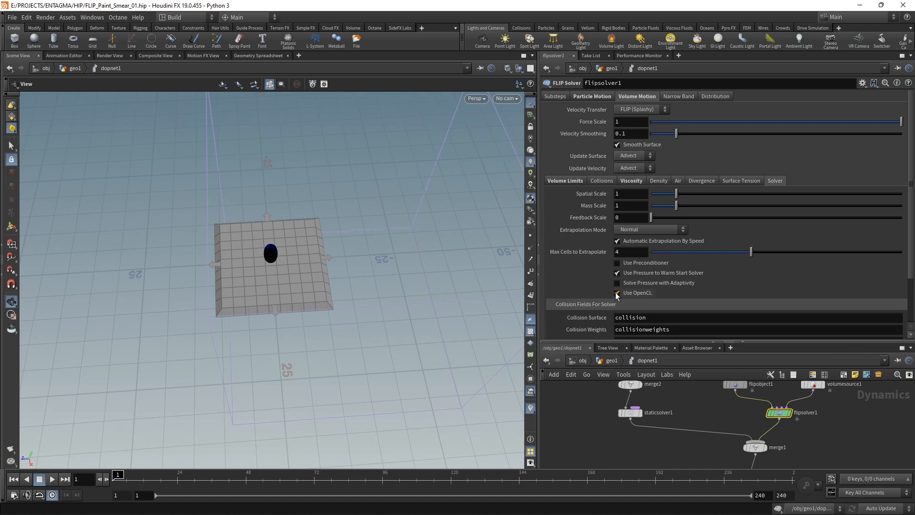
click(617, 293)
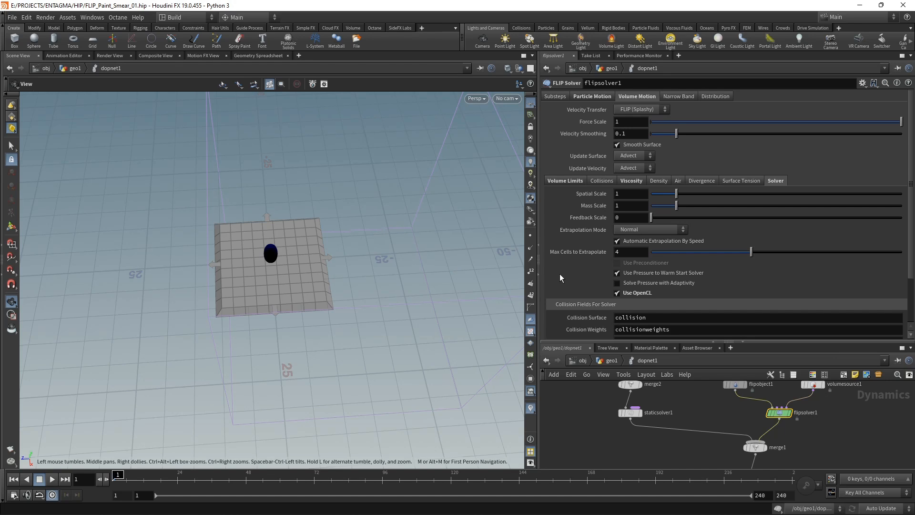
mouse_move(350, 295)
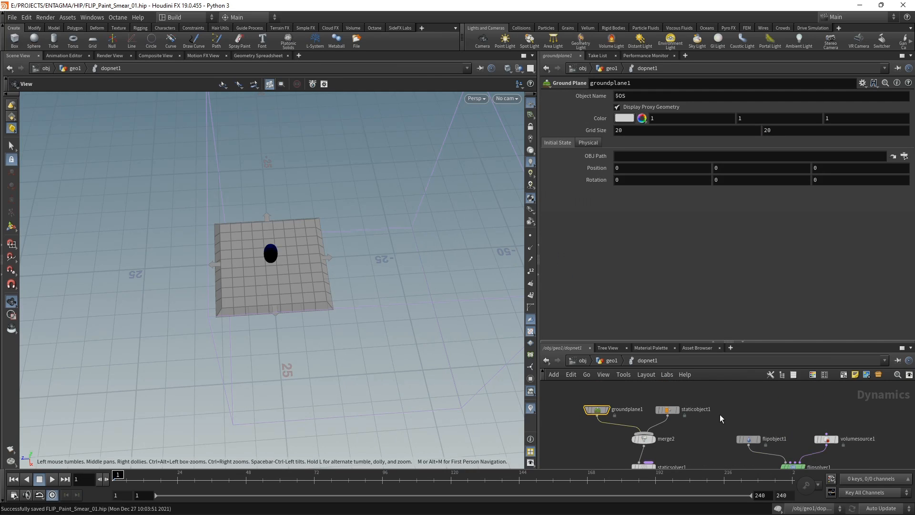
Point staticobject1 at OUT_Collider, hide its geometry and show the collision guide.
click(667, 409)
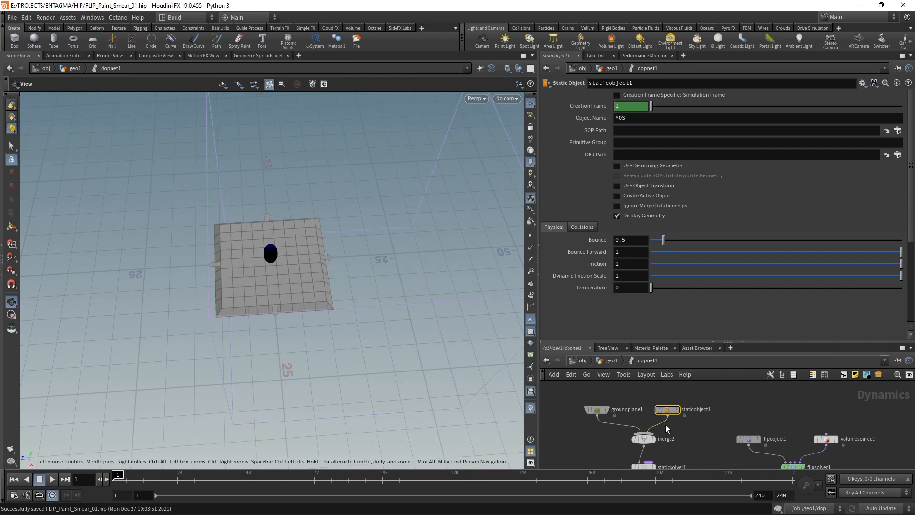
mouse_move(694, 333)
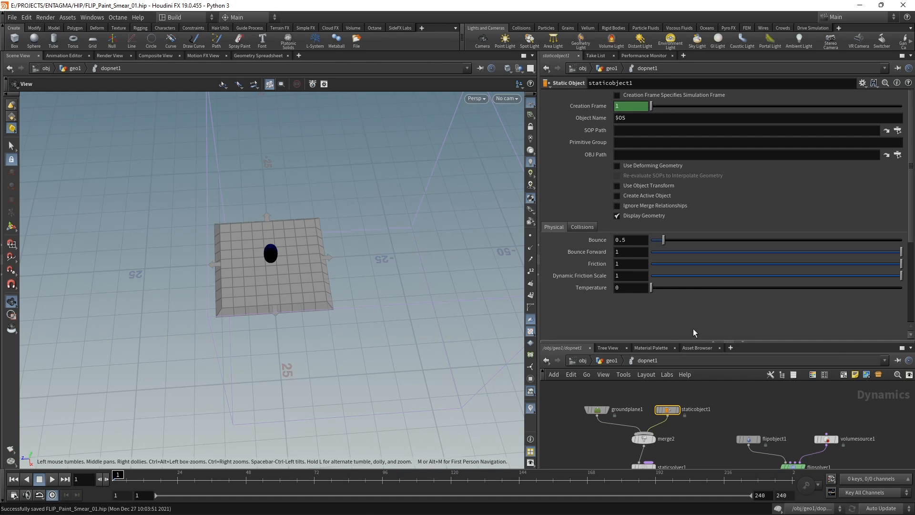
click(897, 129)
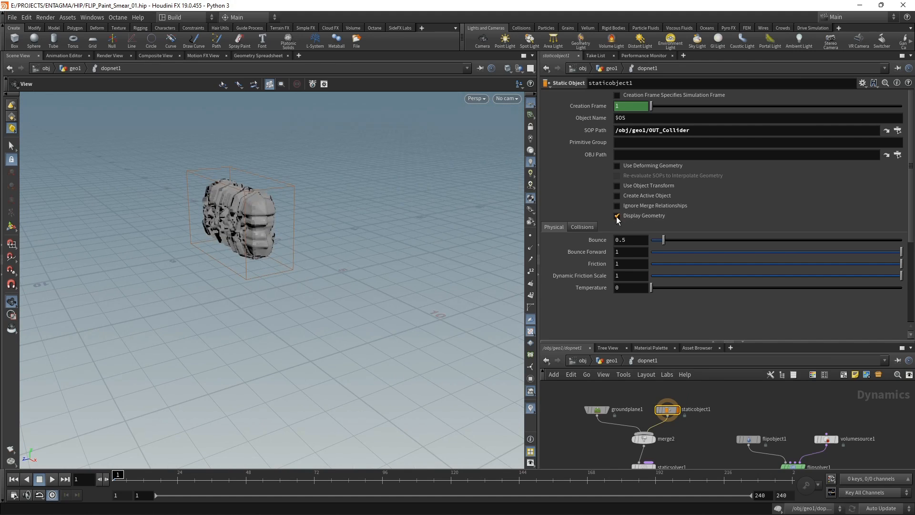
click(582, 227)
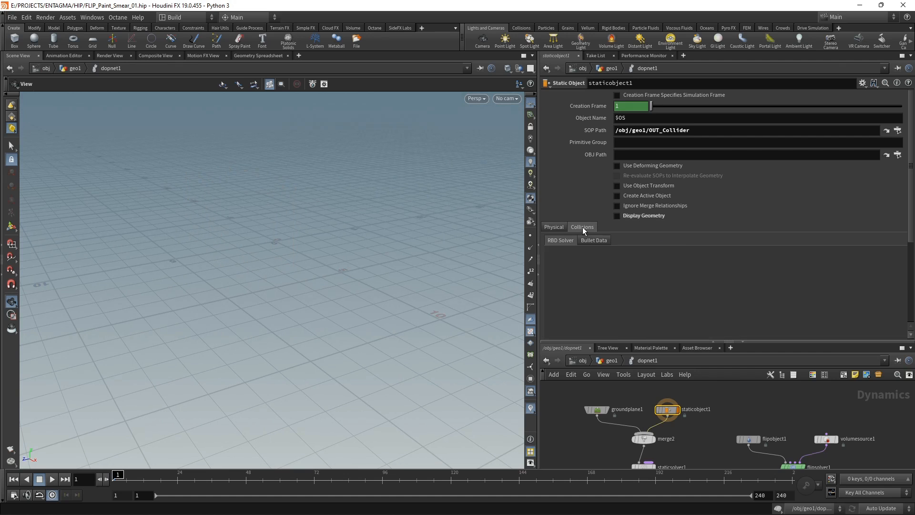
click(561, 241)
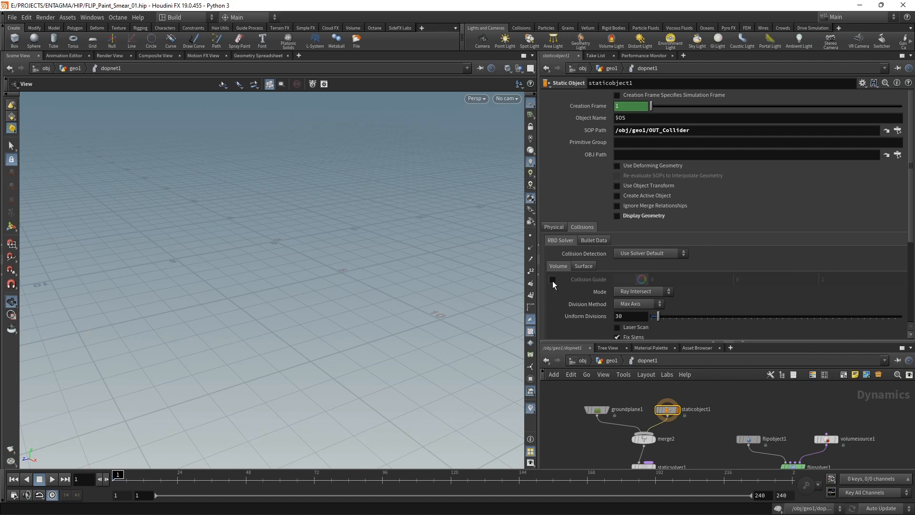
click(553, 279)
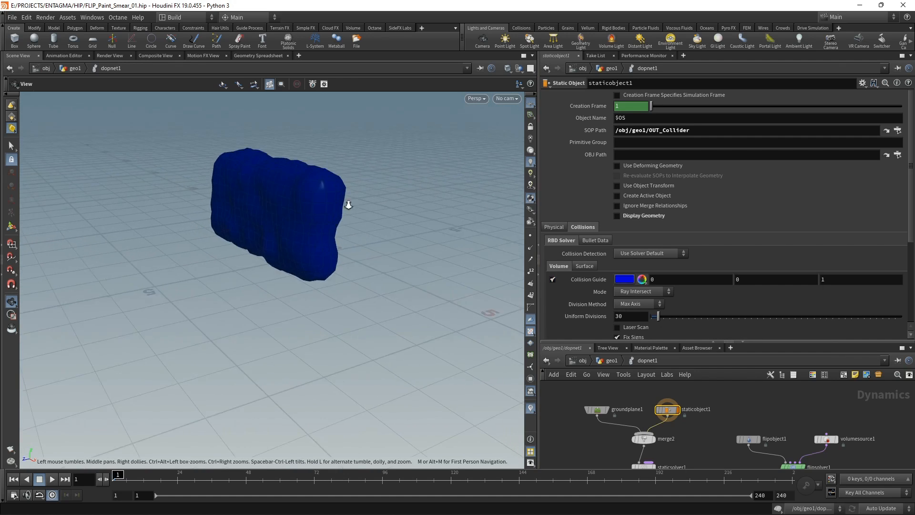
drag(347, 204, 356, 218)
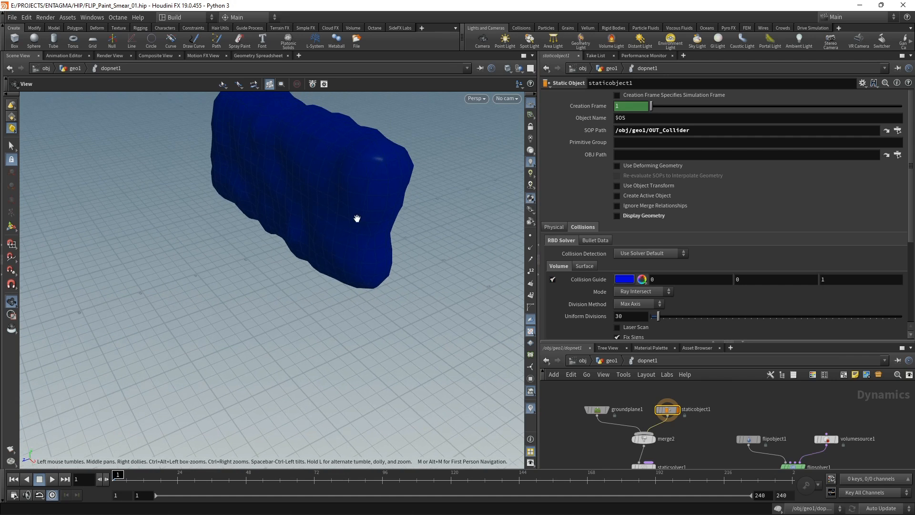
Use volume-sampled collisions with deforming geometry, then go back up to geo1.
click(642, 291)
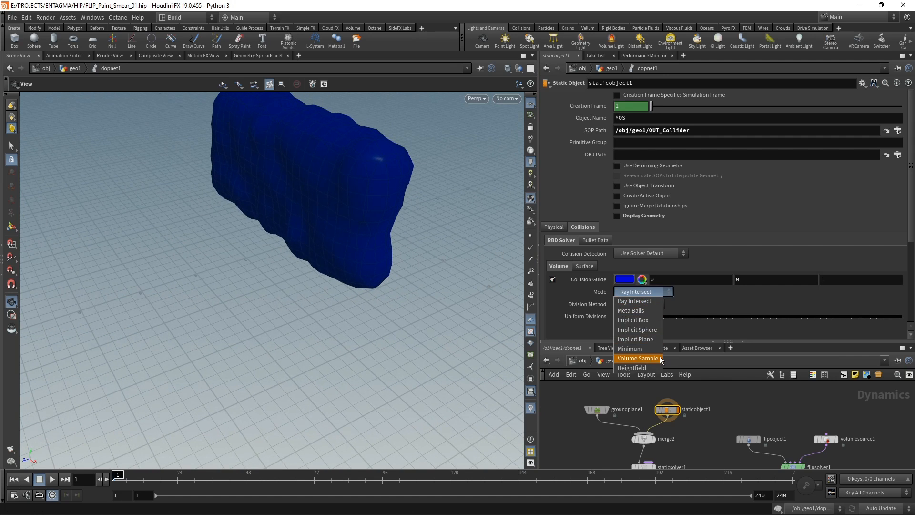
click(639, 358)
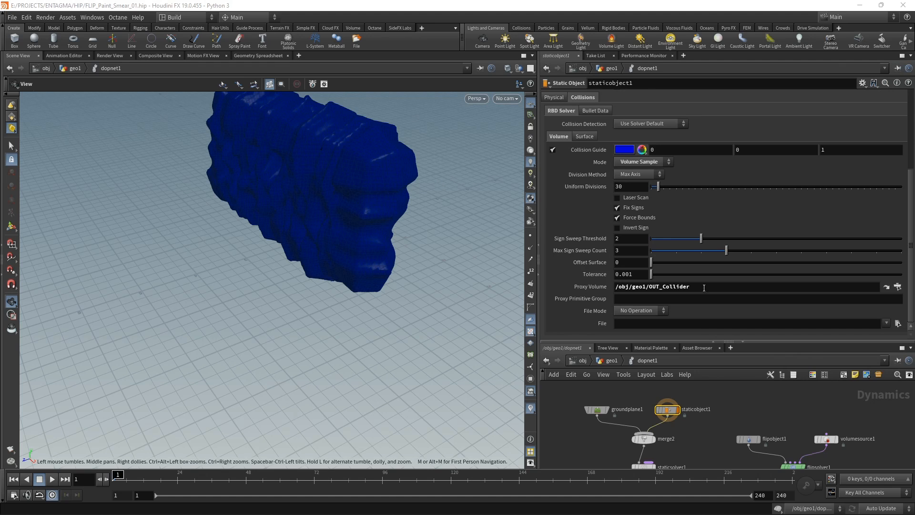
mouse_move(699, 286)
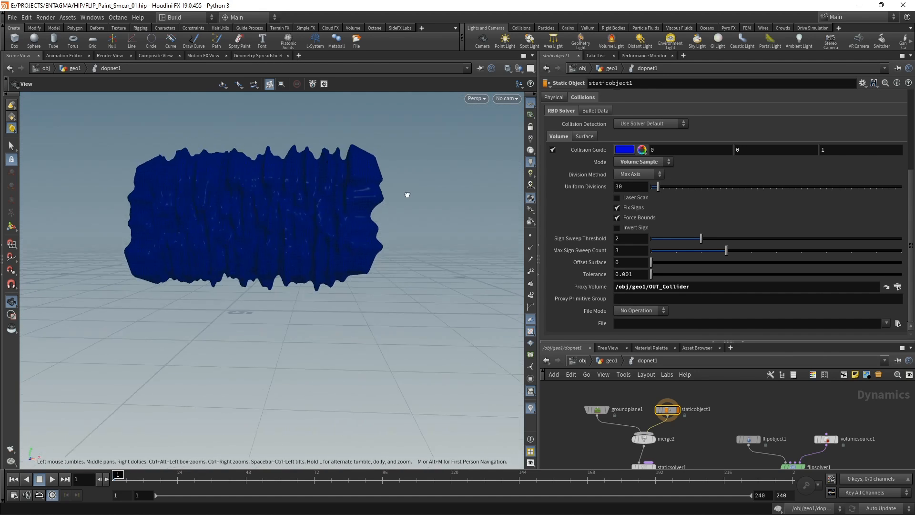
drag(408, 194, 346, 273)
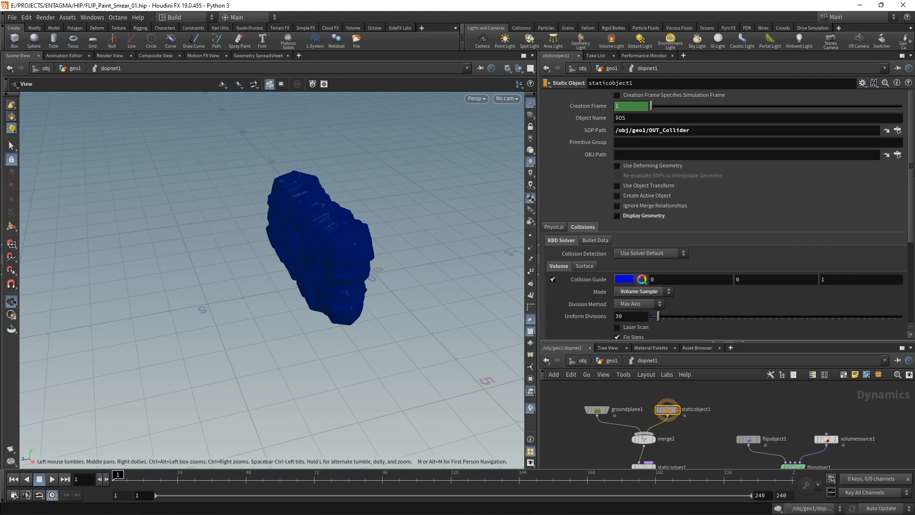
click(618, 166)
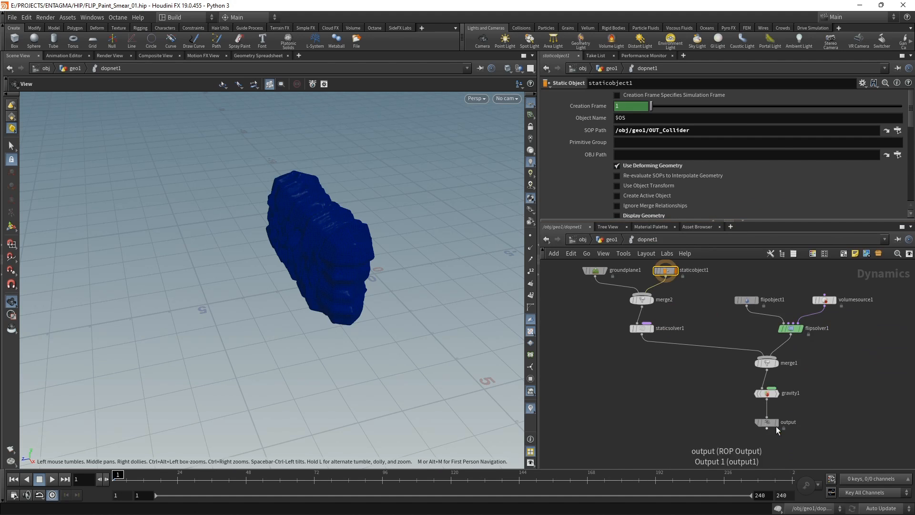
click(766, 422)
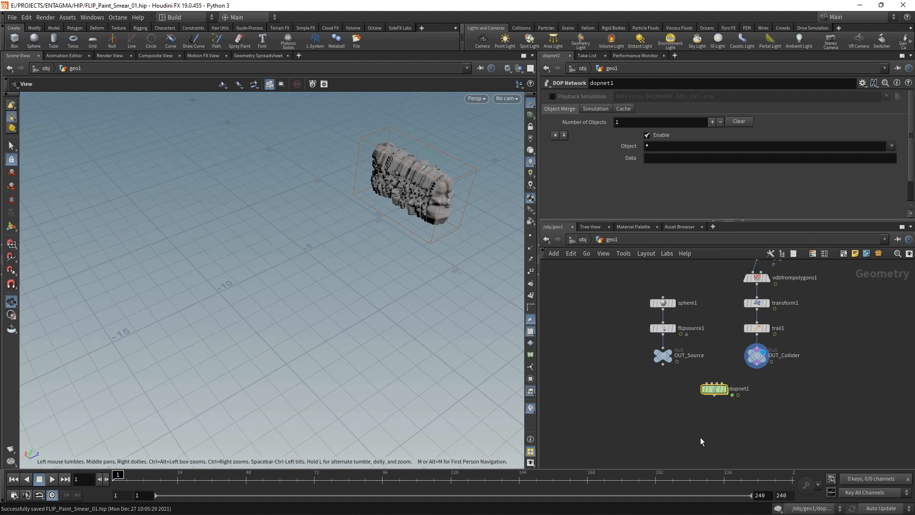
Check dopnet1's Cache Memory of 35000 MB and dive back inside the simulation network.
click(624, 108)
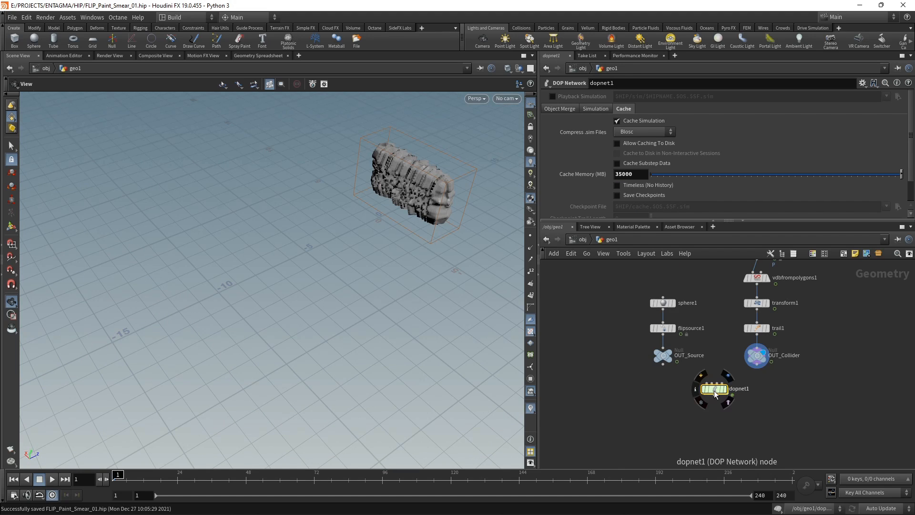
double_click(714, 388)
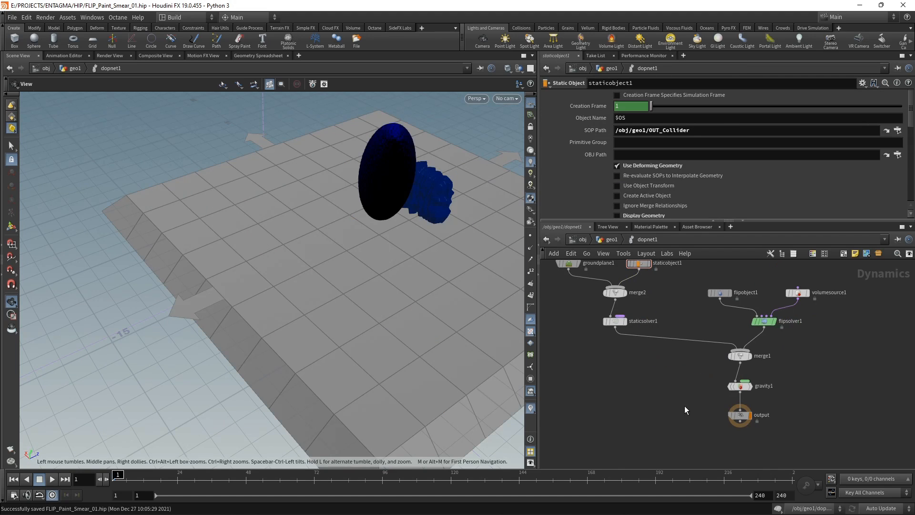
Play the simulation so the paint is emitted and smears onto the collider.
click(52, 479)
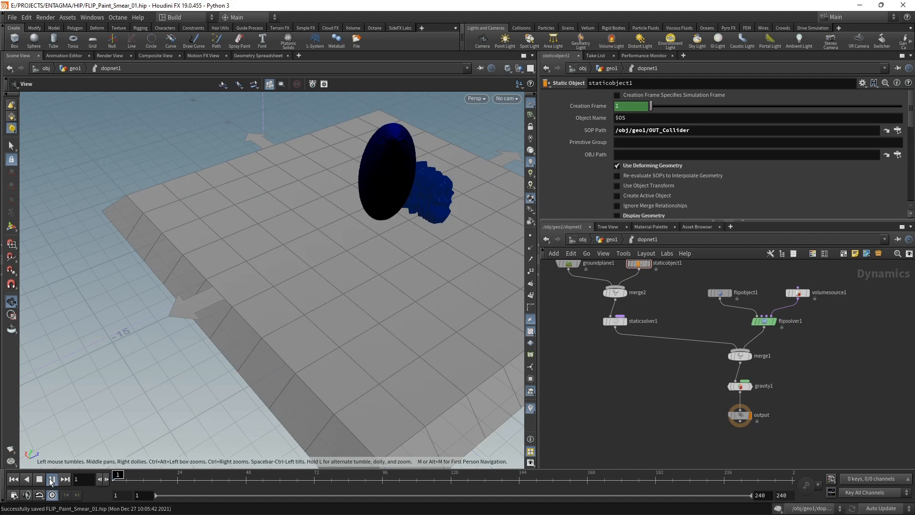
click(51, 478)
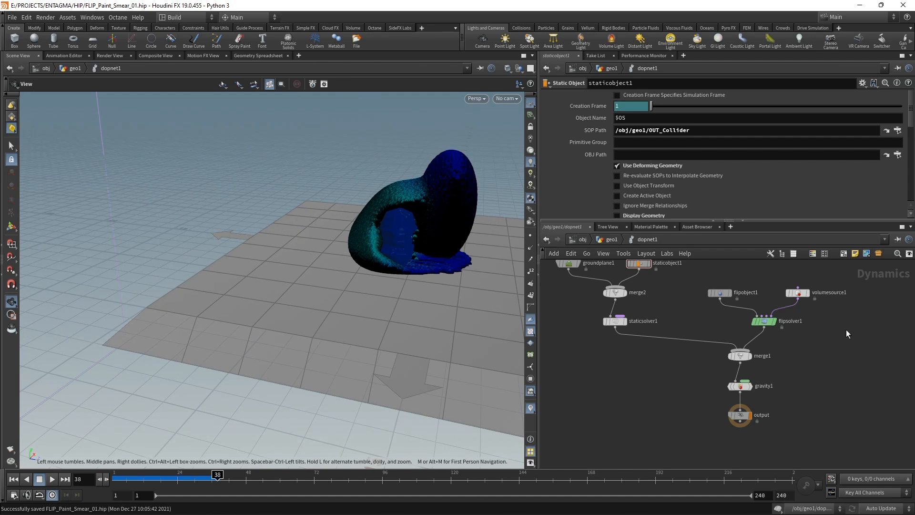
click(797, 292)
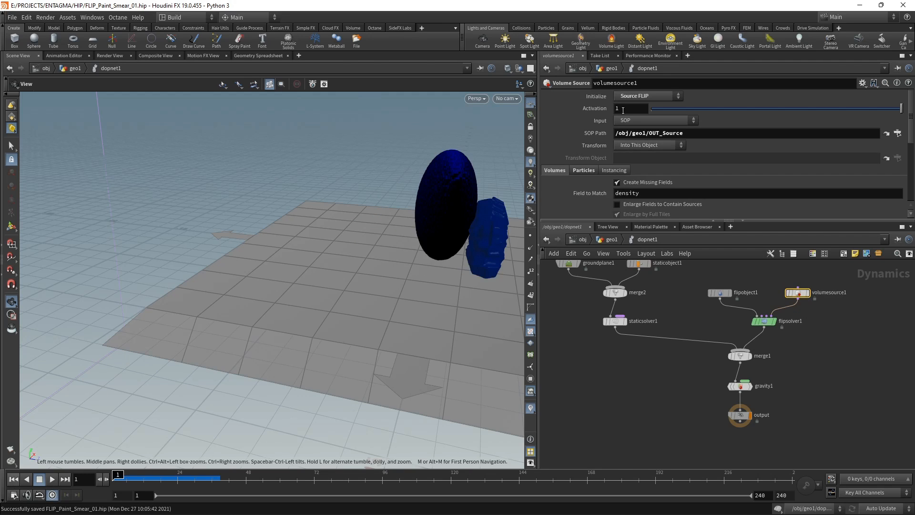
Set volumesource1's Activation to $FF<12 so paint emits only the first 12 frames.
click(630, 107)
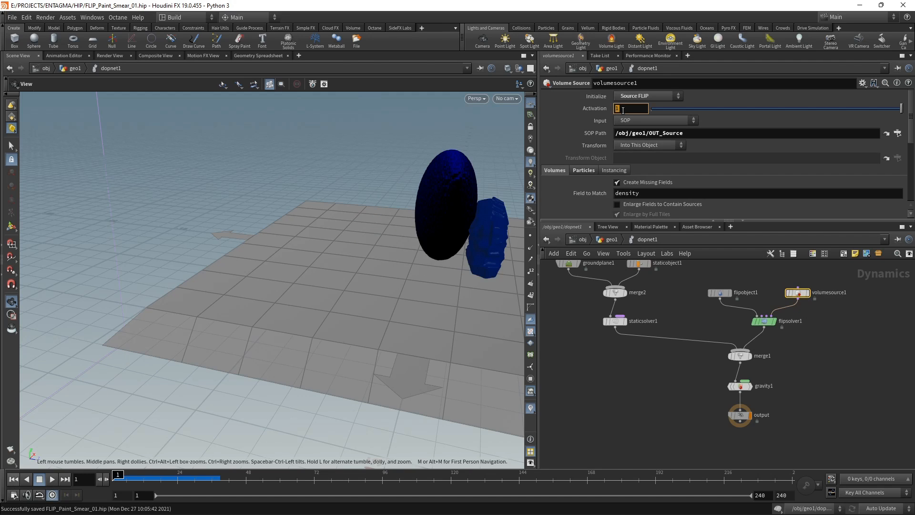
text($FF)
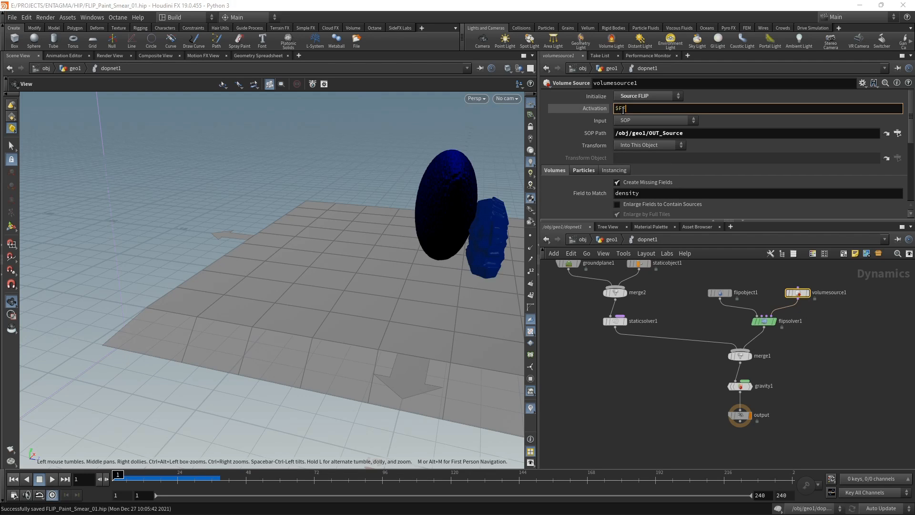
text(F<12)
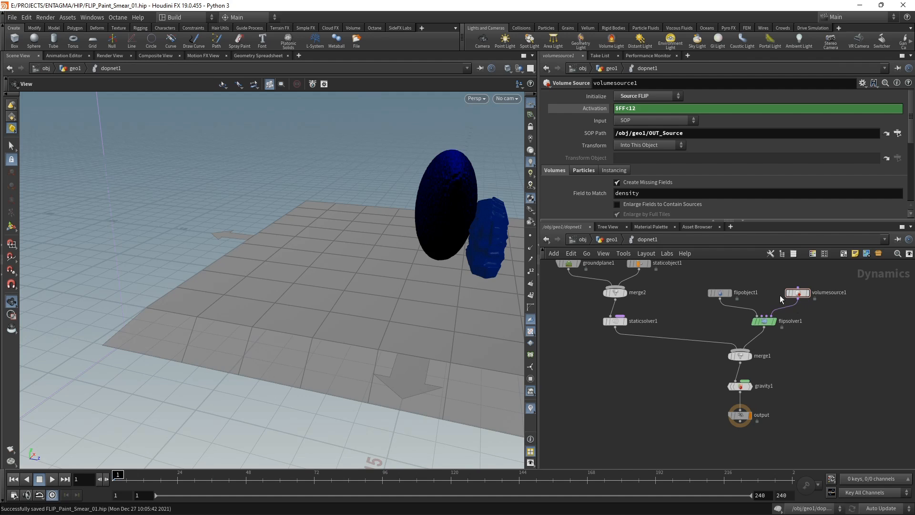
mouse_move(147, 404)
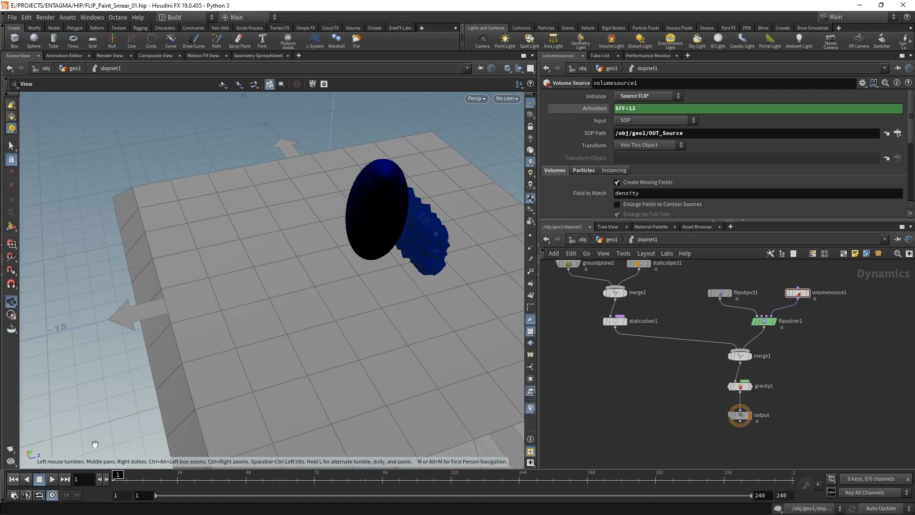
Rewind and replay the simulation to see the long smear along the collider.
click(51, 478)
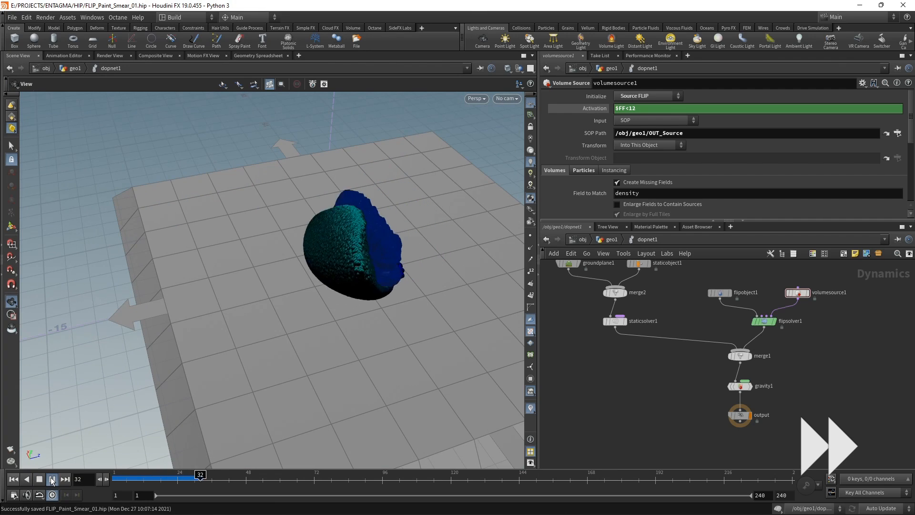
click(52, 479)
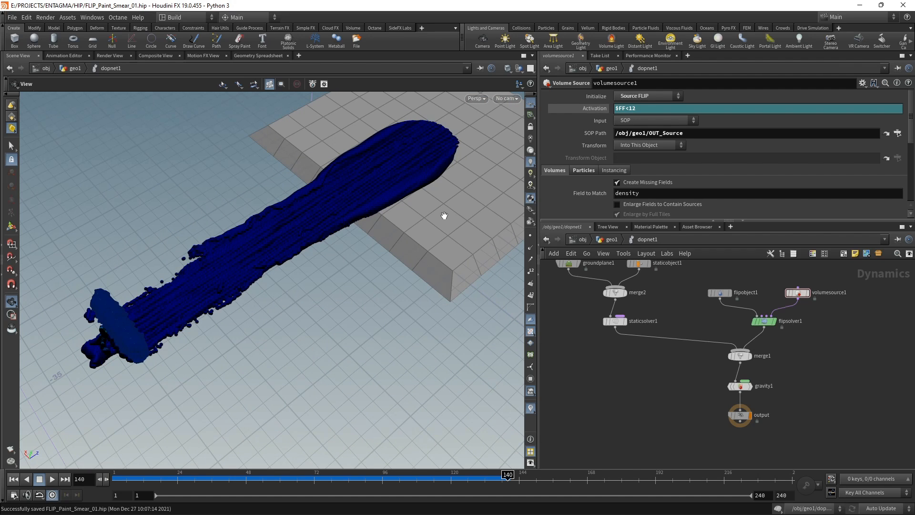
click(720, 293)
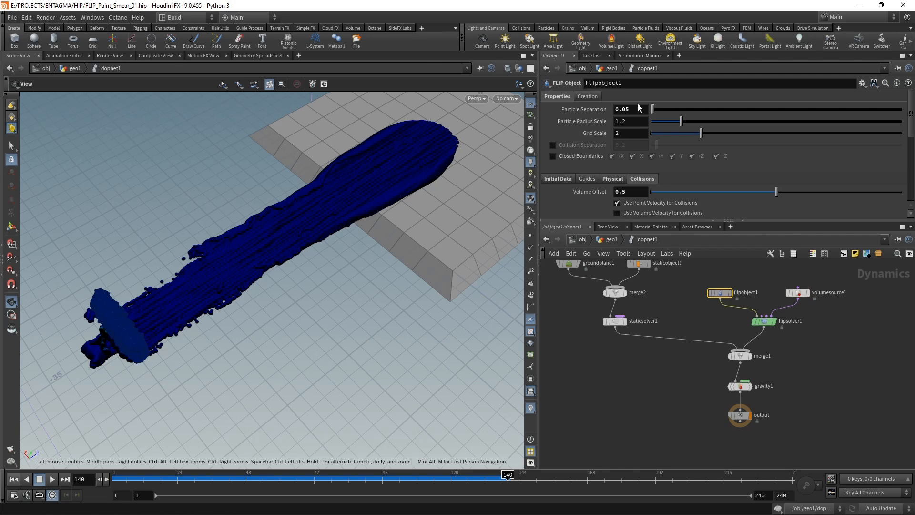
mouse_move(378, 169)
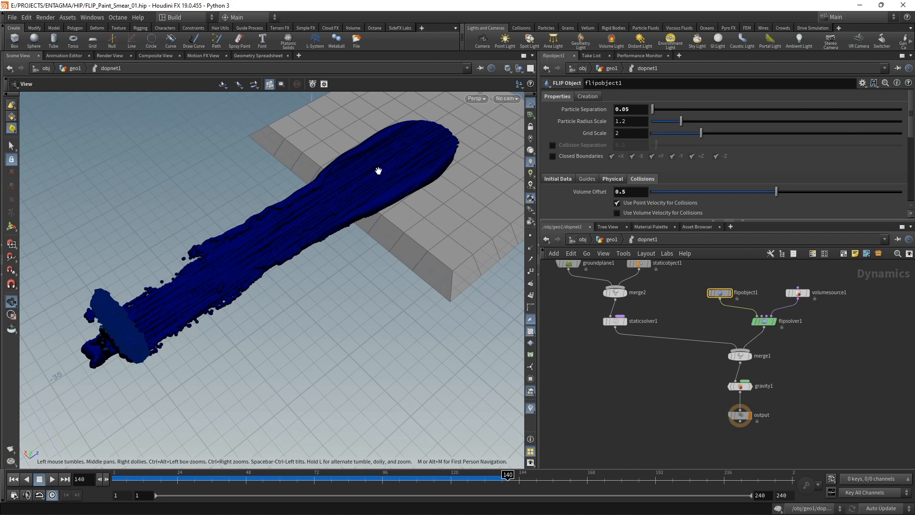
mouse_move(189, 294)
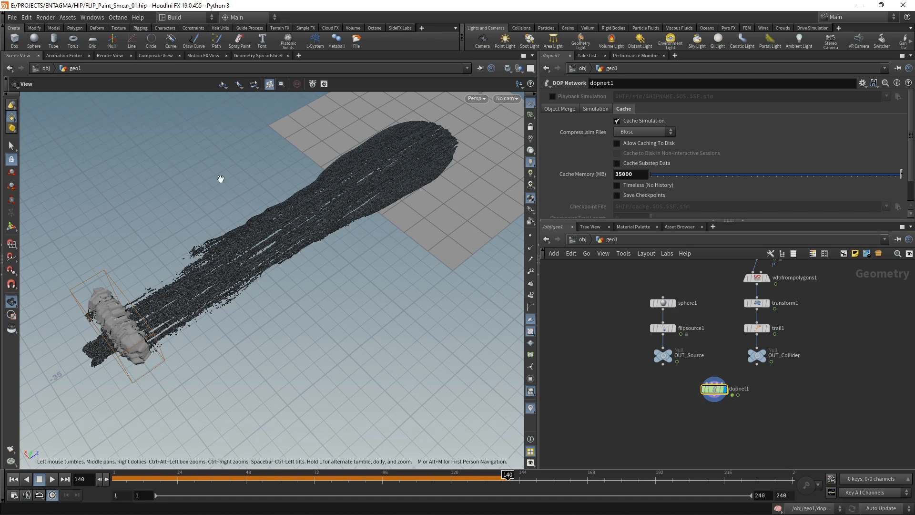
mouse_move(745, 284)
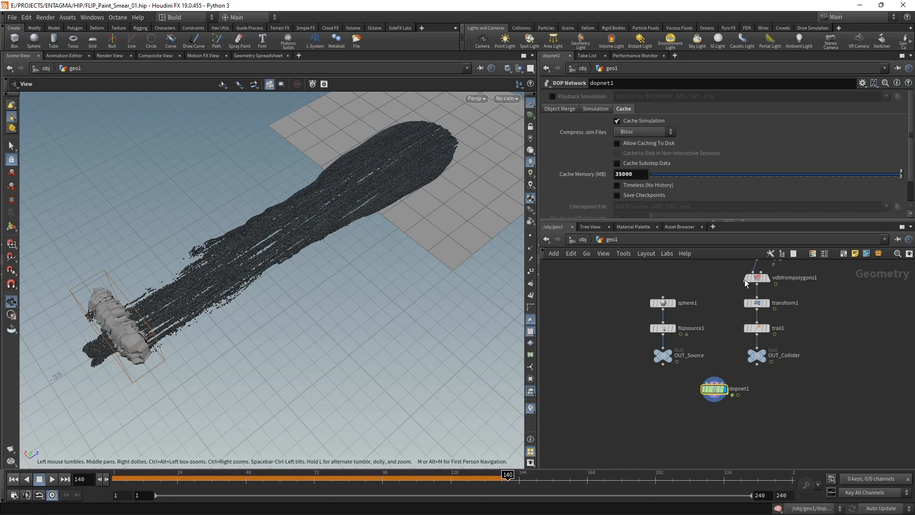
Set dopnet1's Object Merge to import only flipobject1 instead of all simulation objects.
click(560, 108)
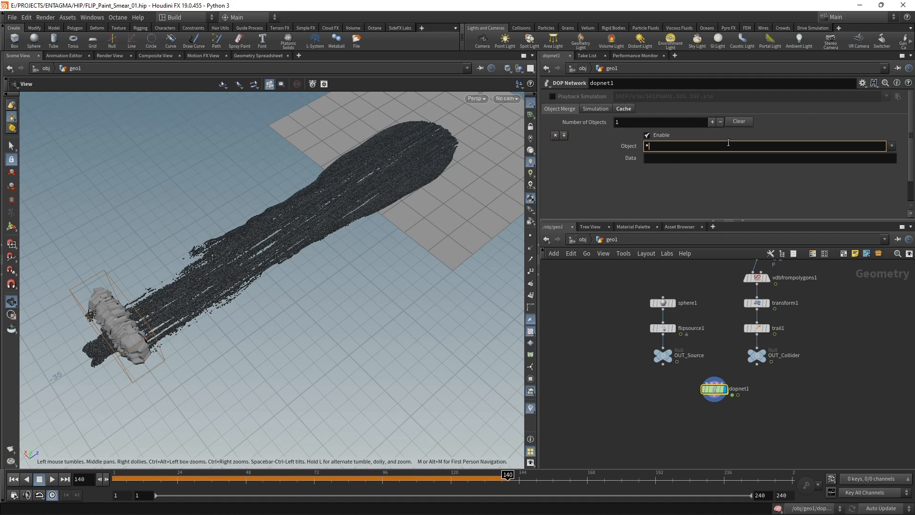
click(891, 146)
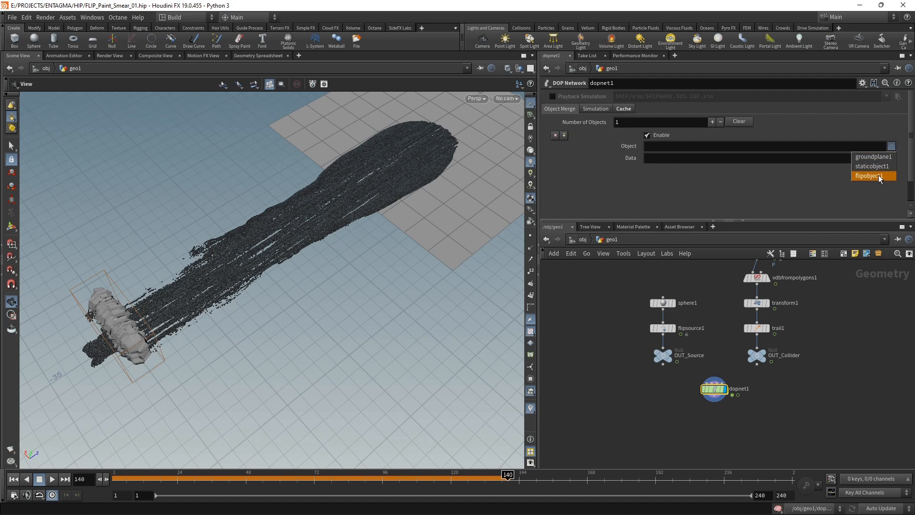
click(869, 176)
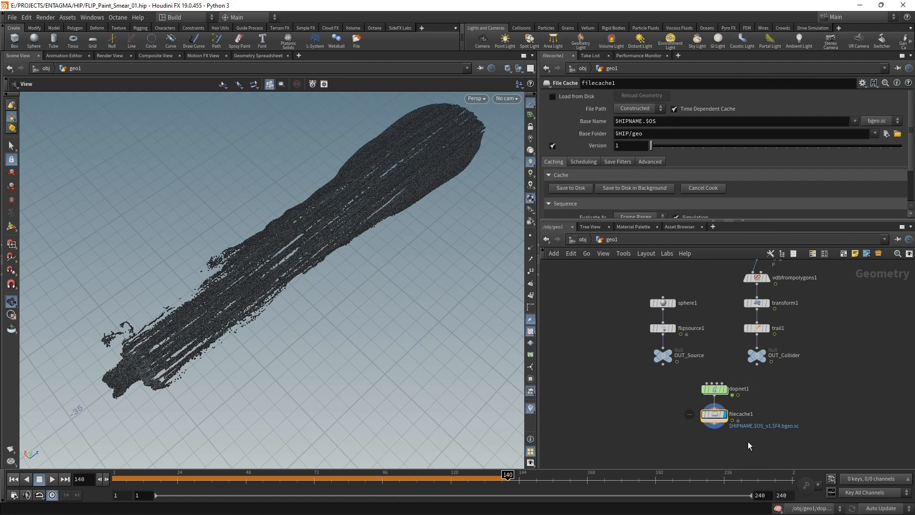
mouse_move(706, 420)
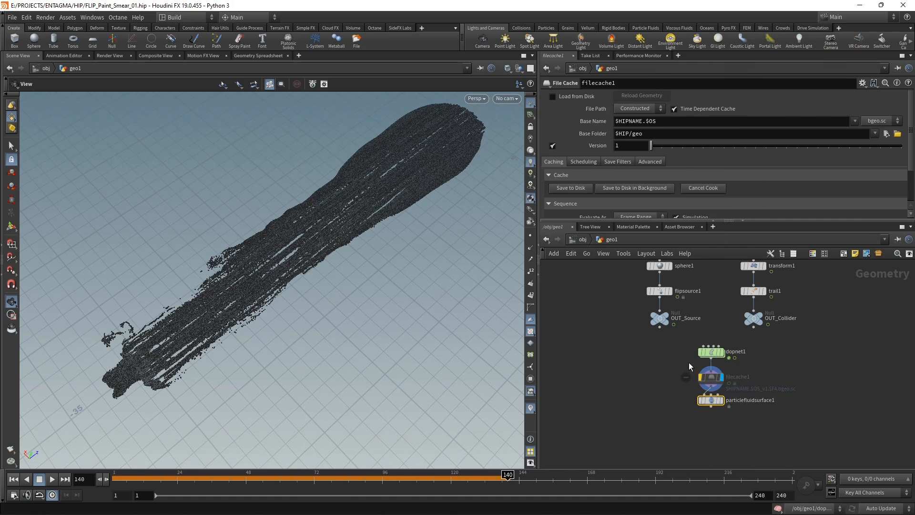
Dive back into dopnet1 to revisit the flipobject1 settings.
click(710, 399)
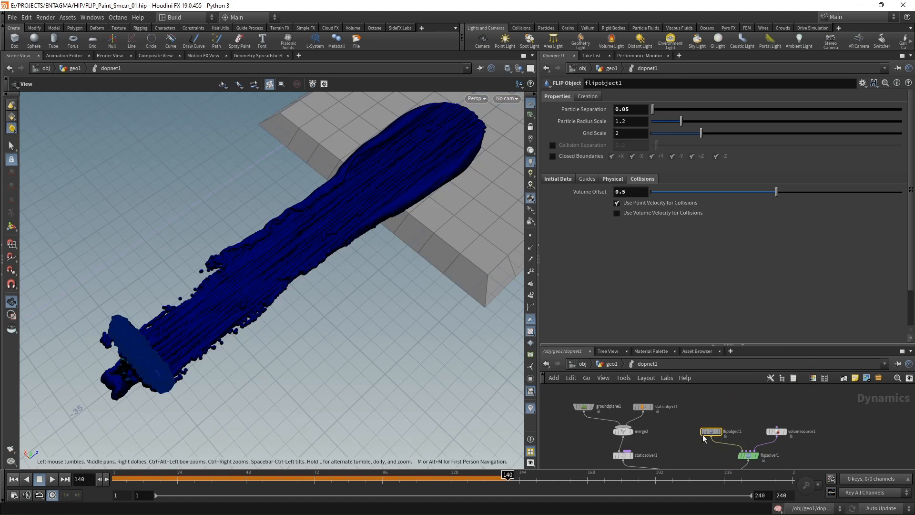
Paste a relative reference so the fluid surface's particle separation follows flipobject1's 0.05.
right_click(630, 108)
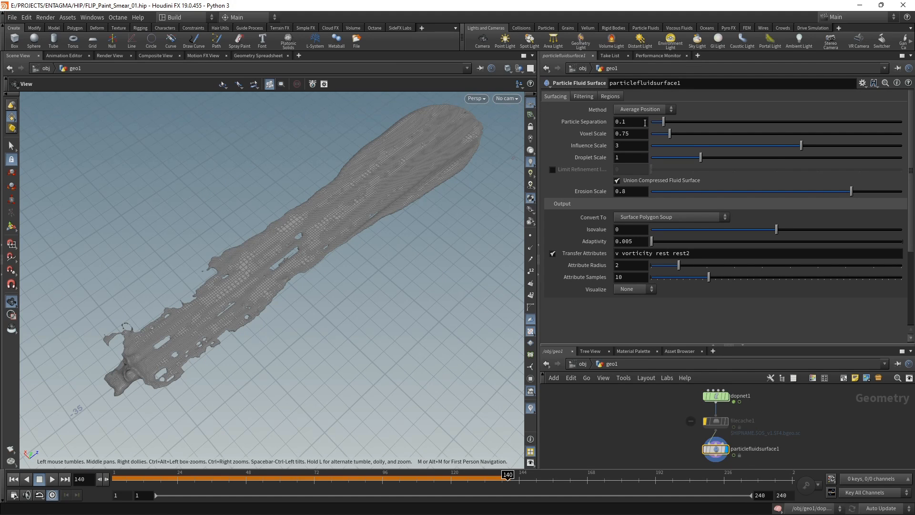
right_click(631, 122)
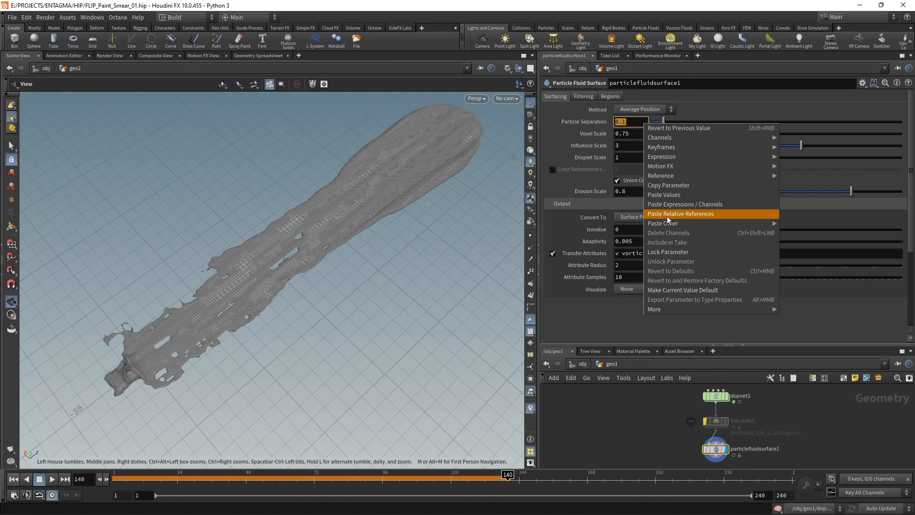
click(678, 128)
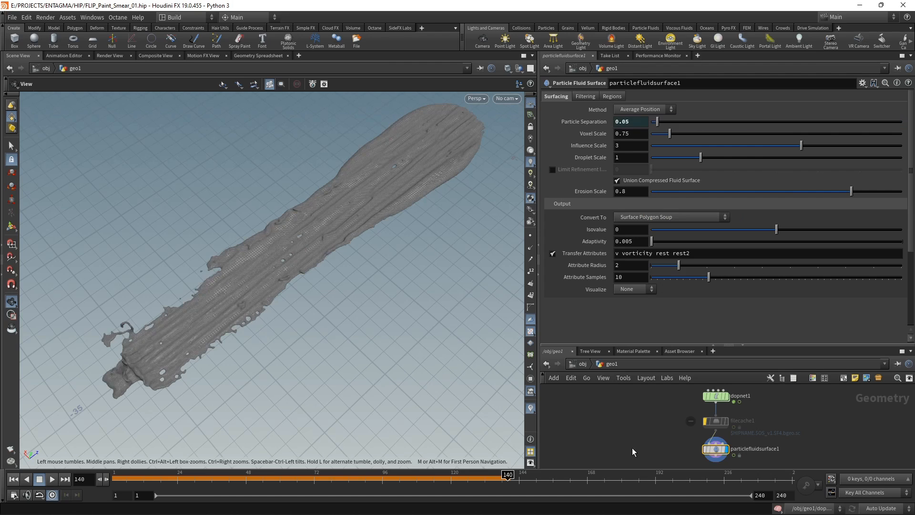
click(631, 122)
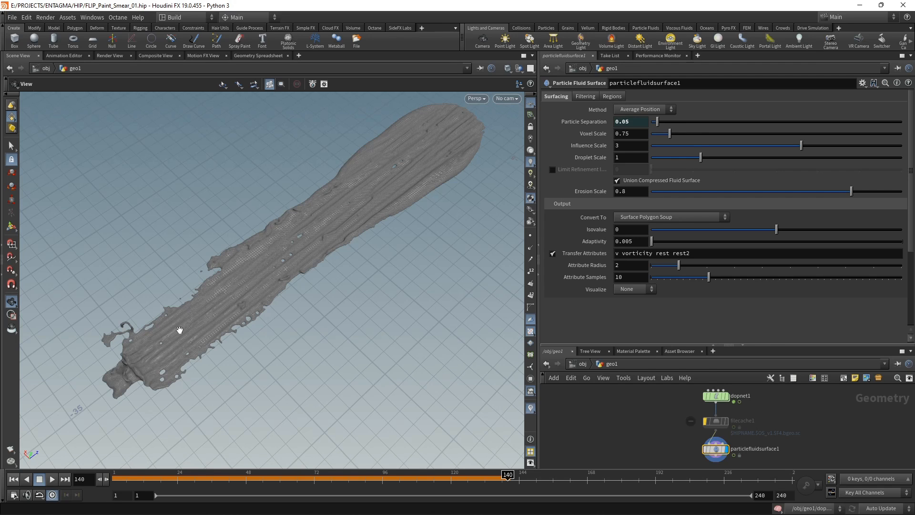
mouse_move(148, 362)
text(0.5)
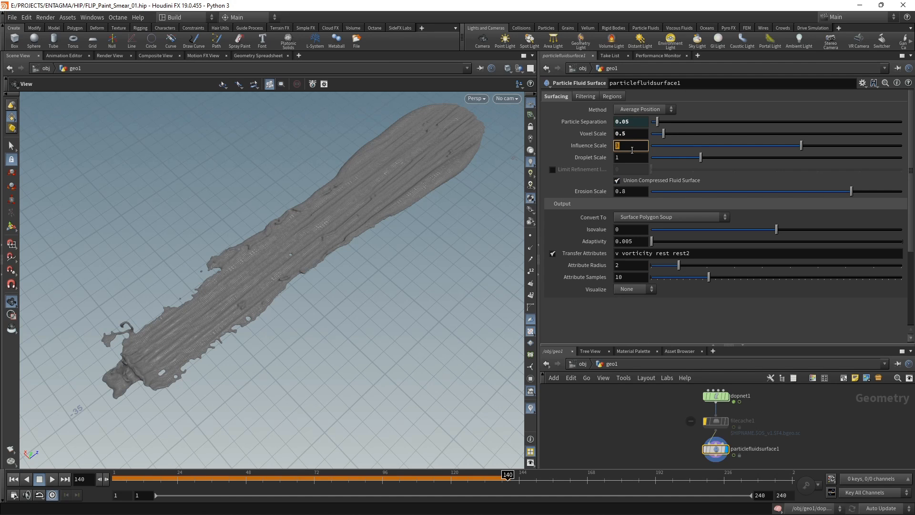
Set the fluid surface's influence scale to 1.5, erosion scale 0.5 and voxel scale 0.25.
text(1.5)
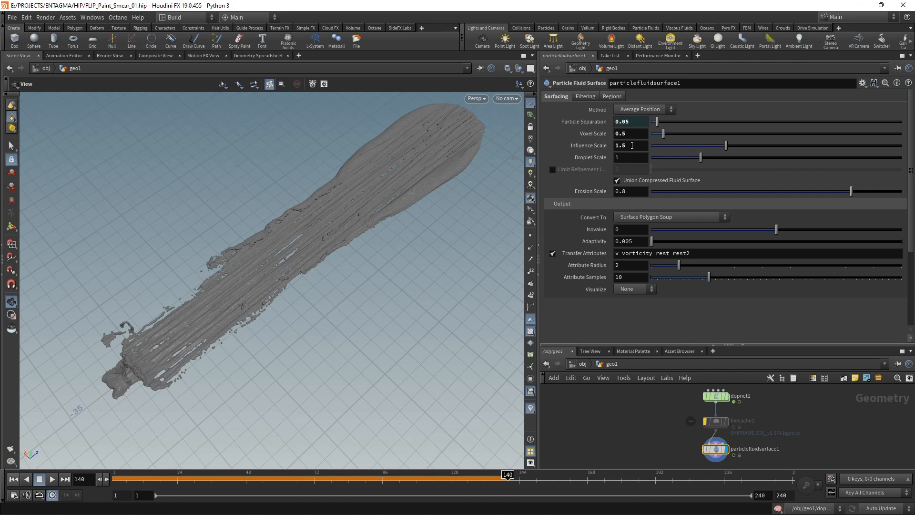
mouse_move(208, 338)
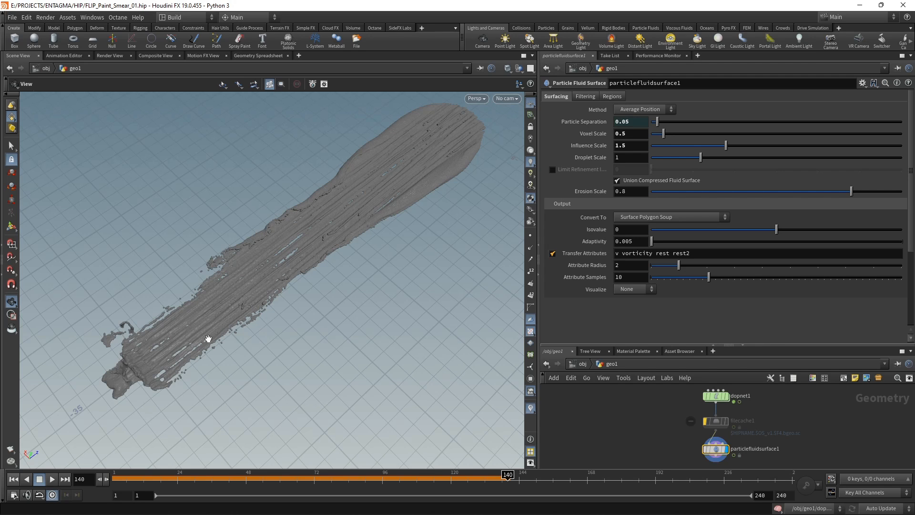
mouse_move(634, 201)
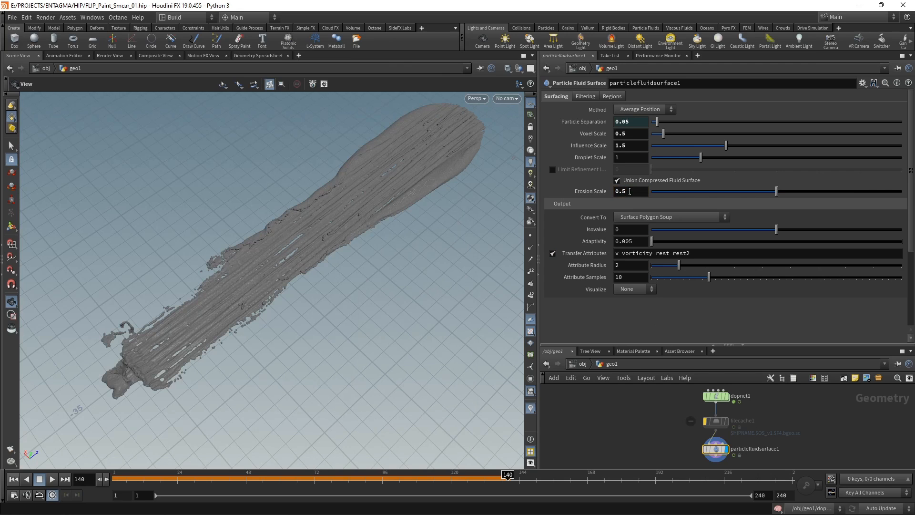
click(631, 134)
text(0.25)
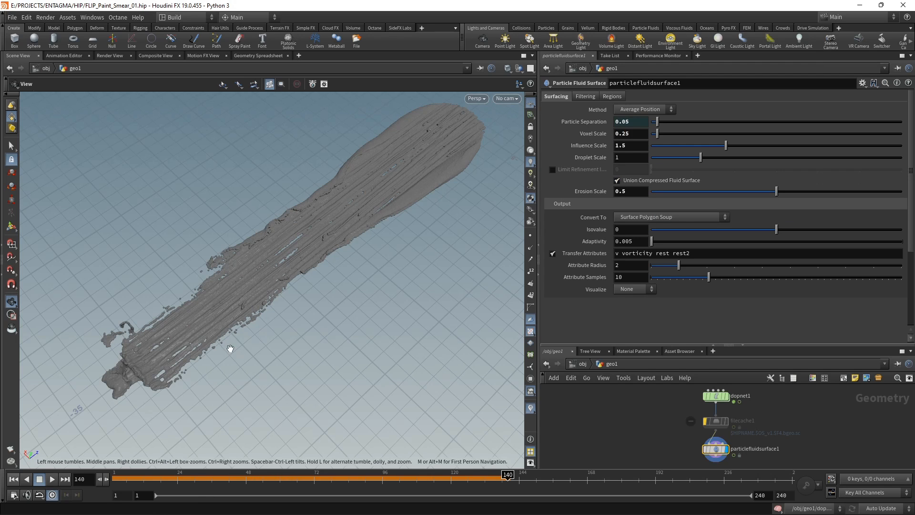
click(586, 95)
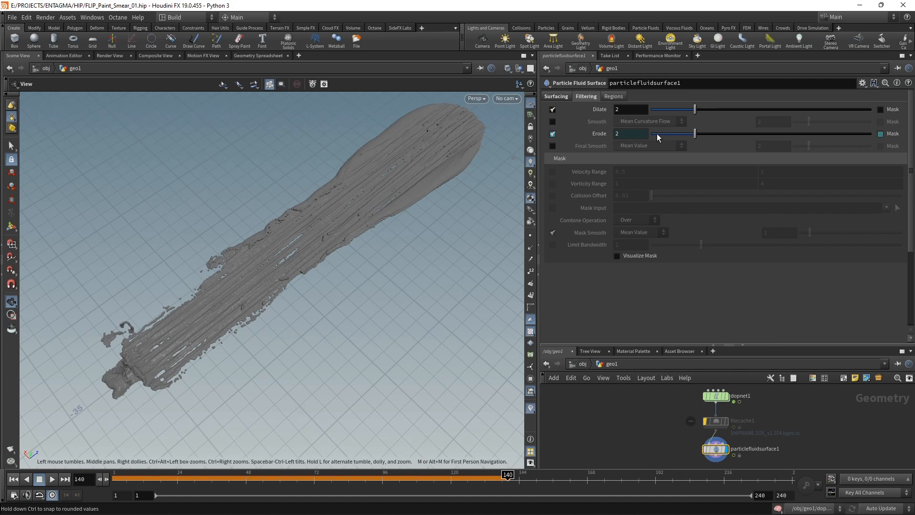
Enable Mean Value smoothing at 6 and a Gaussian final smooth on the Filtering settings.
click(552, 121)
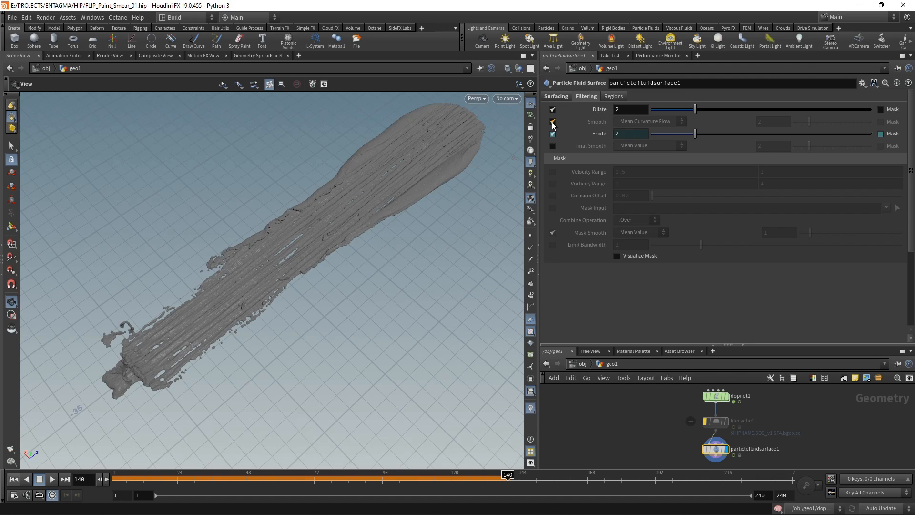
click(552, 121)
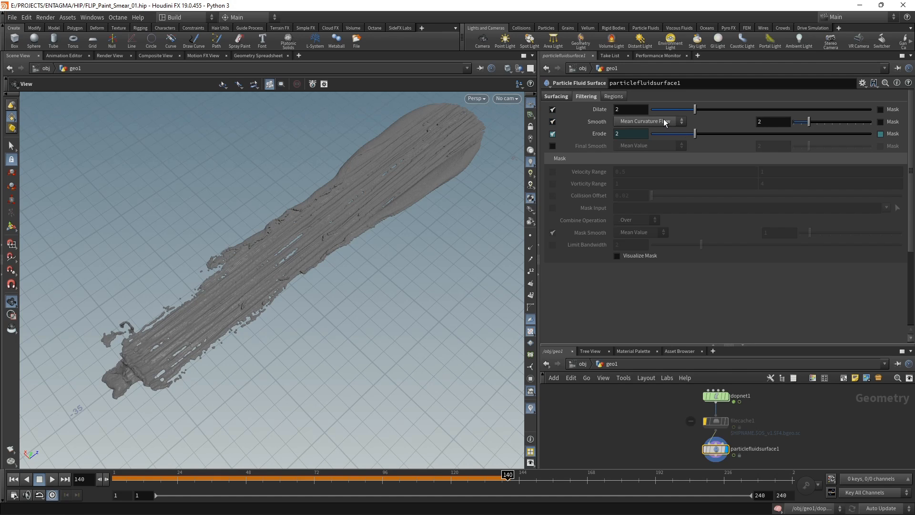
click(651, 121)
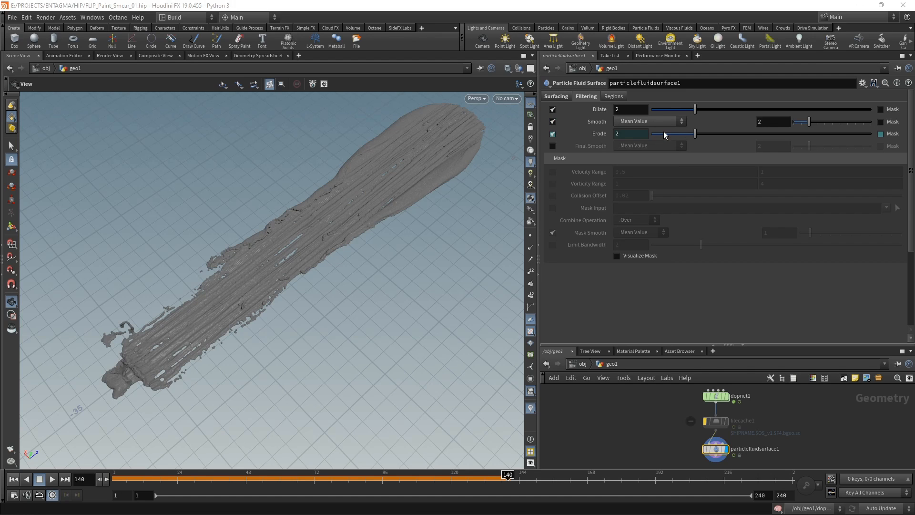
drag(802, 121, 831, 121)
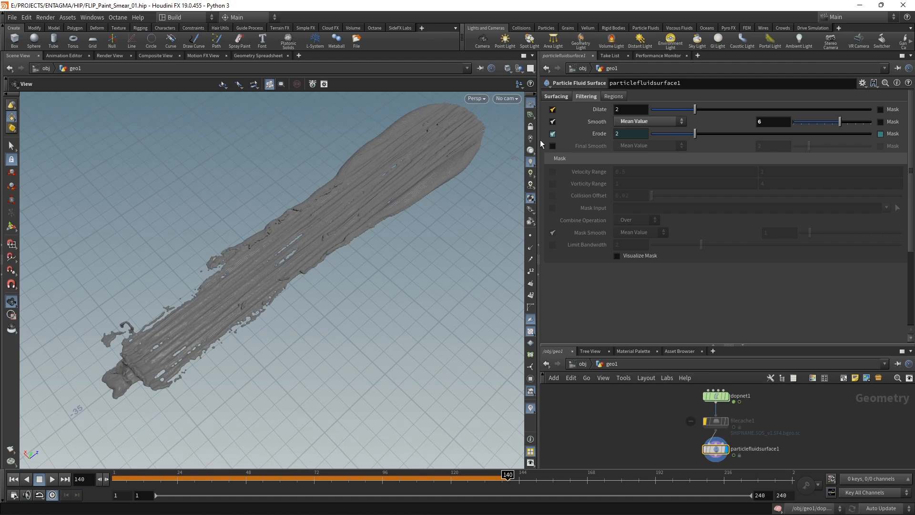
click(553, 145)
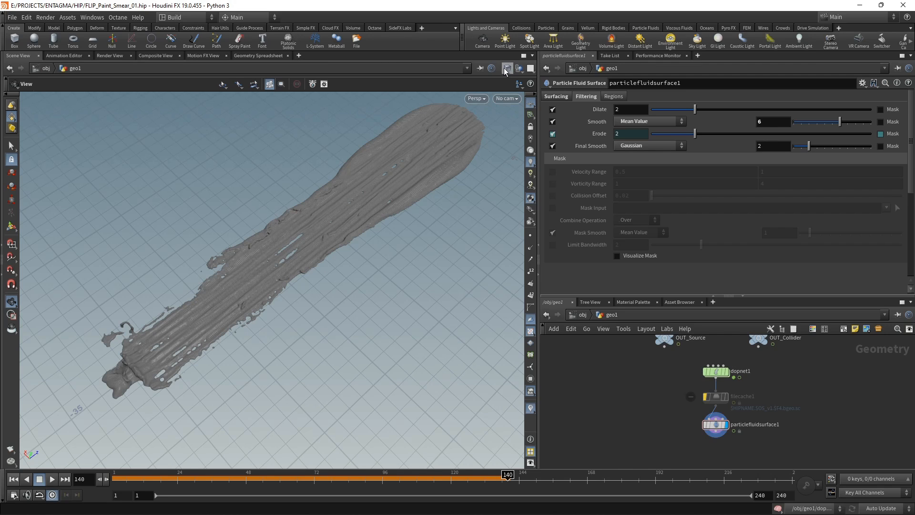
Switch the viewport display to Smooth Shaded for the fluid mesh.
click(507, 68)
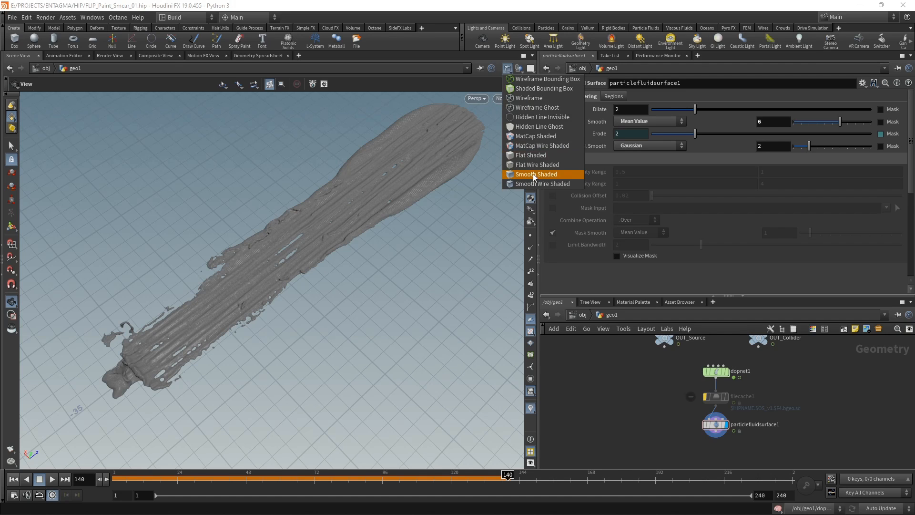
click(535, 174)
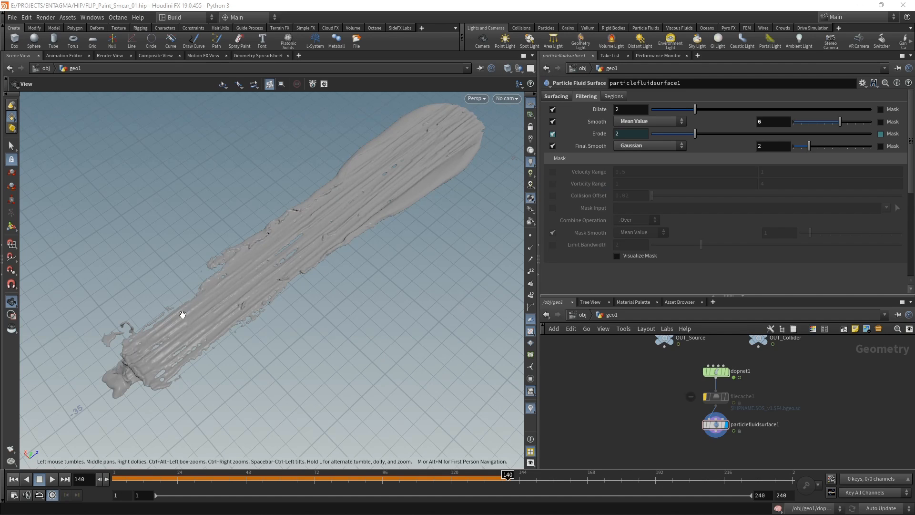
mouse_move(623, 440)
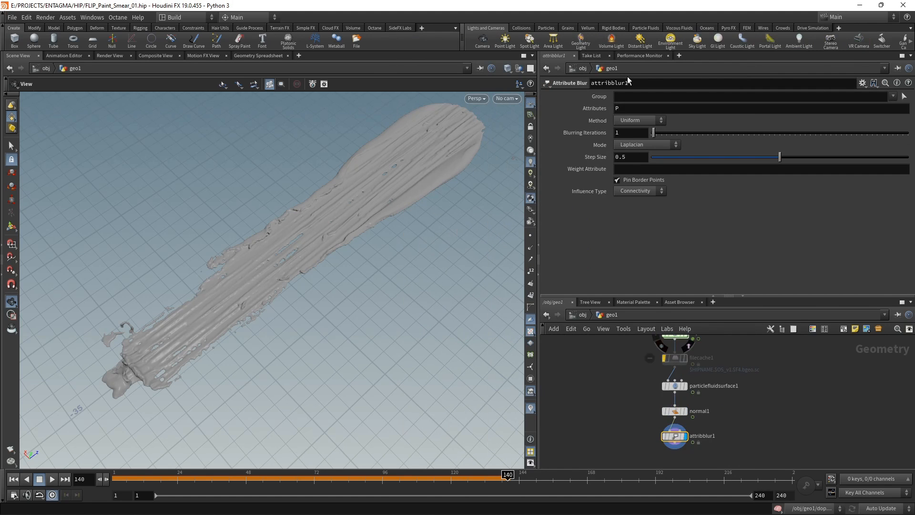
Blur the N attribute over 2 iterations and append an OUT_Fluid null after it.
text(N)
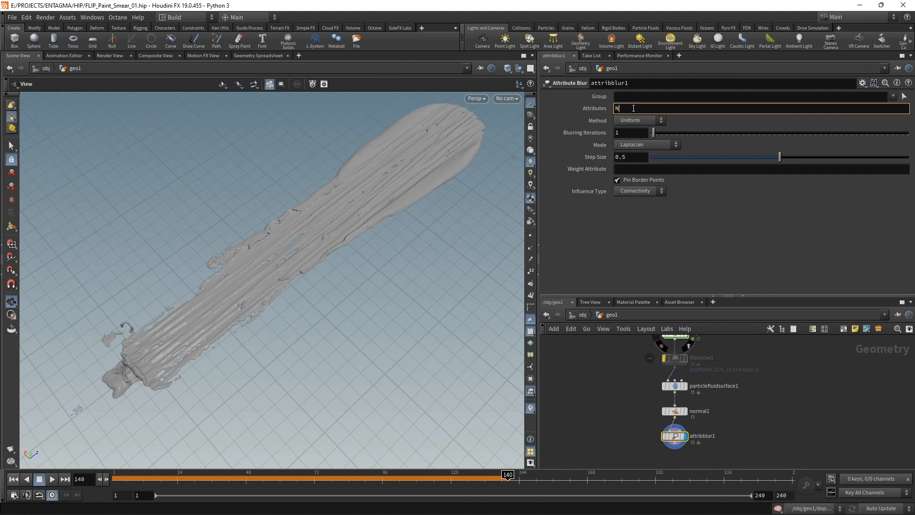
click(617, 179)
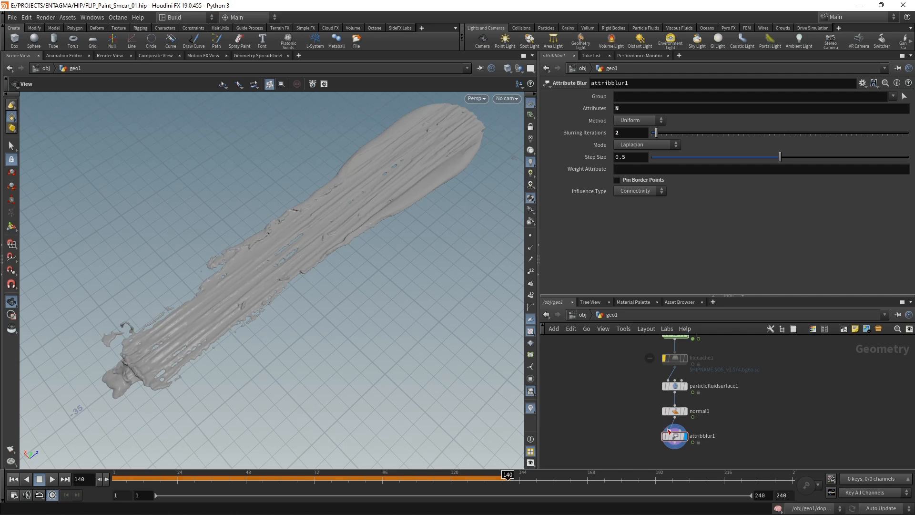
mouse_move(668, 437)
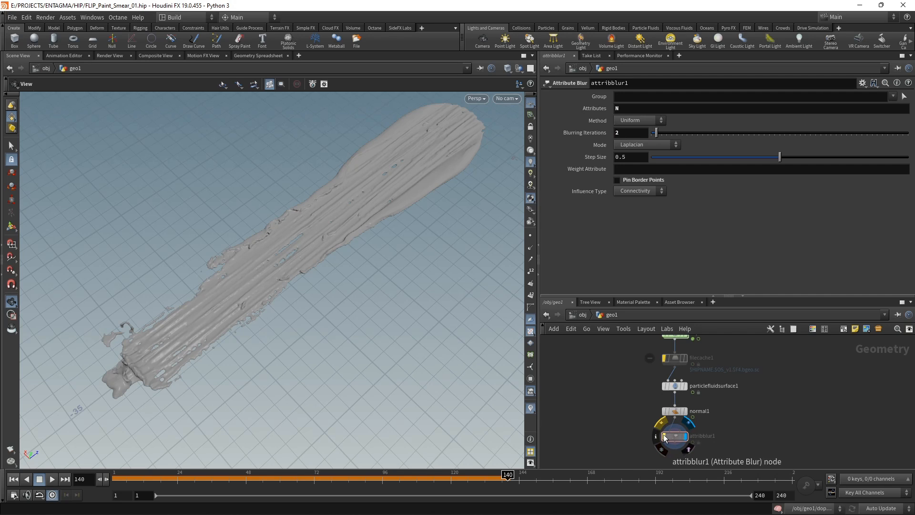
mouse_move(203, 324)
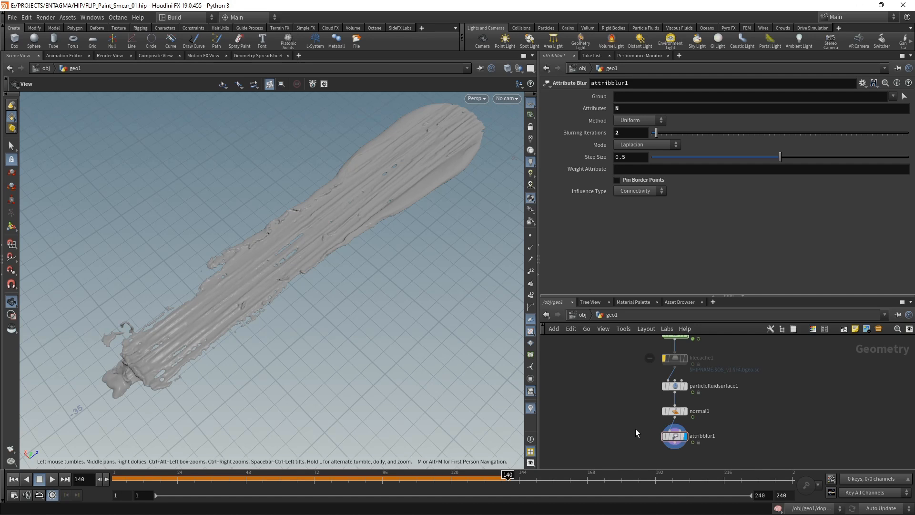
key(Tab)
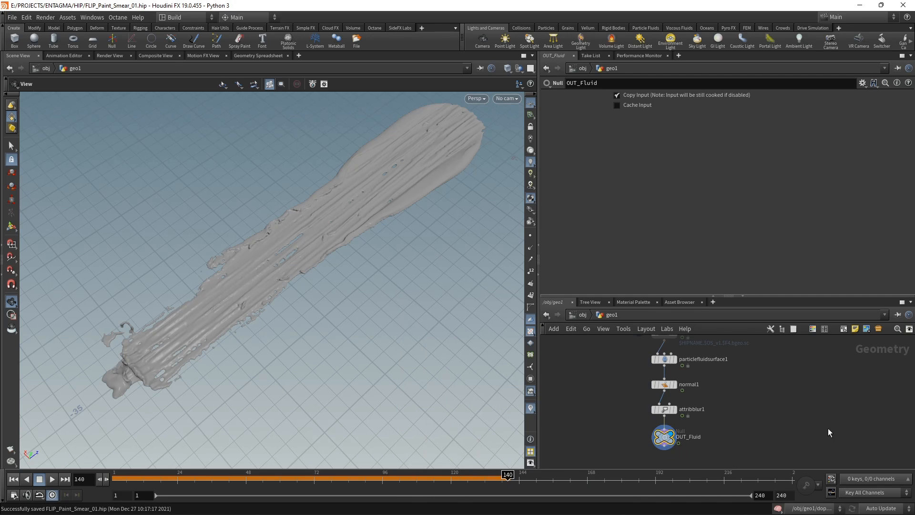
mouse_move(170, 393)
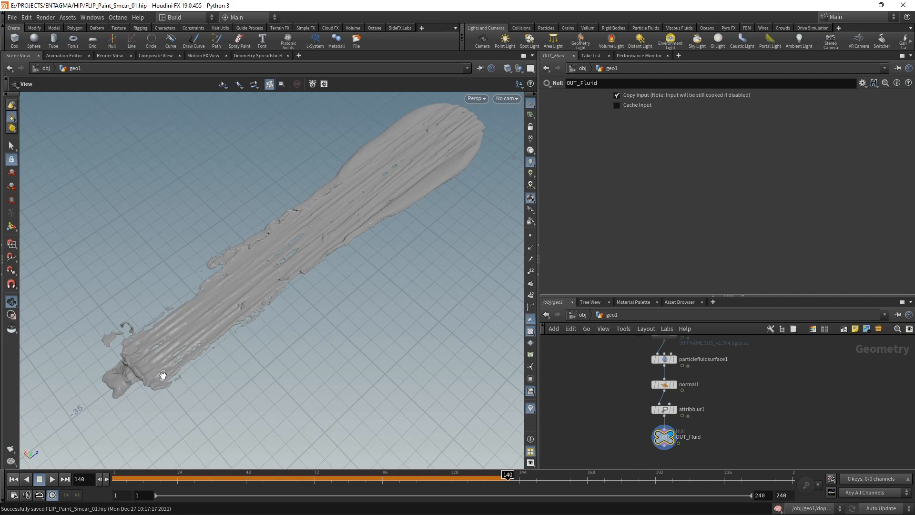
mouse_move(243, 359)
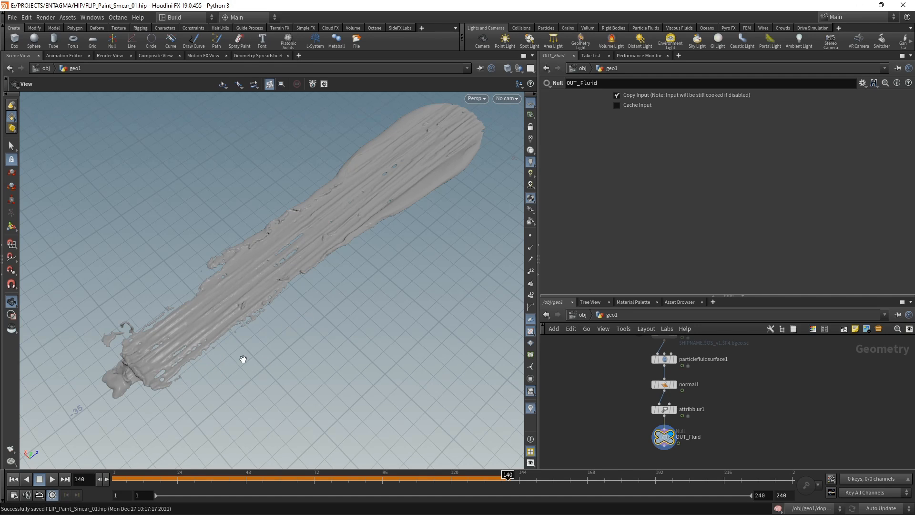
mouse_move(168, 380)
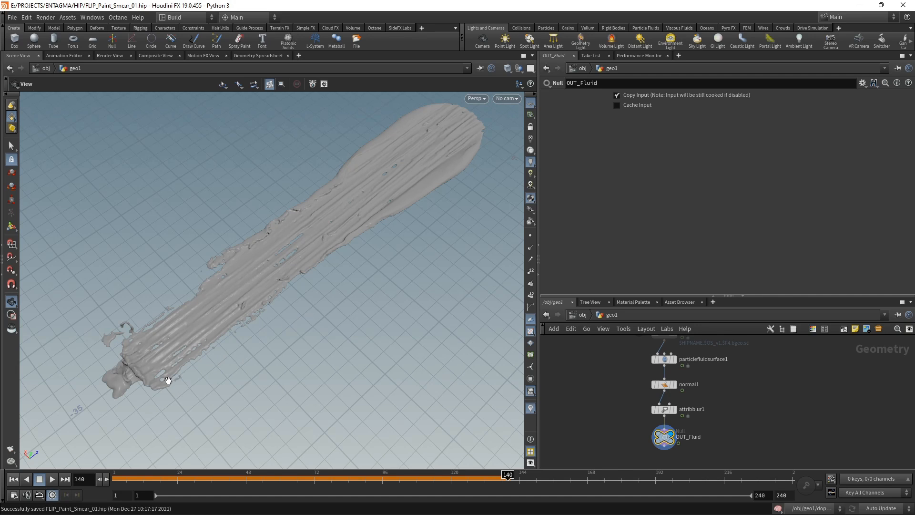
mouse_move(271, 273)
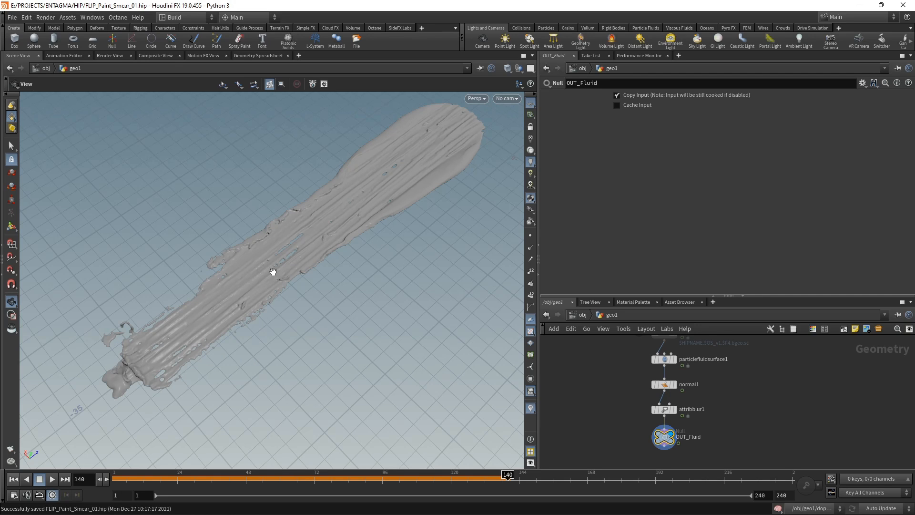
mouse_move(263, 381)
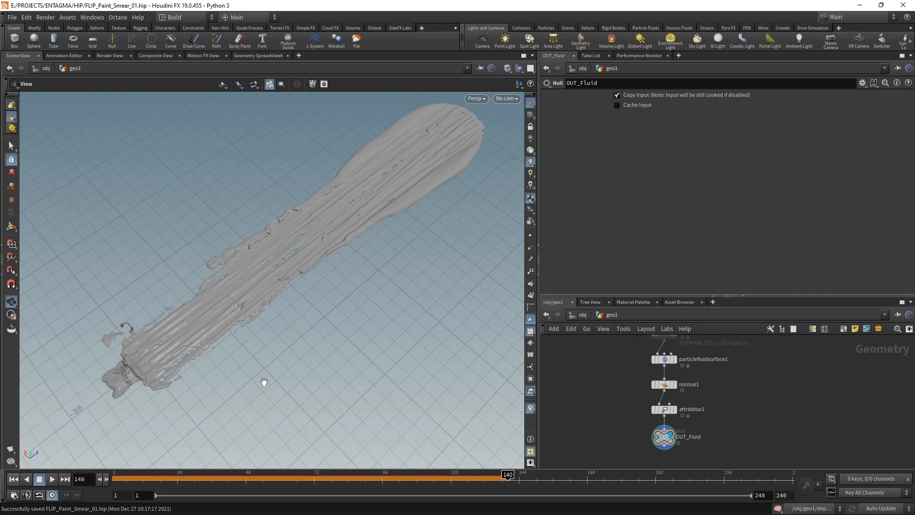
mouse_move(238, 416)
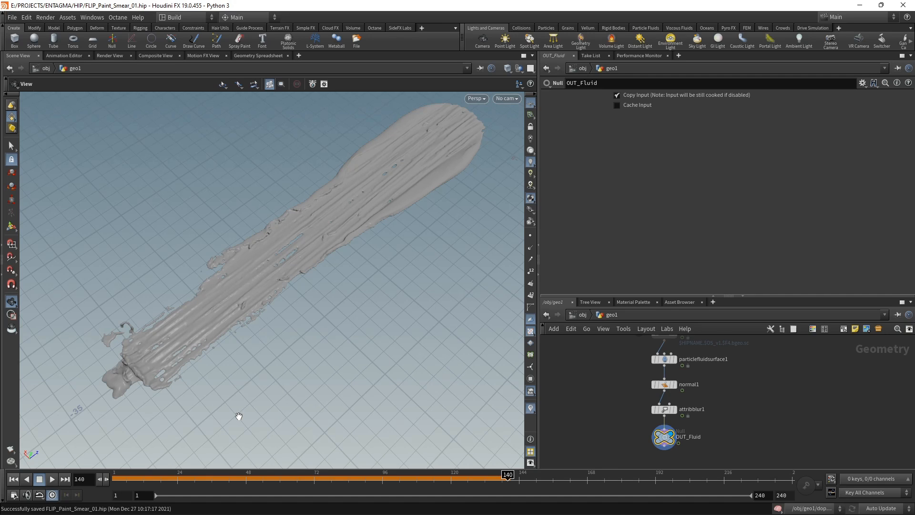
mouse_move(254, 332)
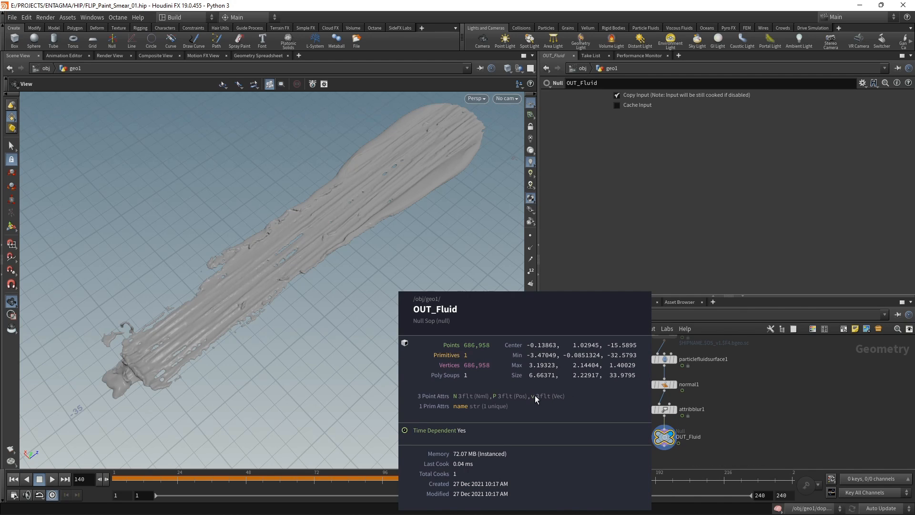
mouse_move(538, 402)
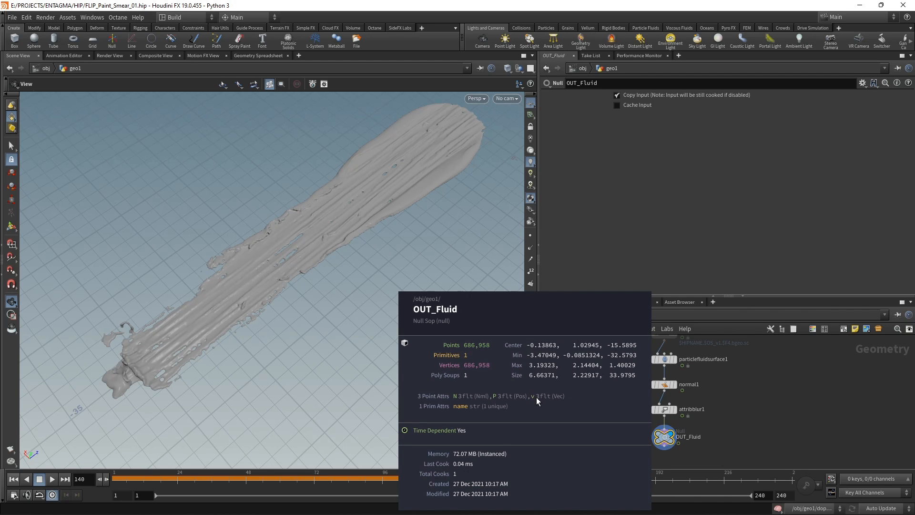